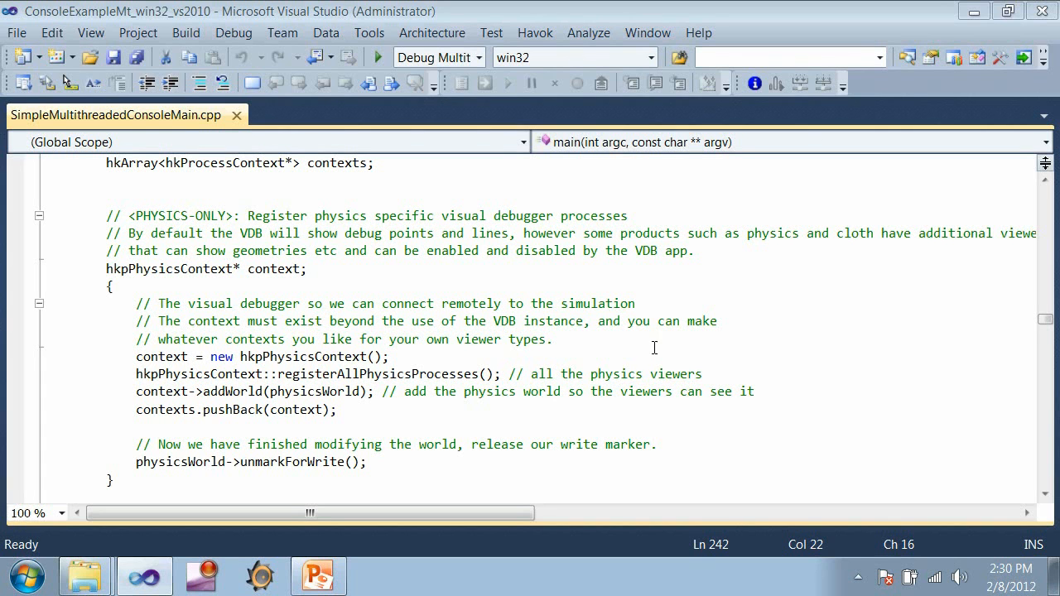
# Highlight the hkpPhysicsContext creation line and the hkVisualDebugger constructor call in the demo source
pyautogui.click(331, 356)
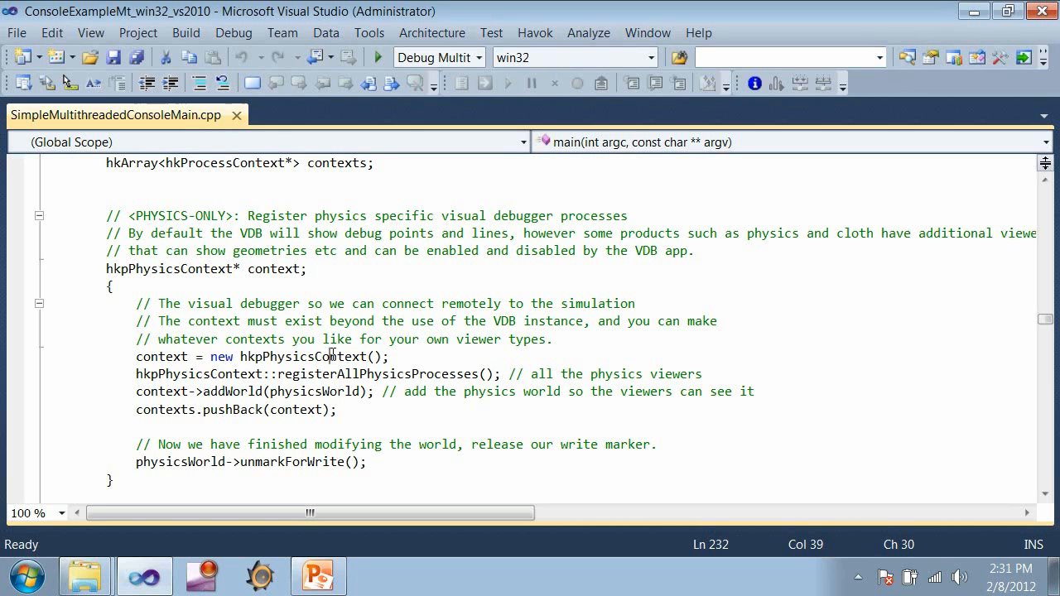
pyautogui.doubleClick(302, 356)
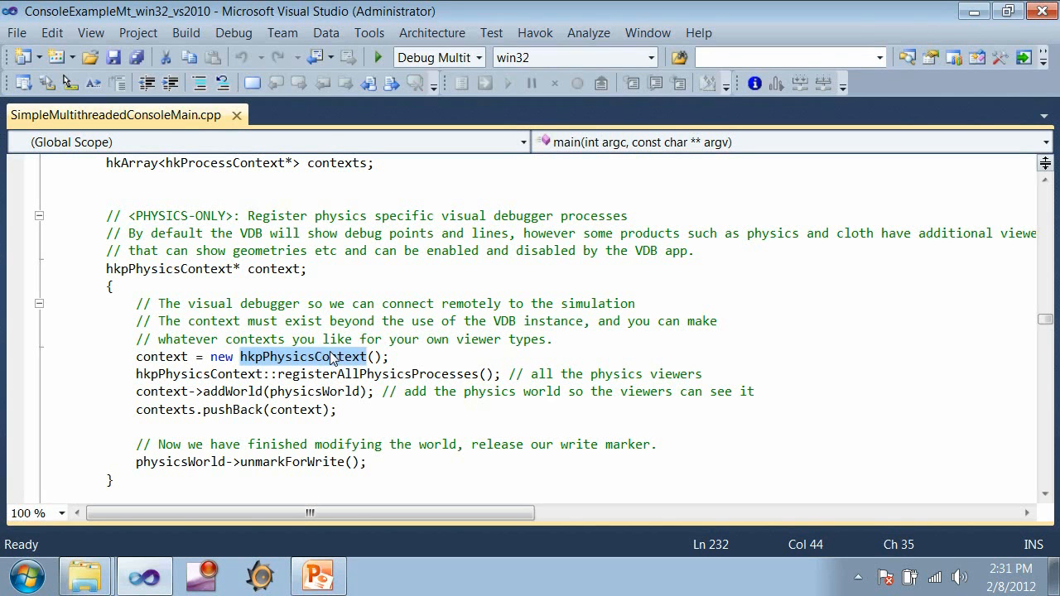
pyautogui.moveTo(374, 375)
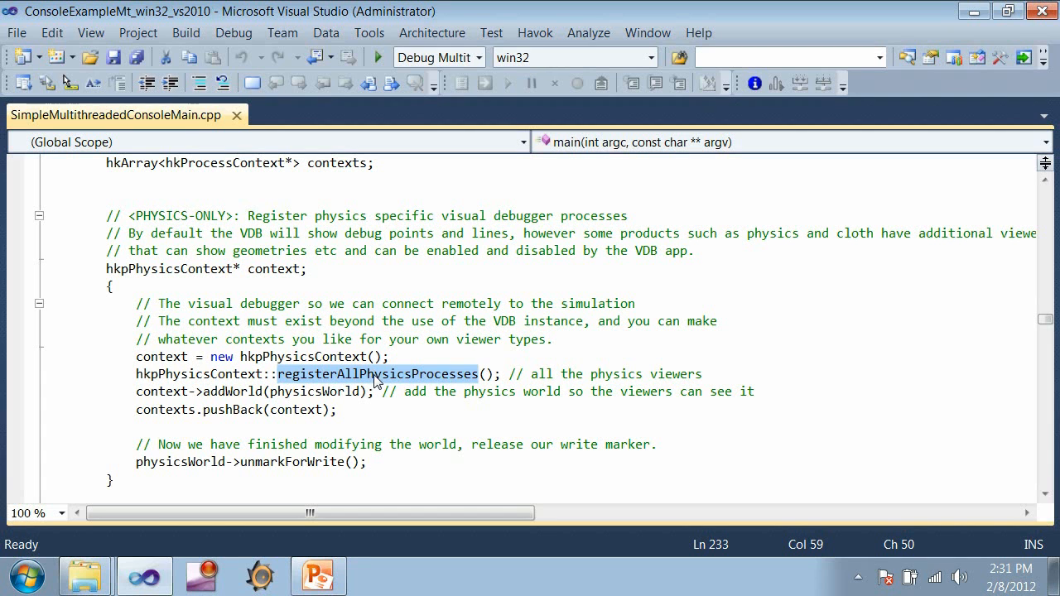
pyautogui.moveTo(250, 391)
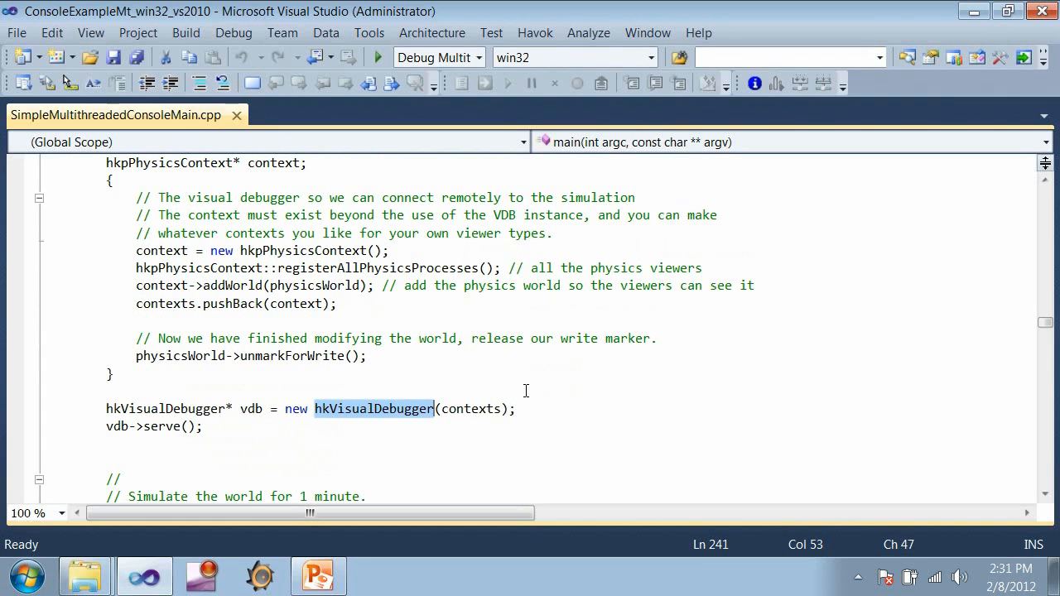
pyautogui.scroll(-3)
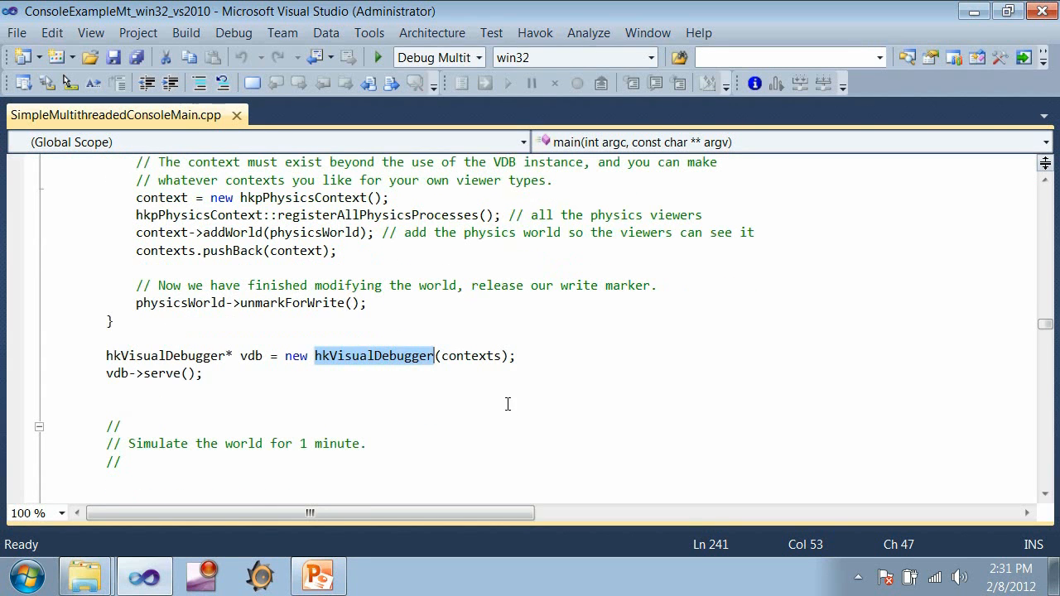
pyautogui.doubleClick(163, 375)
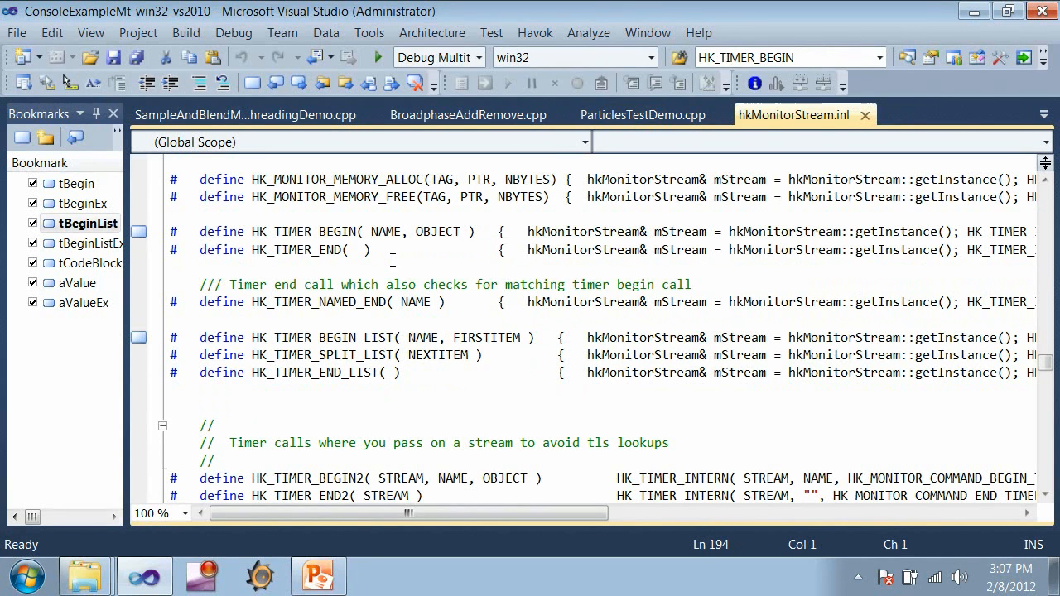
pyautogui.moveTo(382, 240)
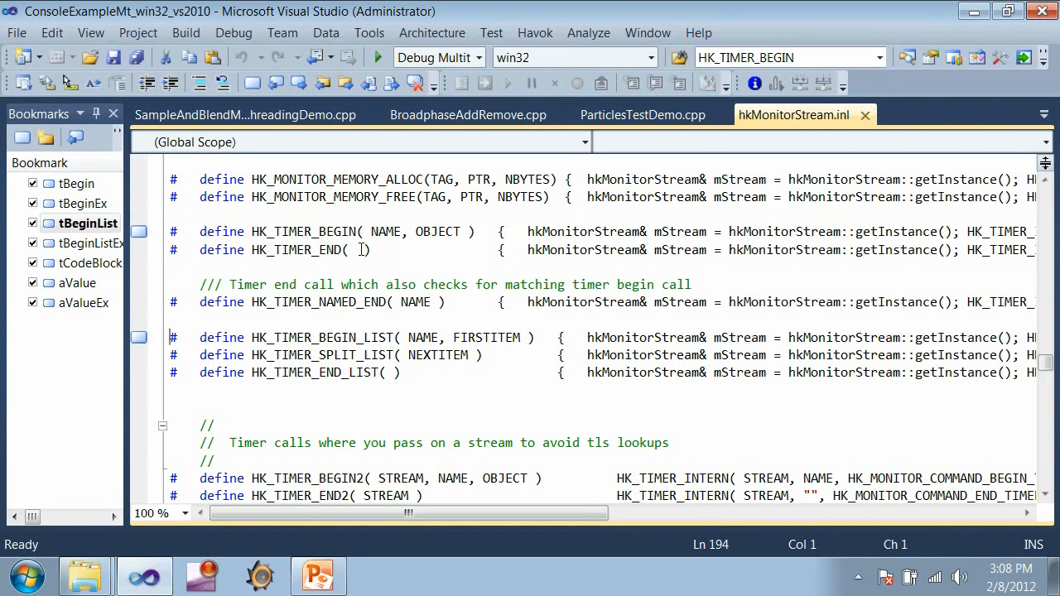
pyautogui.moveTo(355, 280)
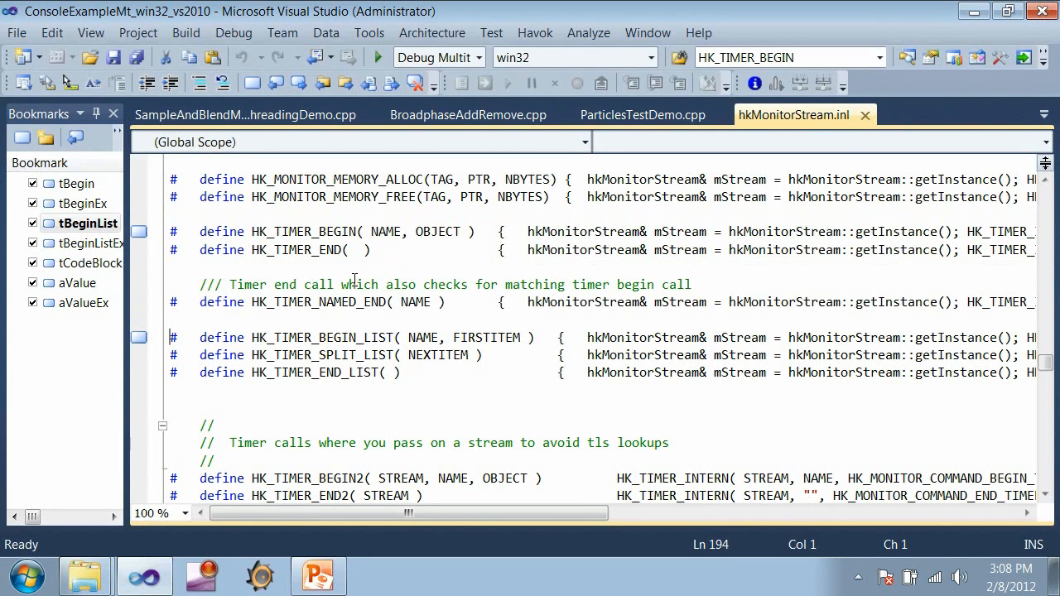
pyautogui.moveTo(318, 249)
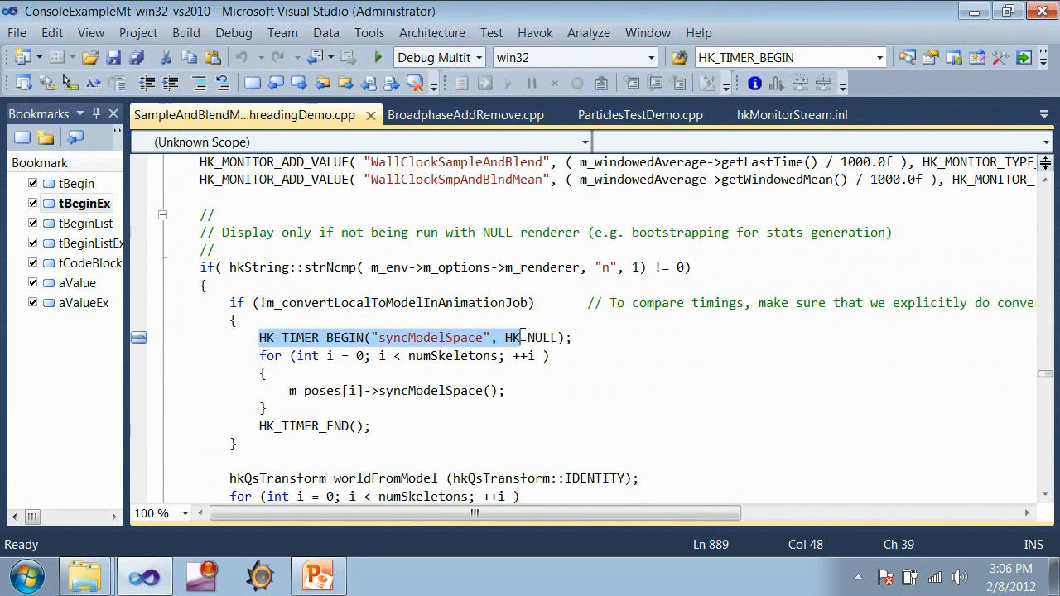
# Highlight the HK_NULL argument and the Smoke1 timer name, then reach the HK_TIME_CODE_BLOCK definition
pyautogui.doubleClick(533, 338)
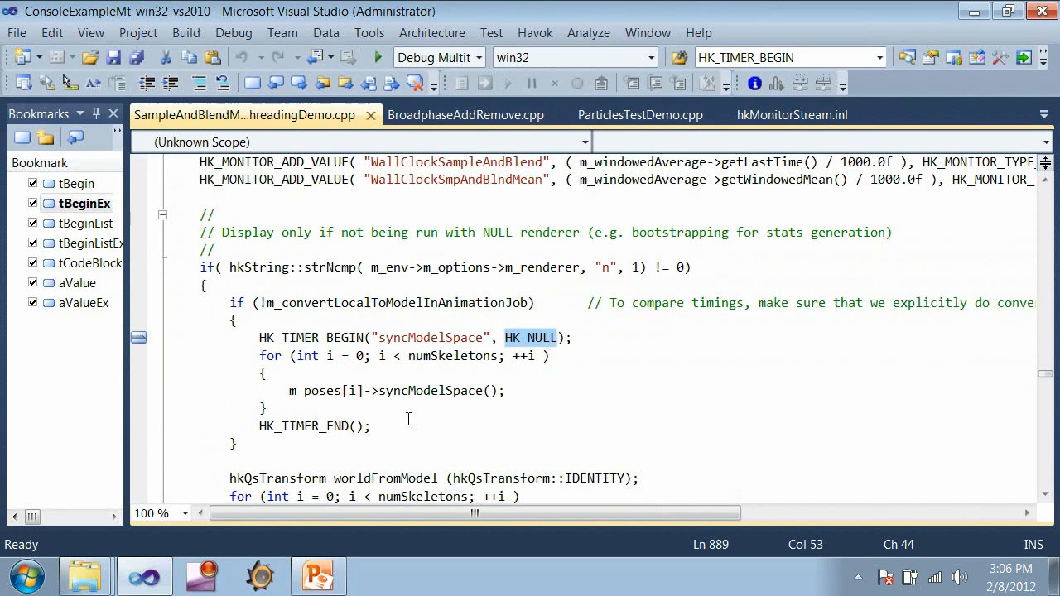
pyautogui.click(792, 114)
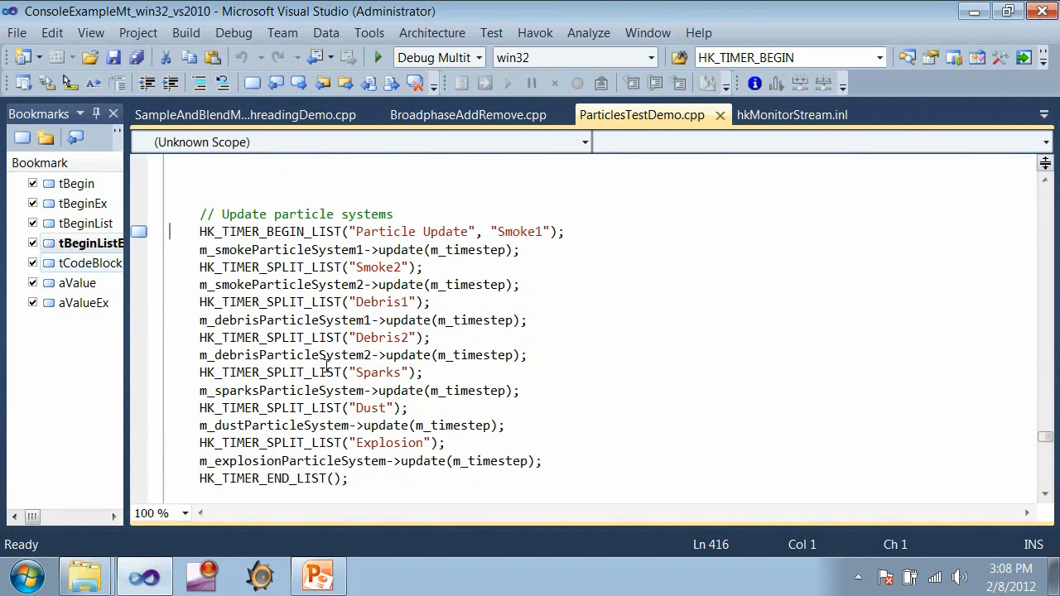
pyautogui.moveTo(373, 232)
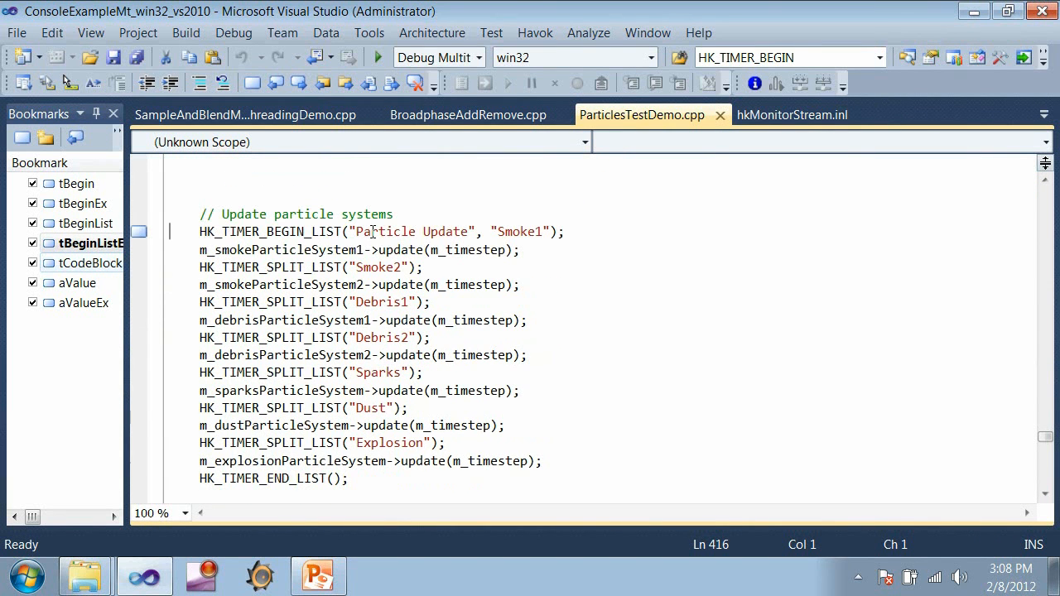
pyautogui.doubleClick(520, 232)
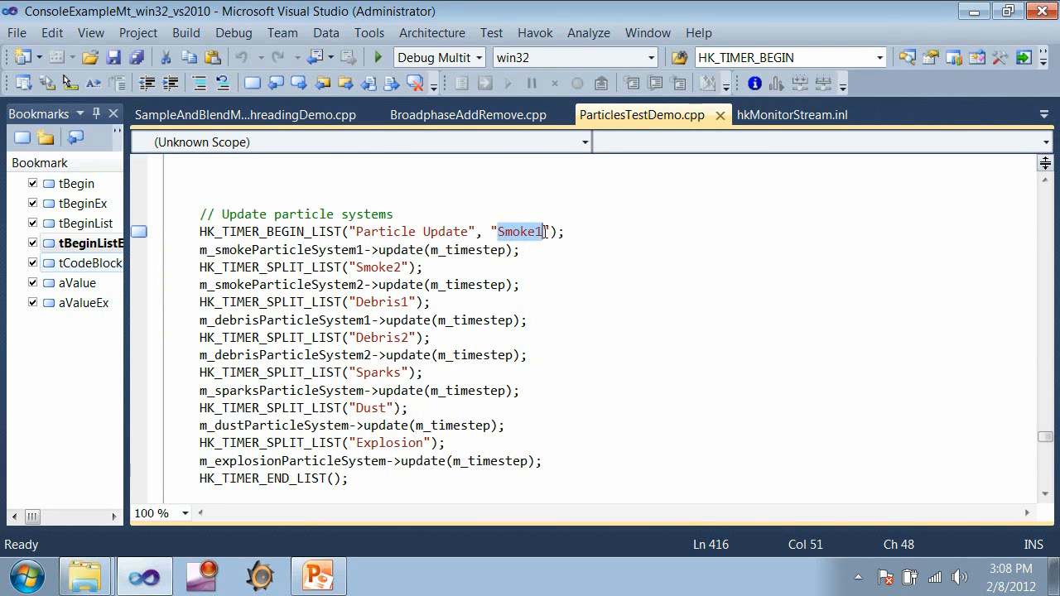
pyautogui.moveTo(411, 274)
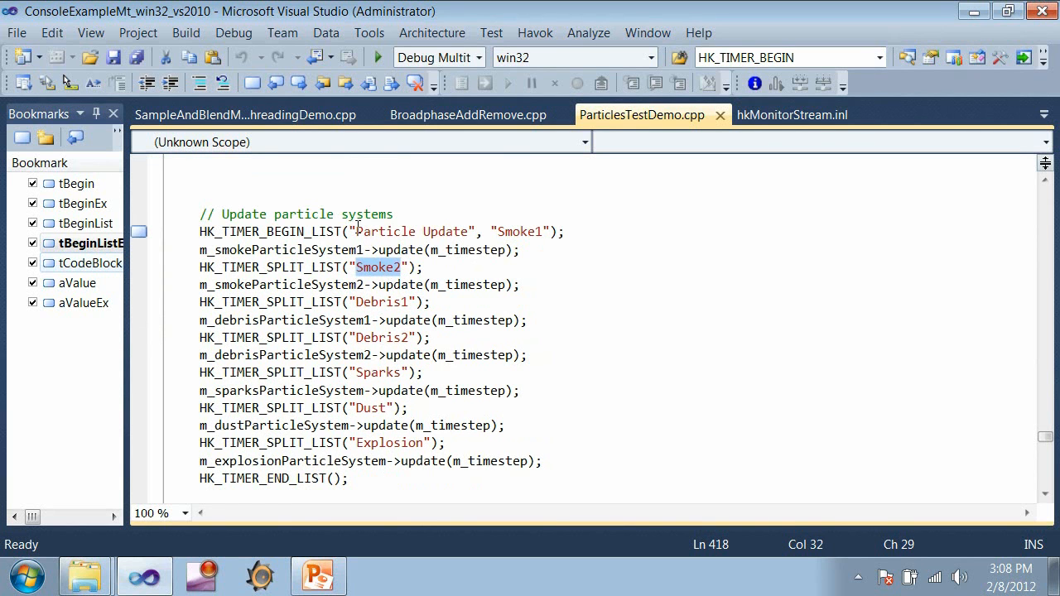
pyautogui.click(792, 114)
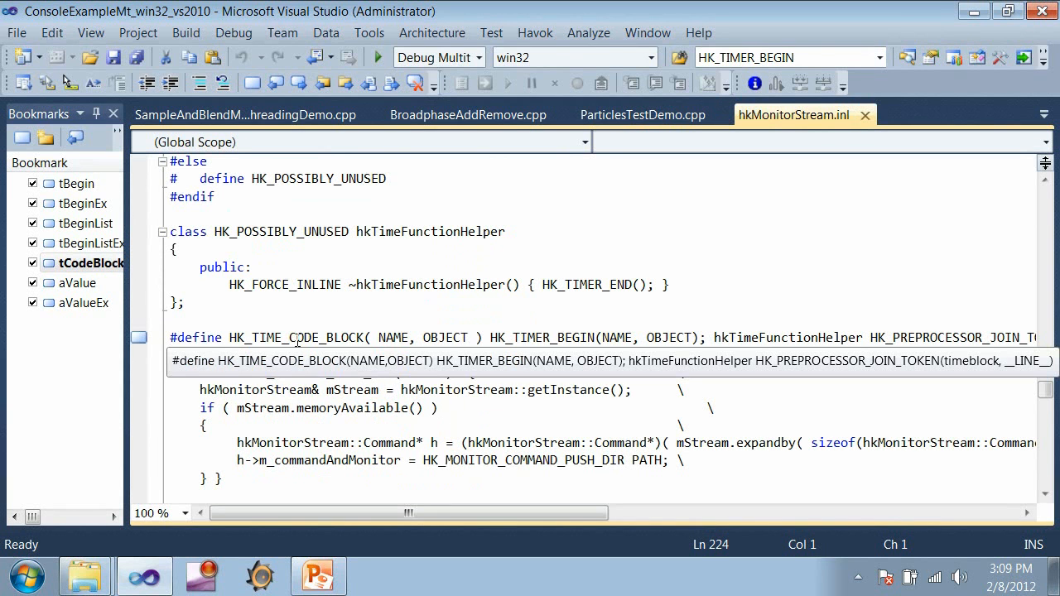
# In the bookmarked Add count example, highlight the (float) cast on m_count and HK_MONITOR_TYPE_INT
pyautogui.scroll(-3)
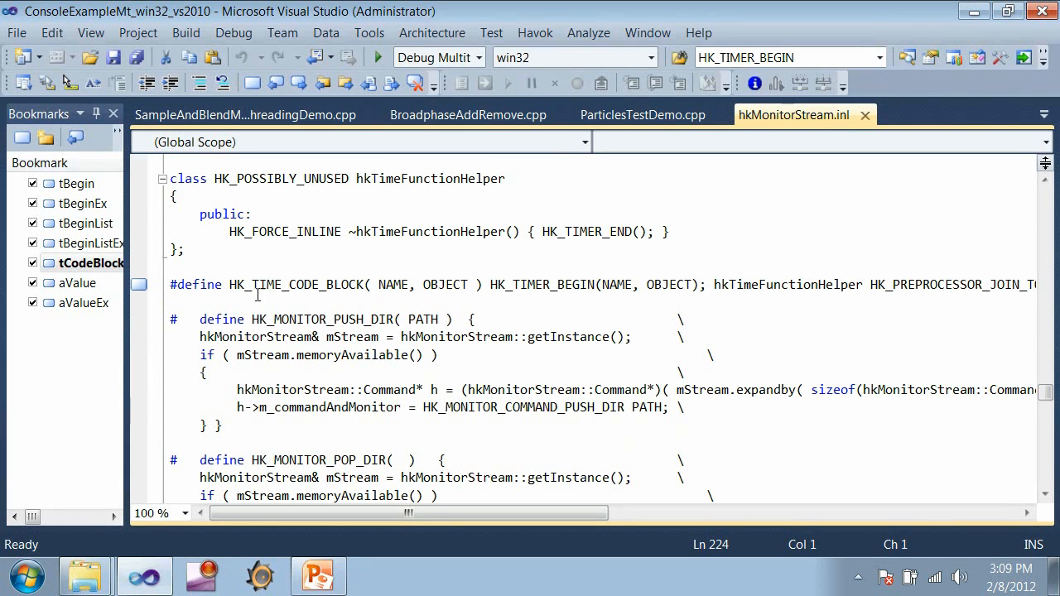
pyautogui.moveTo(540, 285)
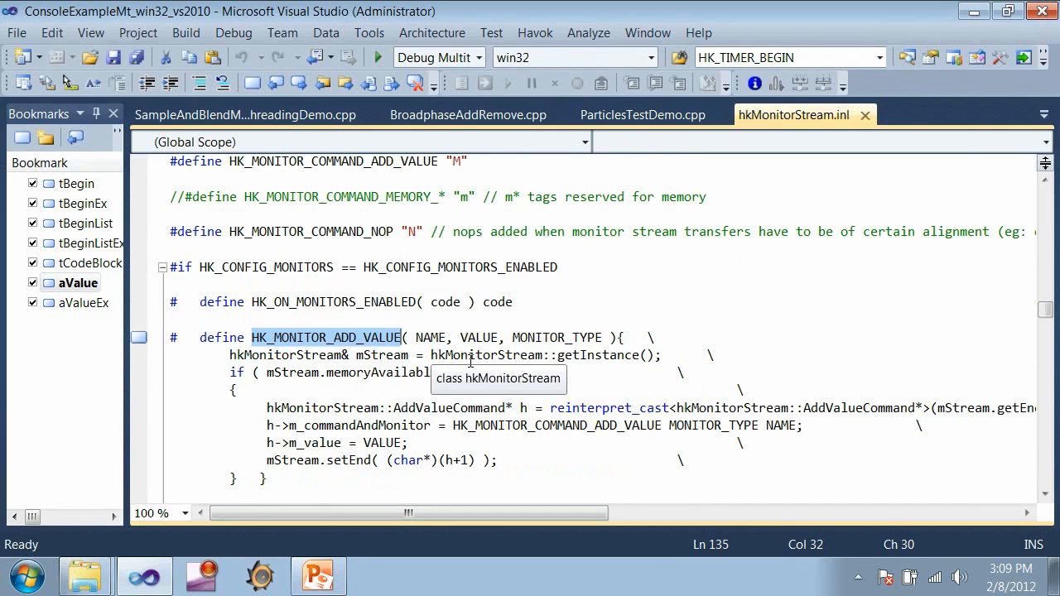
pyautogui.moveTo(479, 387)
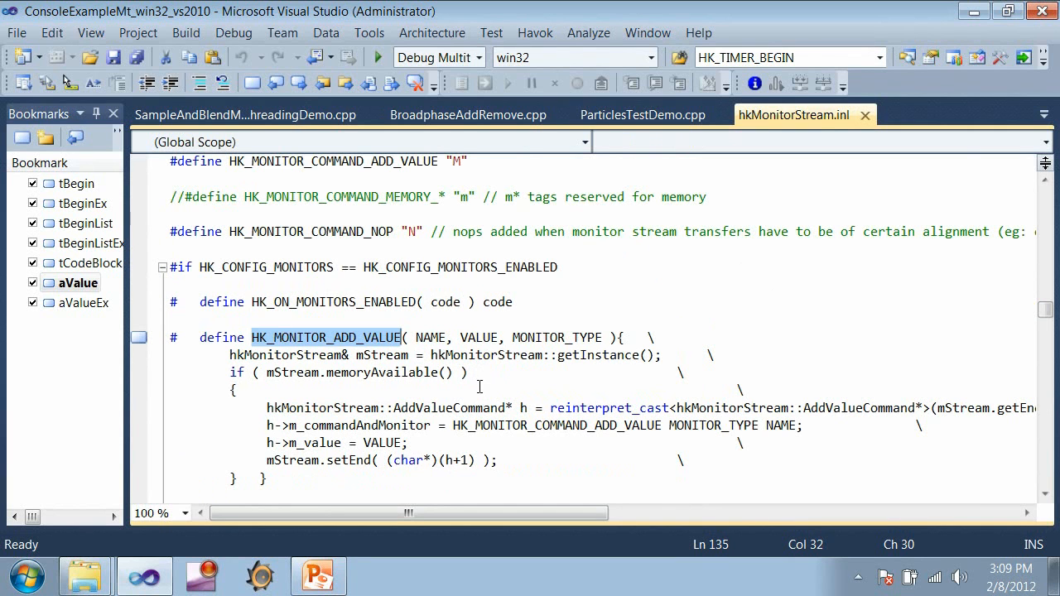
pyautogui.moveTo(479, 373)
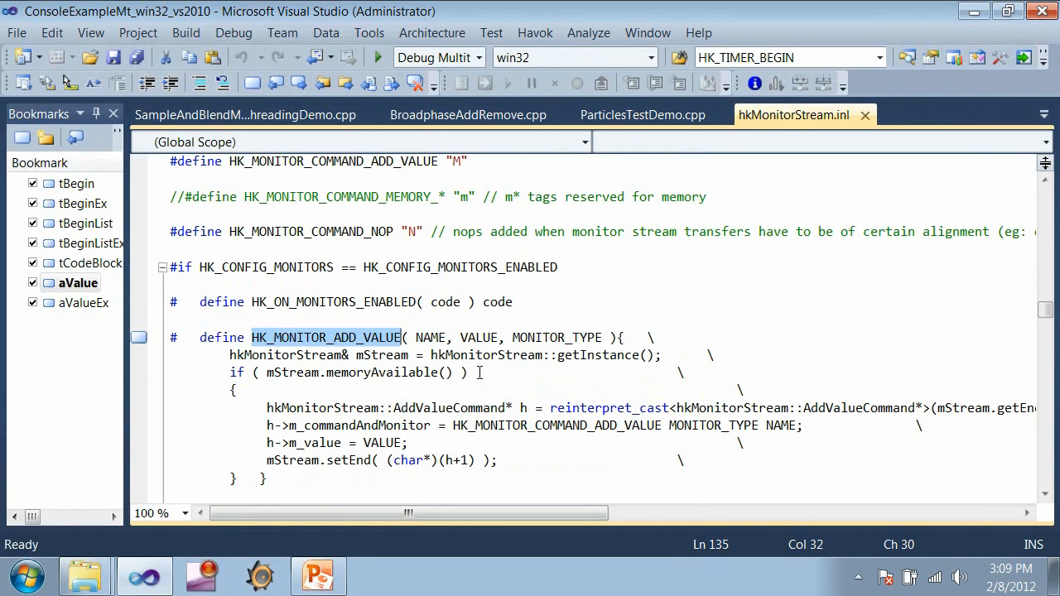
pyautogui.moveTo(328, 351)
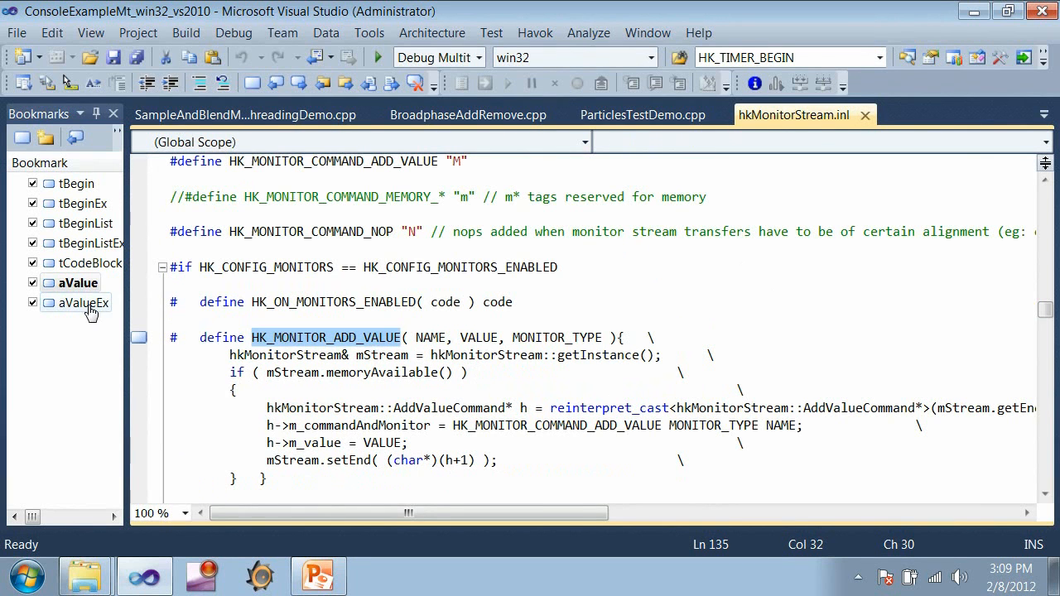
pyautogui.click(467, 115)
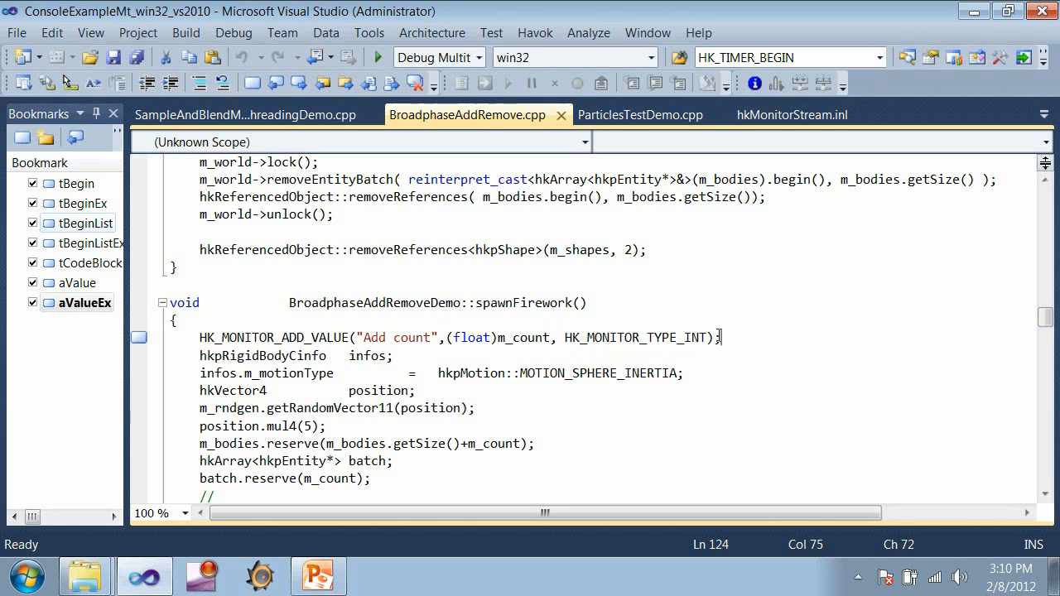
pyautogui.click(448, 338)
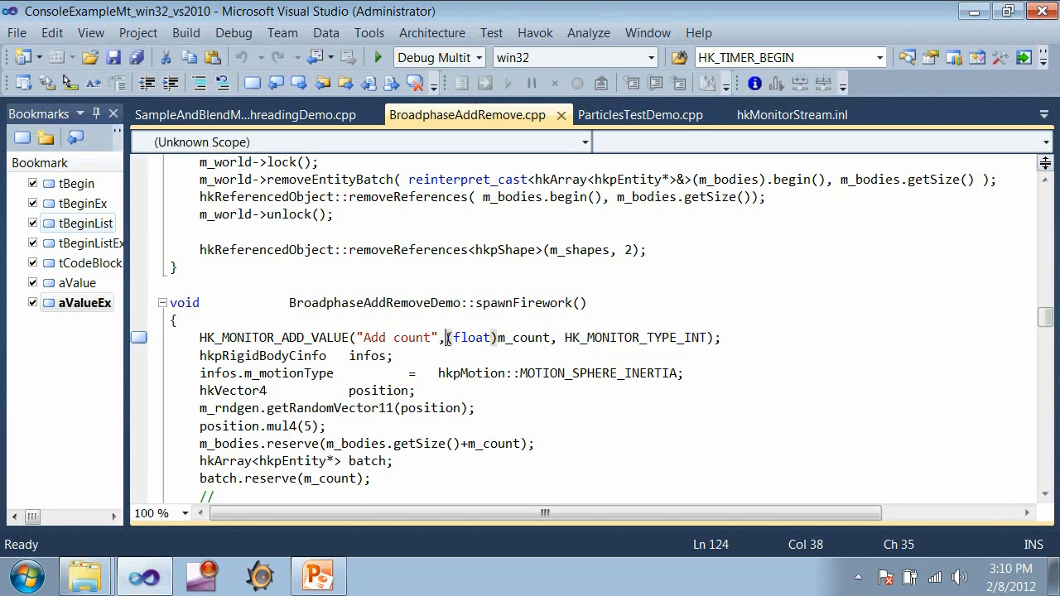
pyautogui.doubleClick(471, 338)
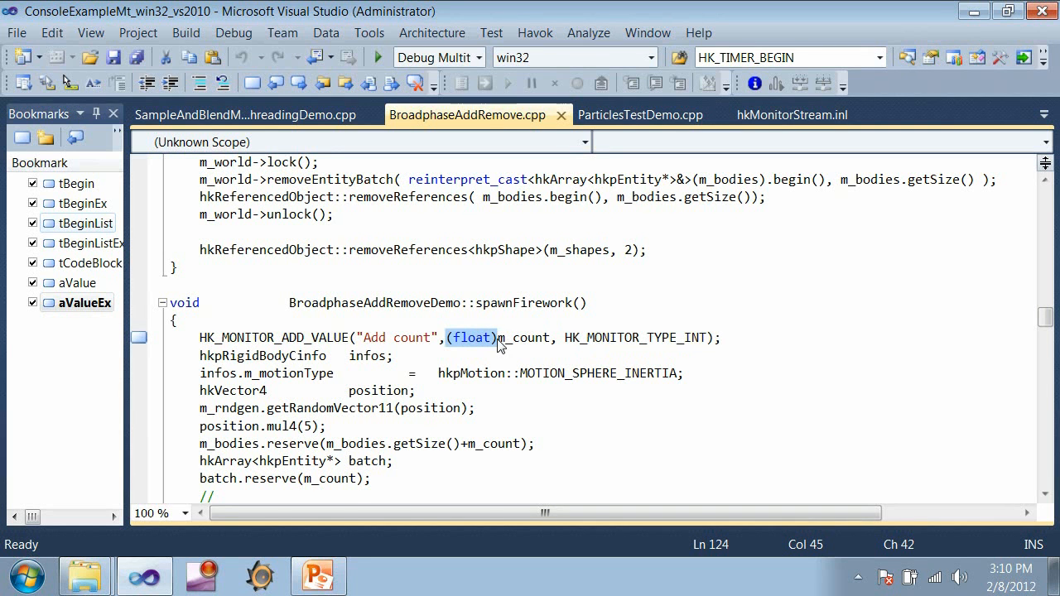
pyautogui.doubleClick(636, 338)
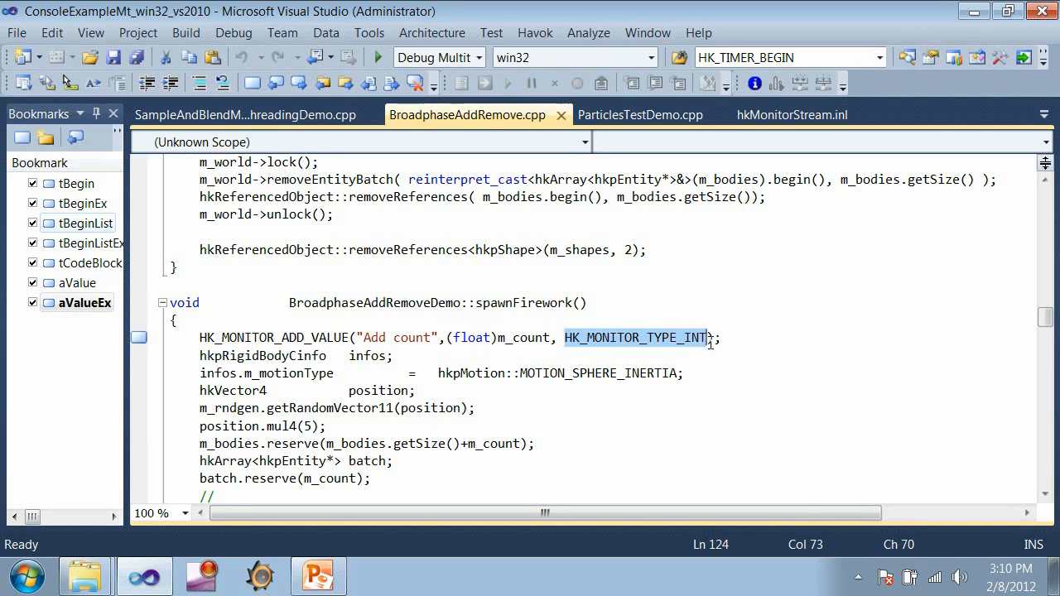
pyautogui.click(762, 369)
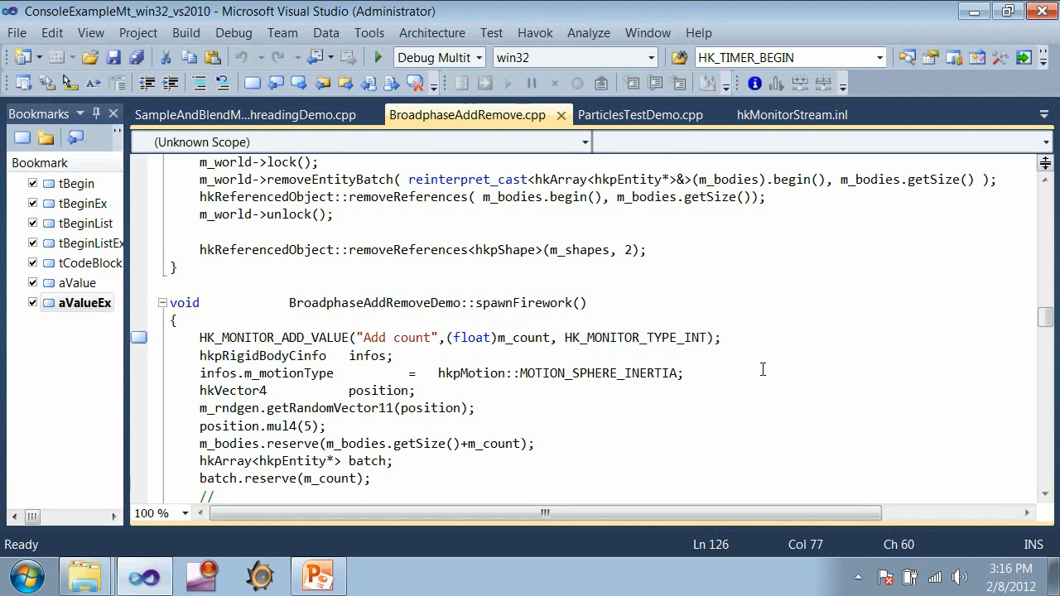
pyautogui.click(736, 373)
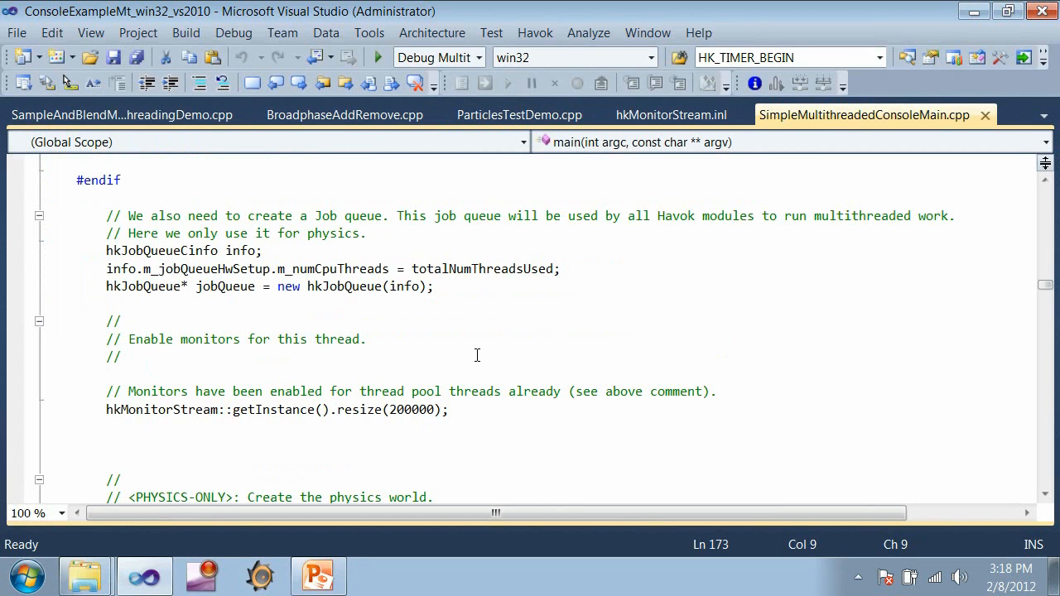
pyautogui.moveTo(467, 345)
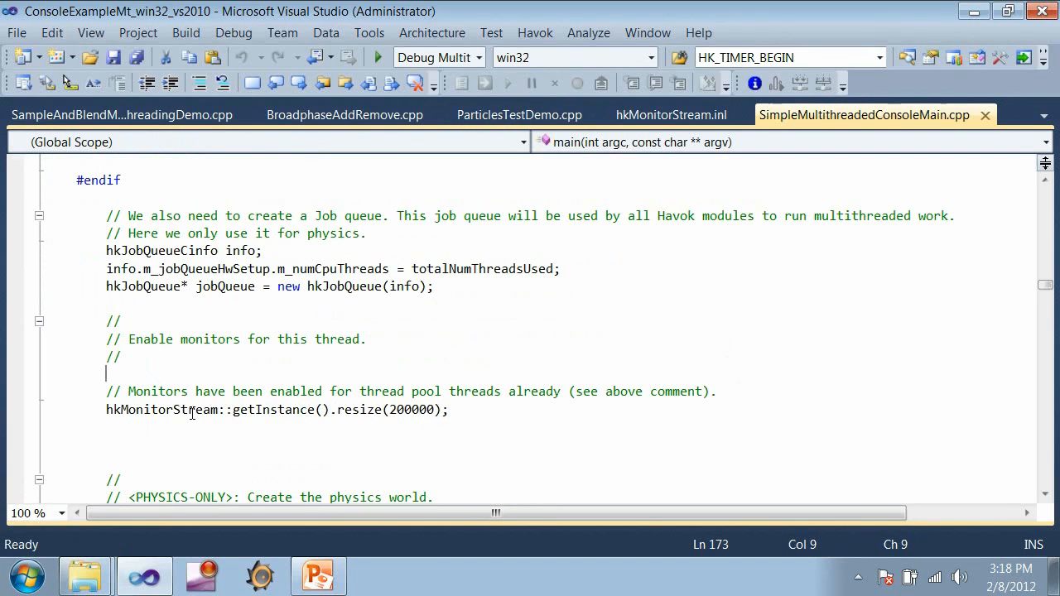
pyautogui.moveTo(189, 411)
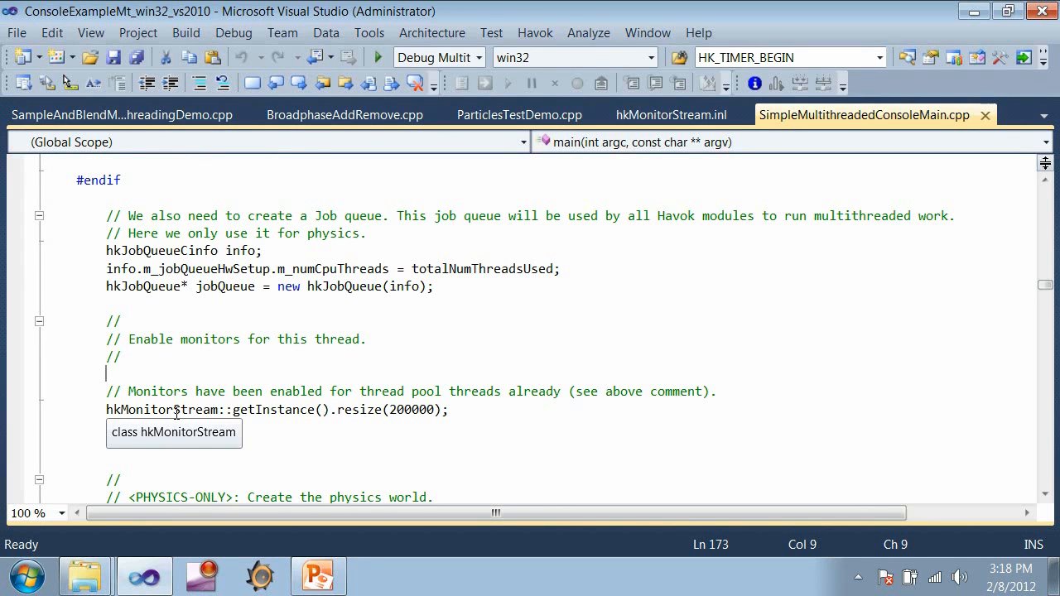
# Scroll SimpleMultithreadedConsoleMain.cpp to the hkMonitorStream resize and per-thread timer buffer lines
pyautogui.scroll(3)
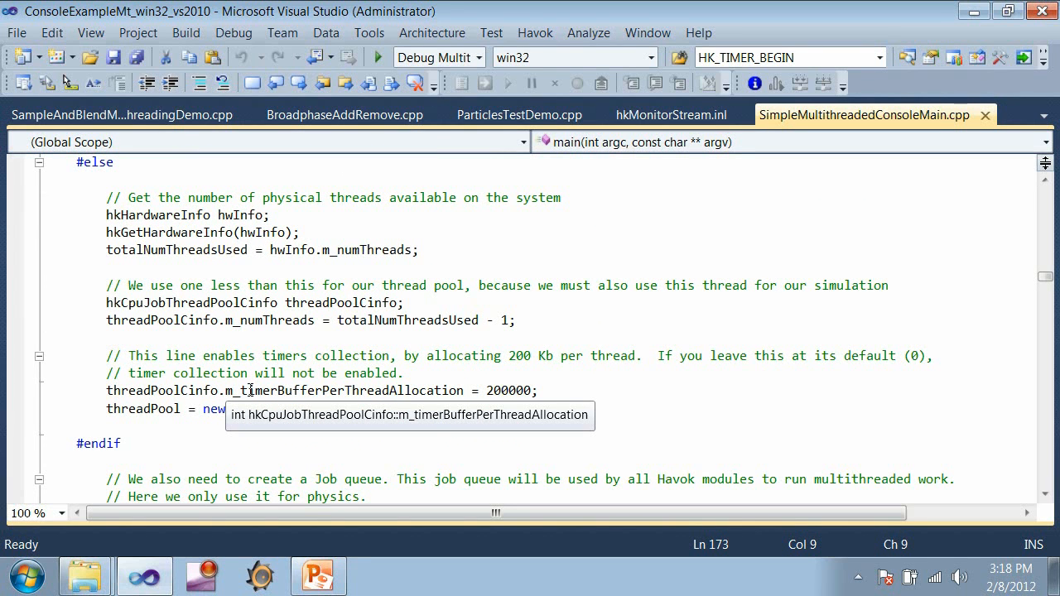
pyautogui.scroll(-3)
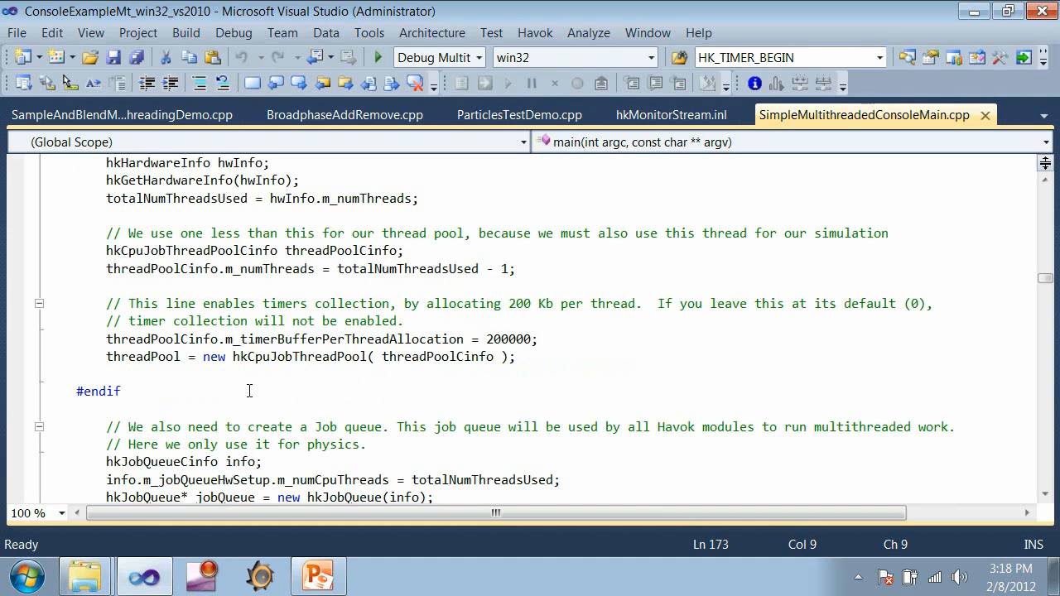
pyautogui.scroll(-3)
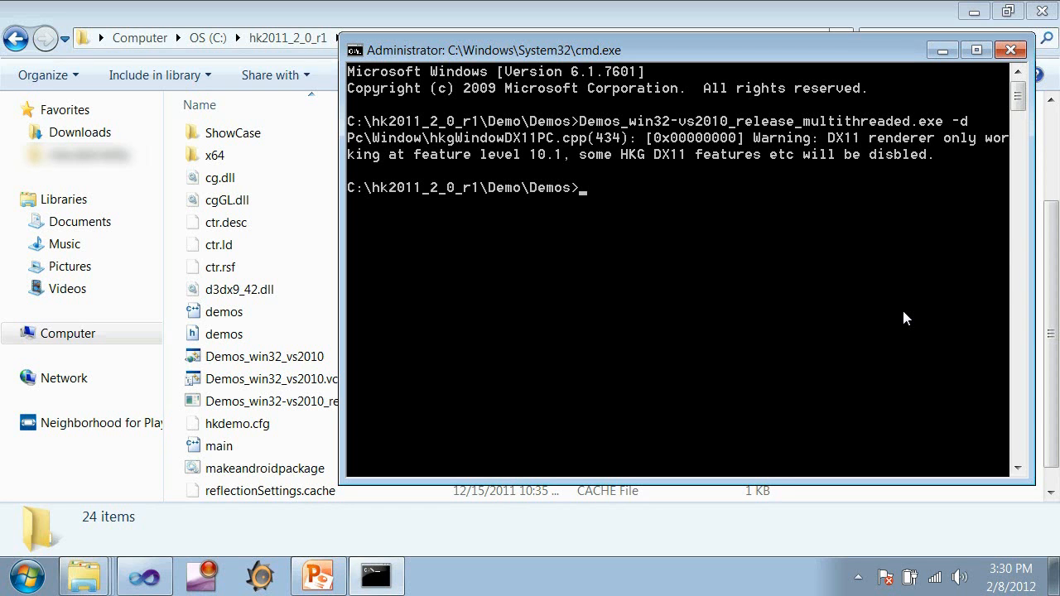
# Launch Demos_win32-vs2010_release_multithreaded.exe -d, then browse into Tools\VisualDebugger in the SDK
pyautogui.write('Demos_win32-vs2010_release_multithreaded.exe -d')
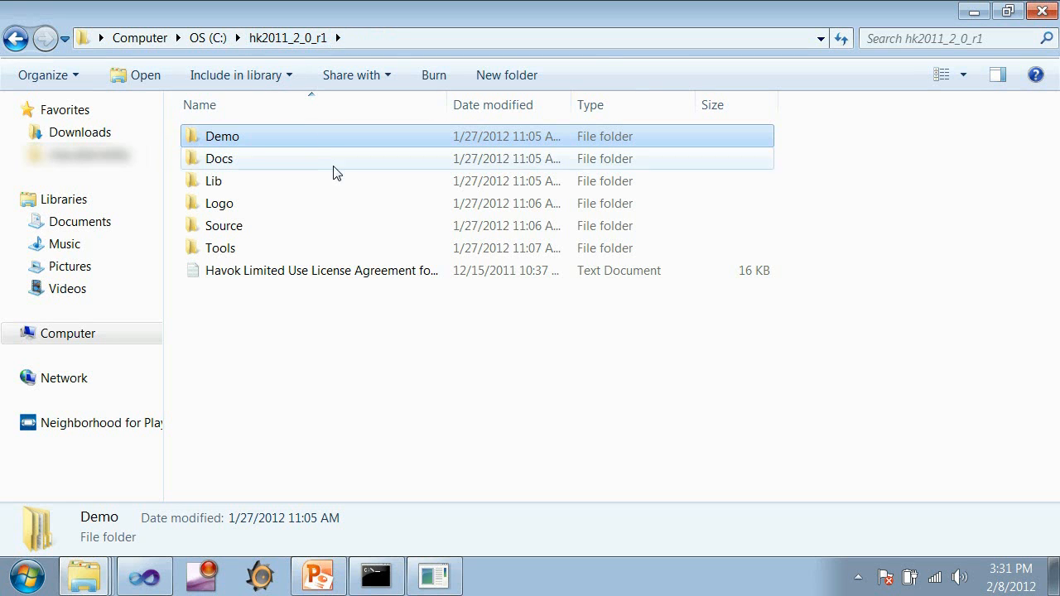
pyautogui.moveTo(348, 256)
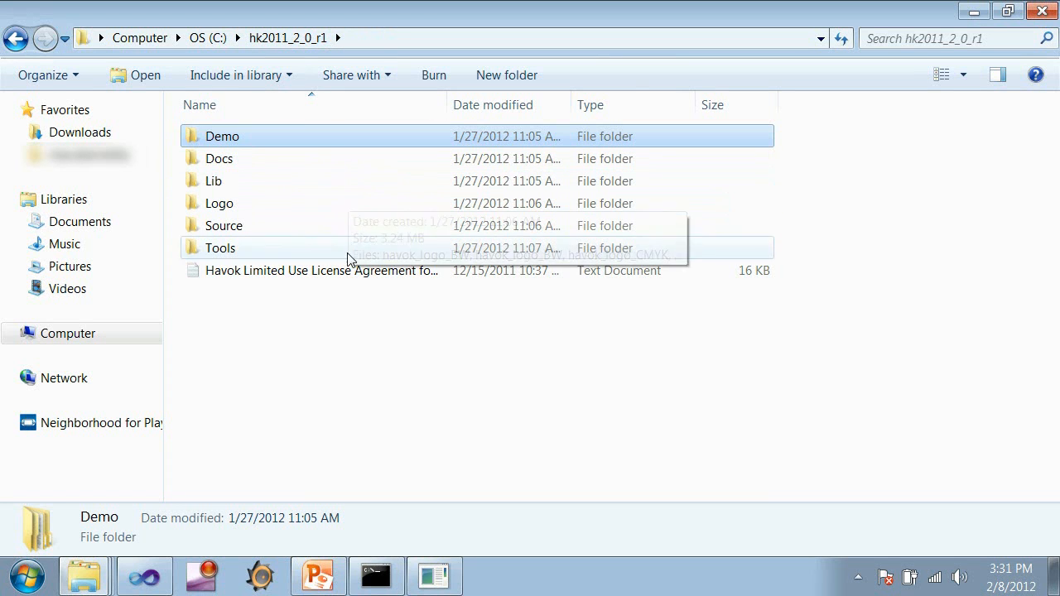
pyautogui.doubleClick(220, 249)
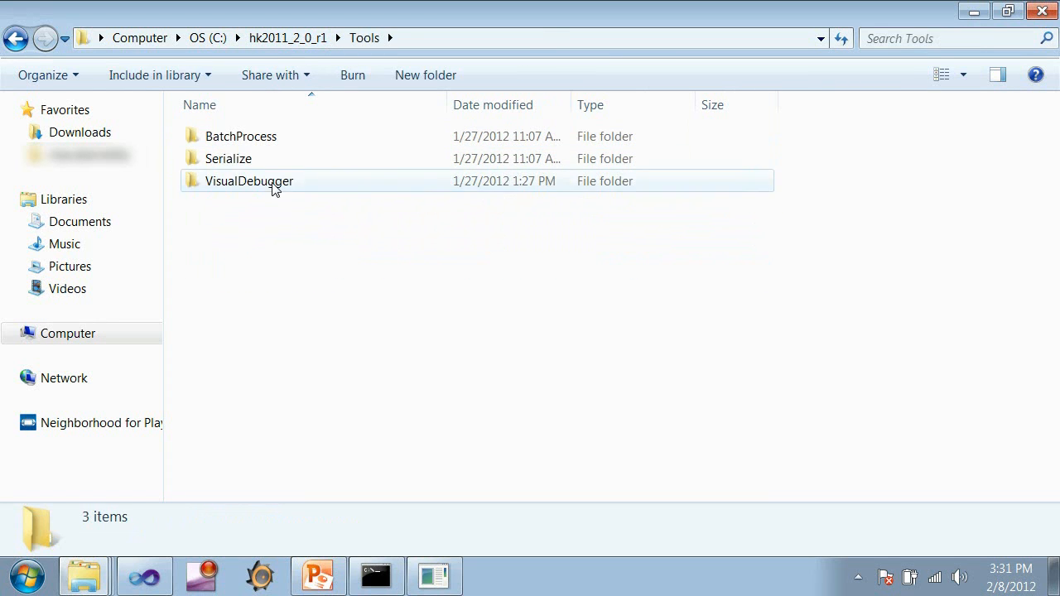
pyautogui.doubleClick(249, 180)
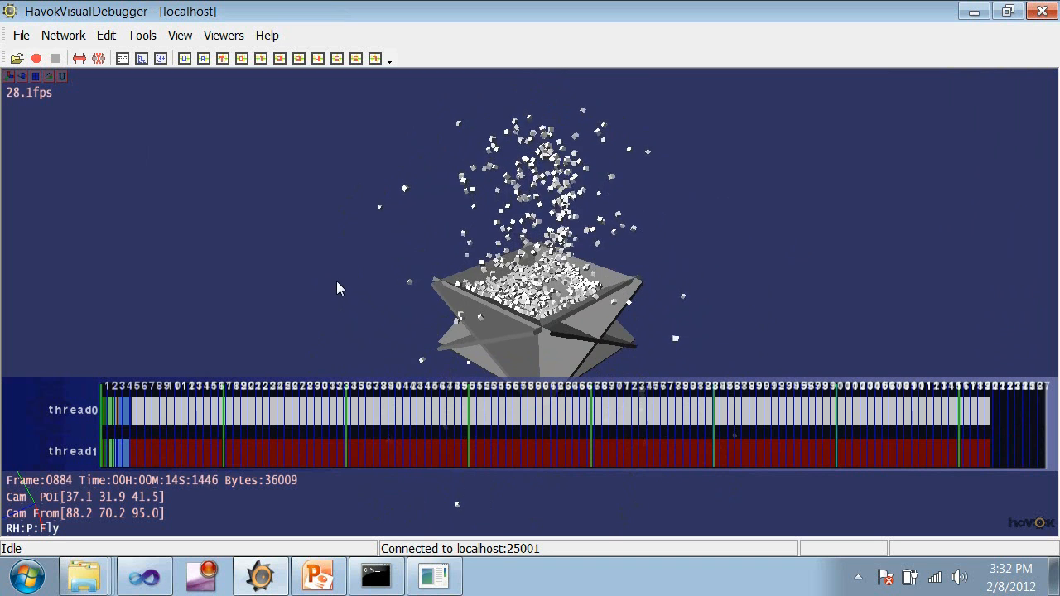
# Show the File menu's movie Record, Stop, Rewind, Play and Pause commands
pyautogui.click(20, 35)
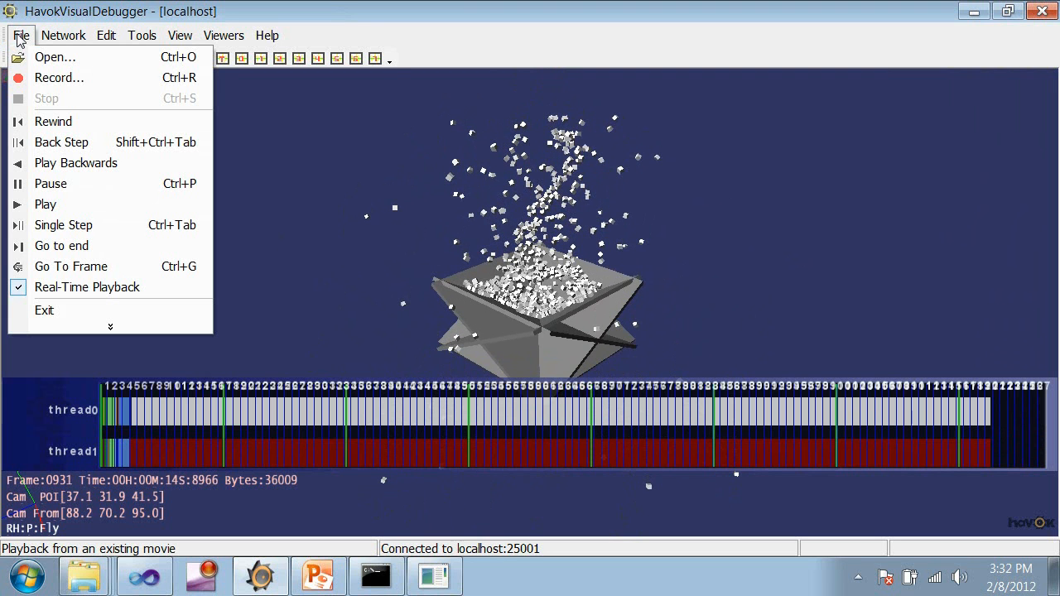
pyautogui.moveTo(70, 78)
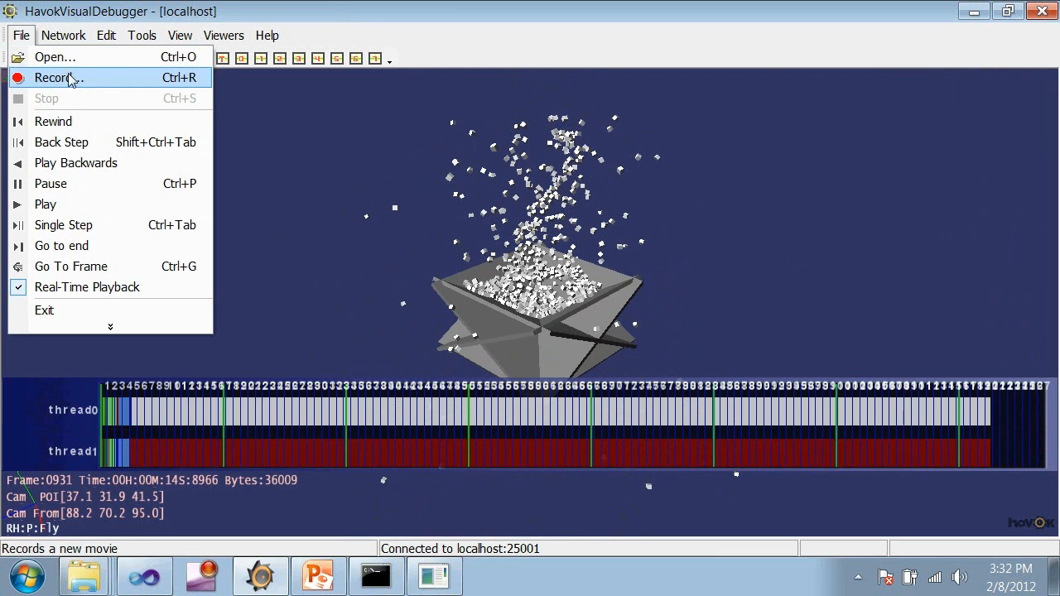
pyautogui.moveTo(68, 101)
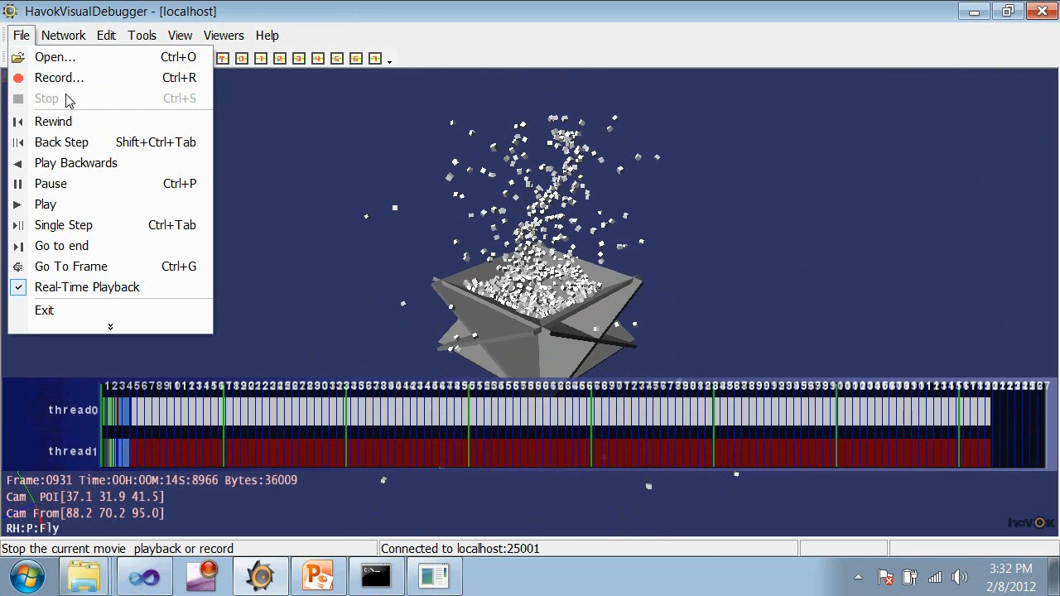
pyautogui.moveTo(49, 182)
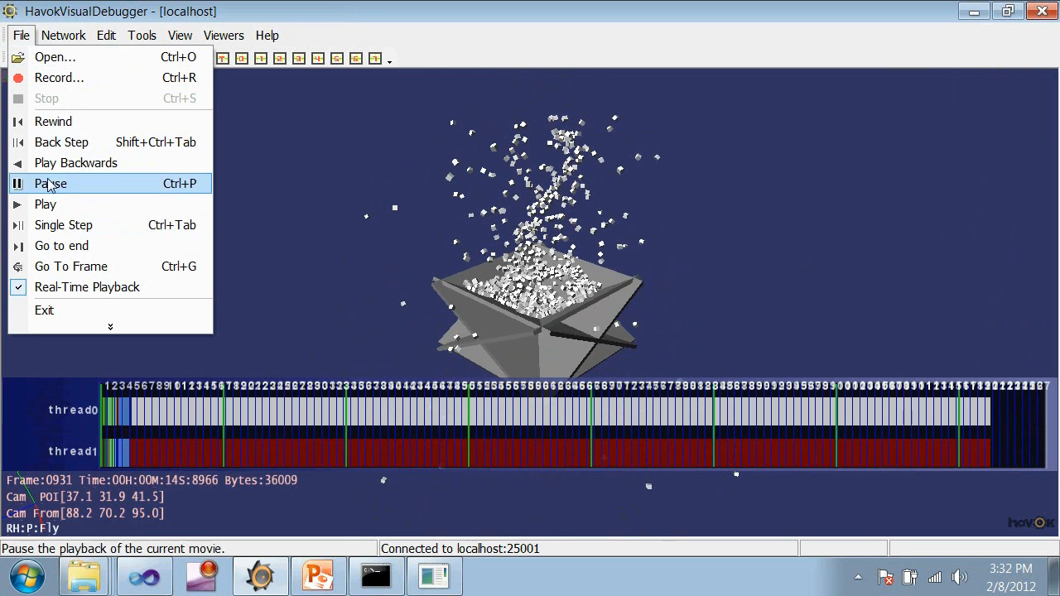
# Bring up Network > Connect… showing localhost on port 25001 with auto reconnect
pyautogui.click(63, 35)
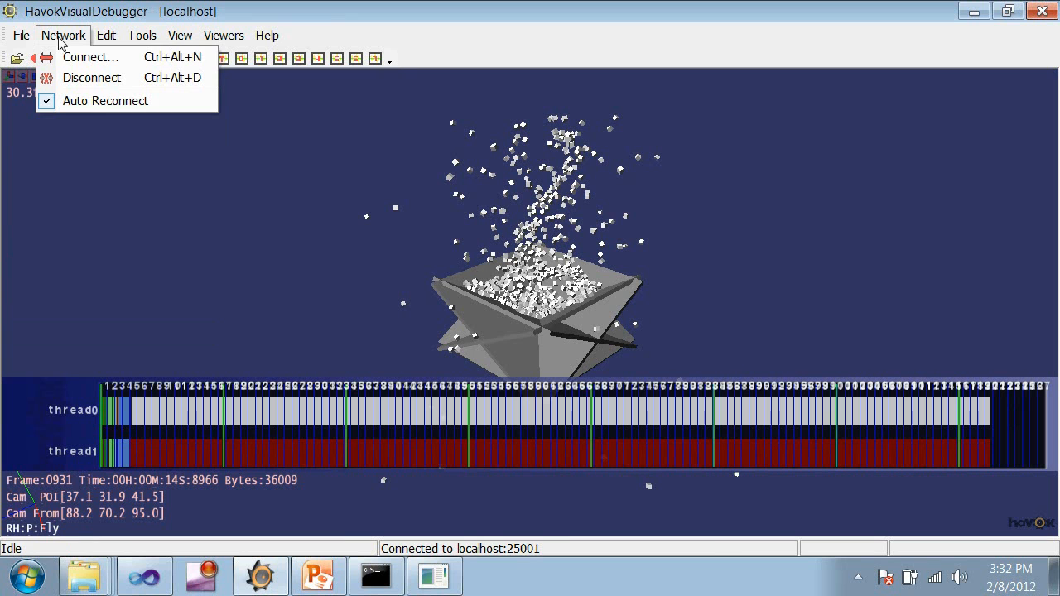
pyautogui.moveTo(91, 57)
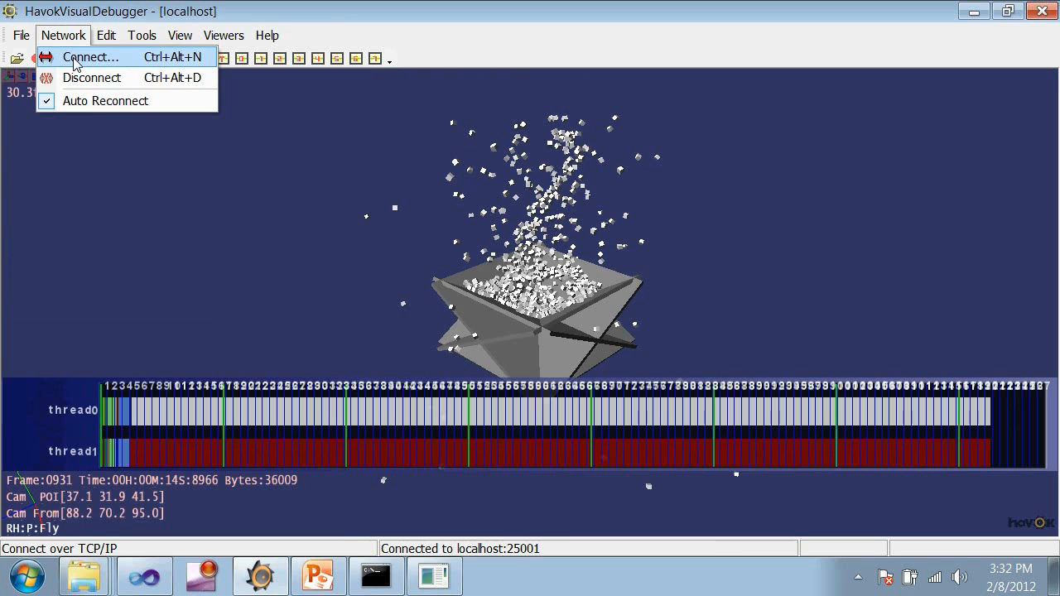
pyautogui.click(91, 56)
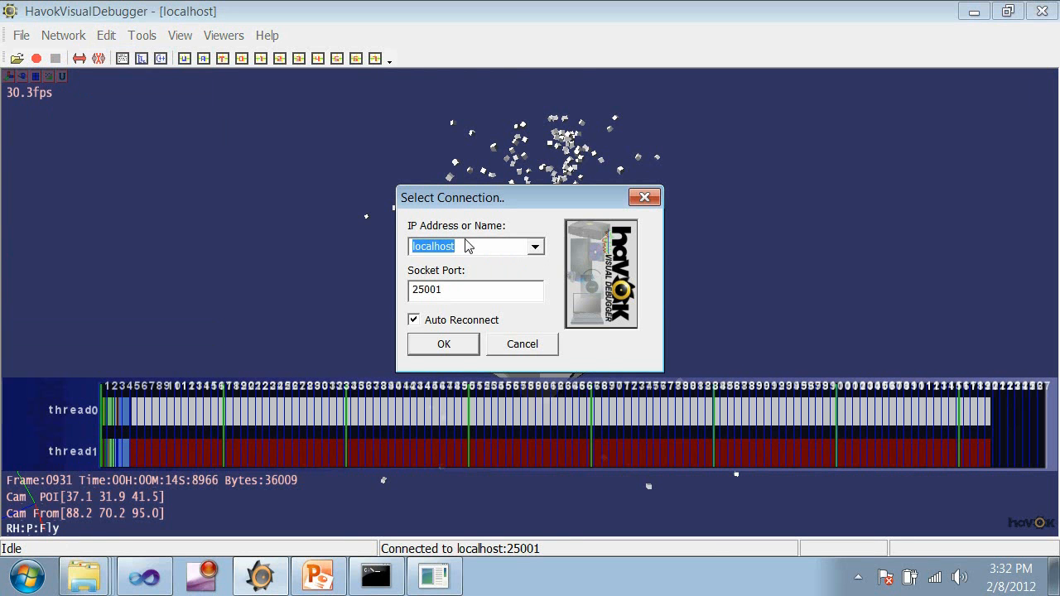
pyautogui.moveTo(456, 295)
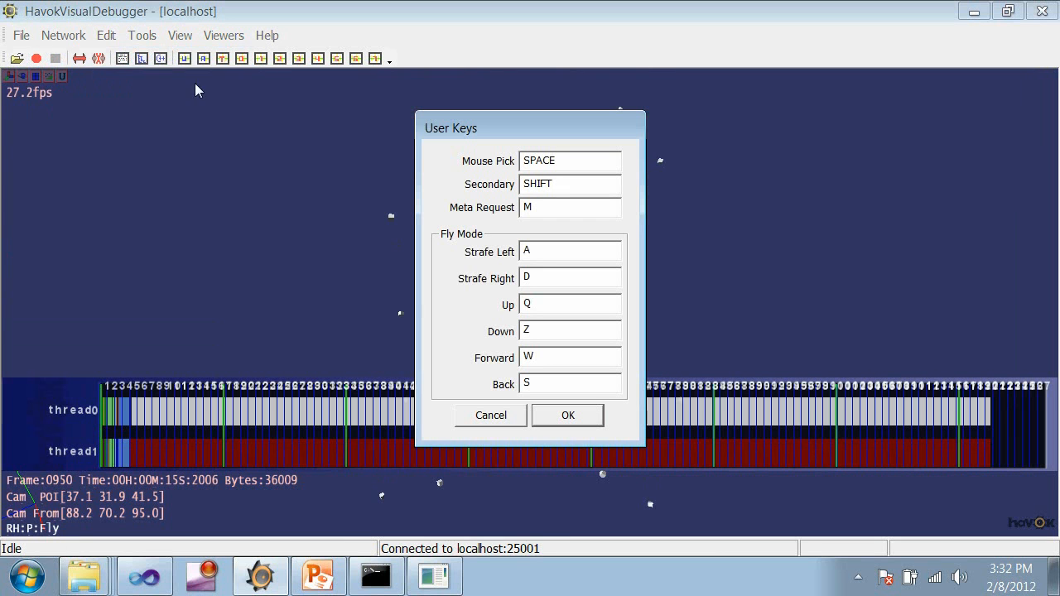
pyautogui.moveTo(511, 421)
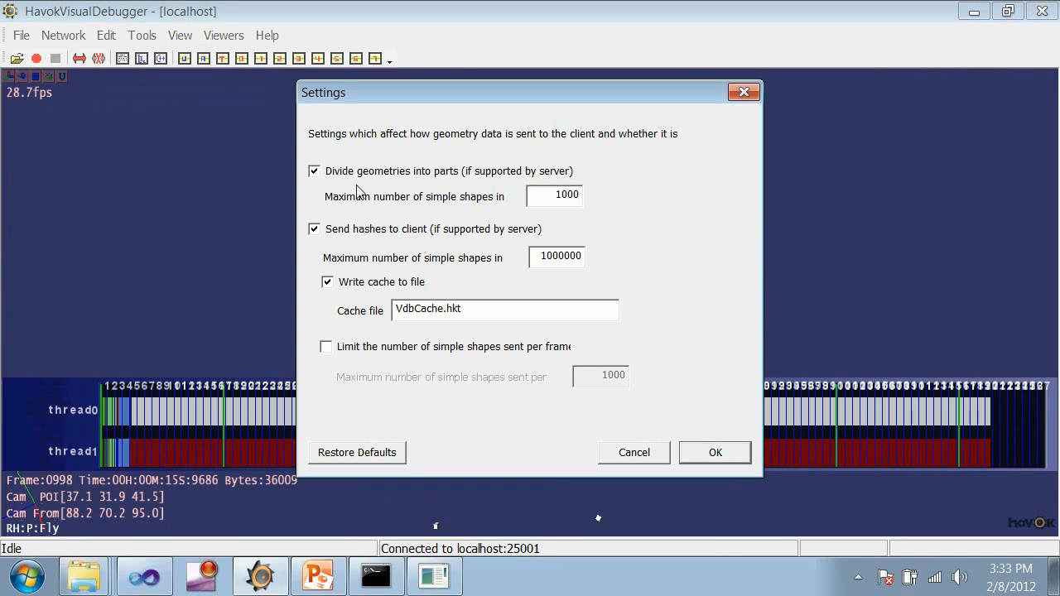
pyautogui.moveTo(391, 185)
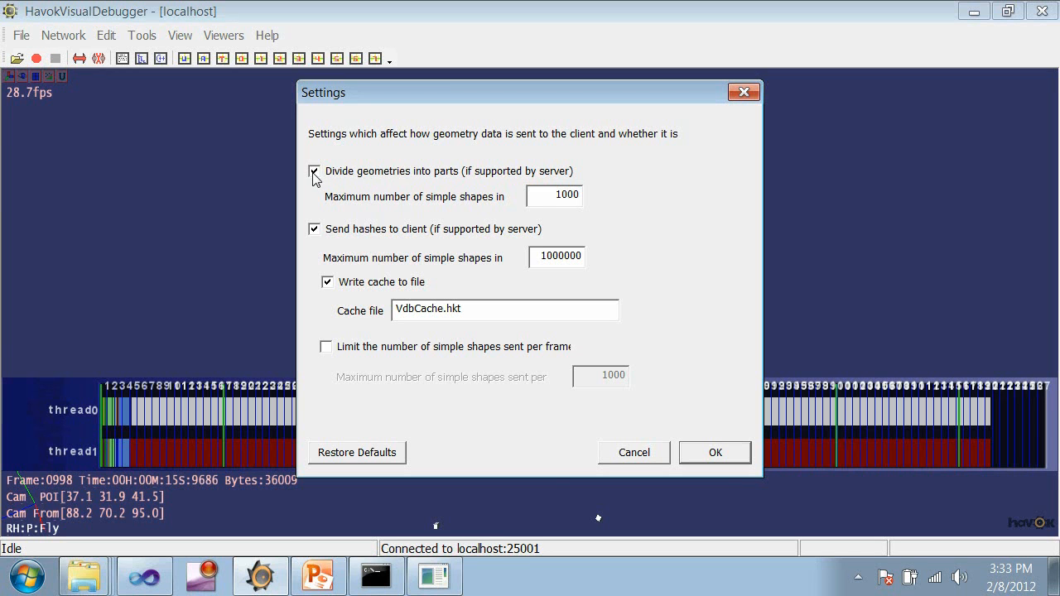
# Review the geometry Settings dialog with division, hash sending and VdbCache.hkt caching
pyautogui.click(315, 170)
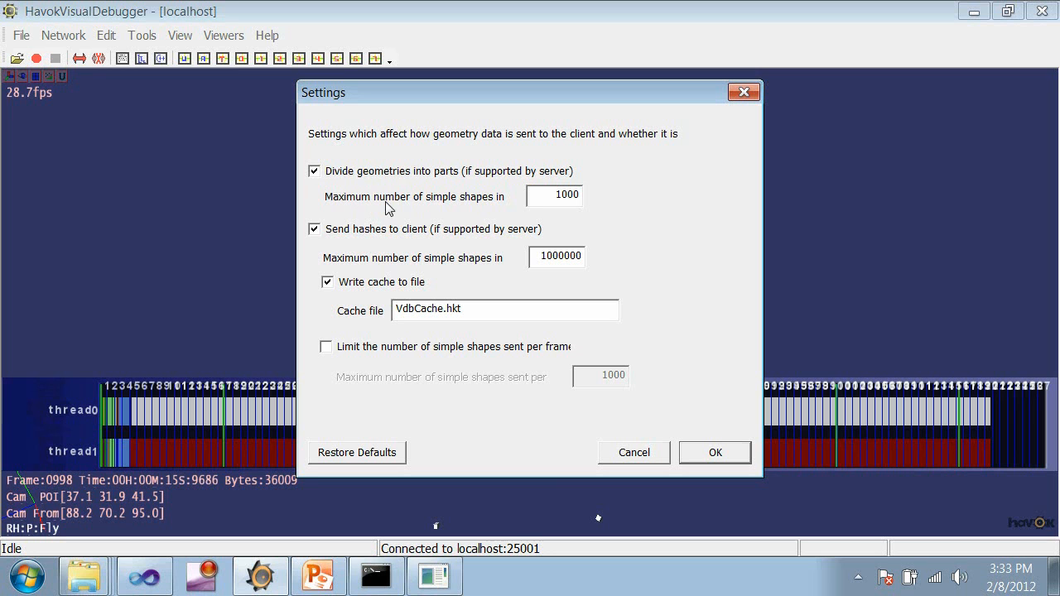
pyautogui.moveTo(508, 204)
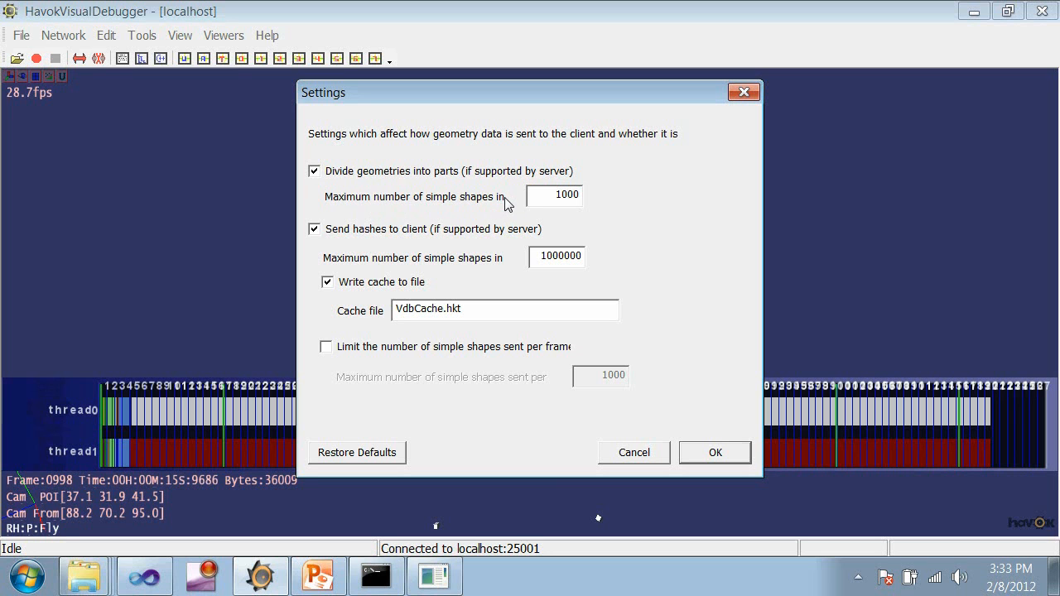
pyautogui.moveTo(418, 212)
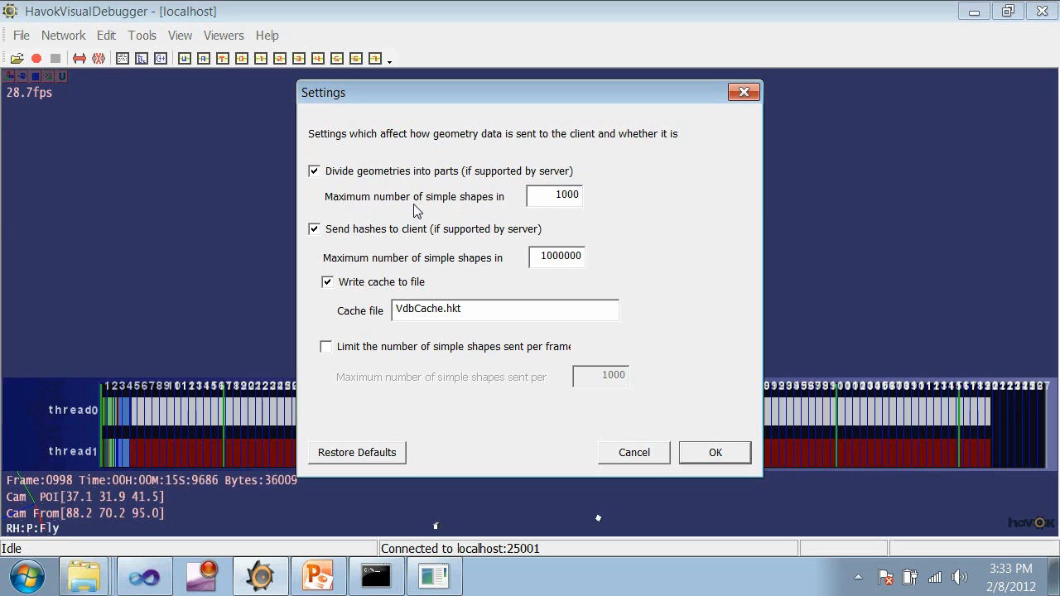
pyautogui.moveTo(372, 181)
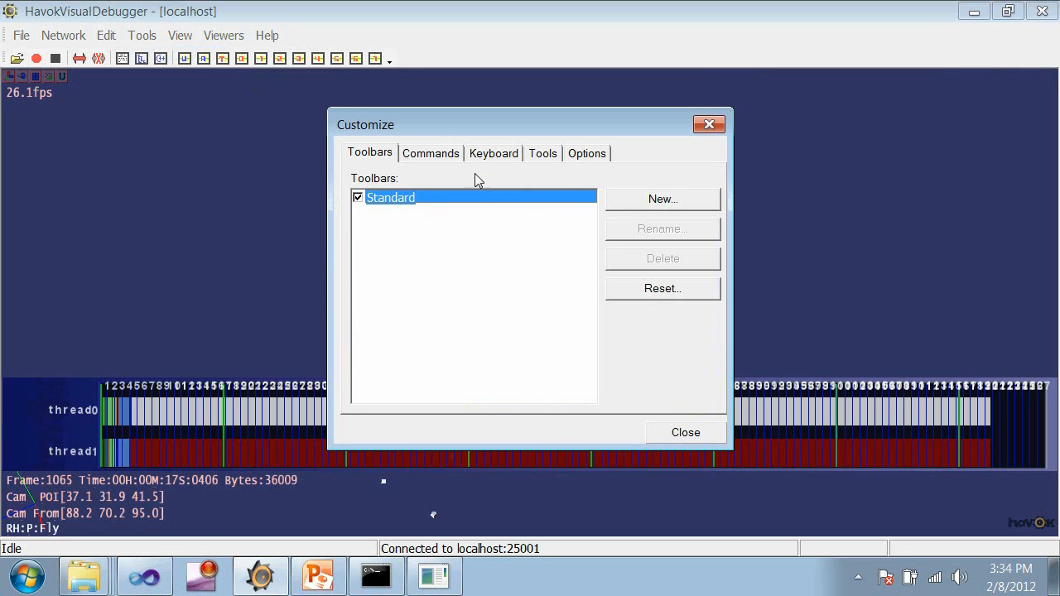
# Close Customize and run View > Camera > Fit Camera to World on the particle scene
pyautogui.click(686, 433)
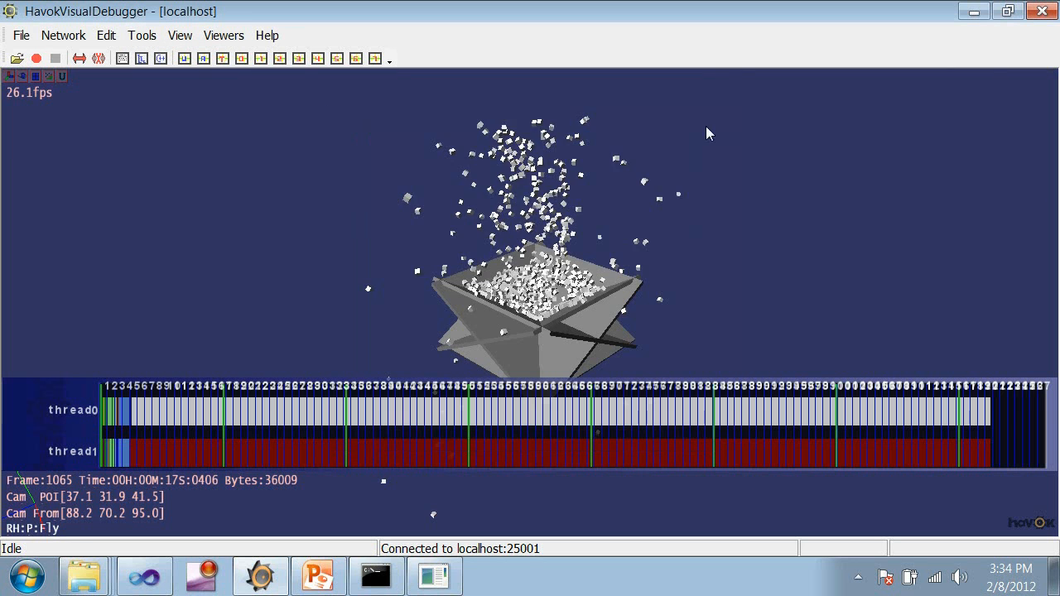
pyautogui.click(179, 35)
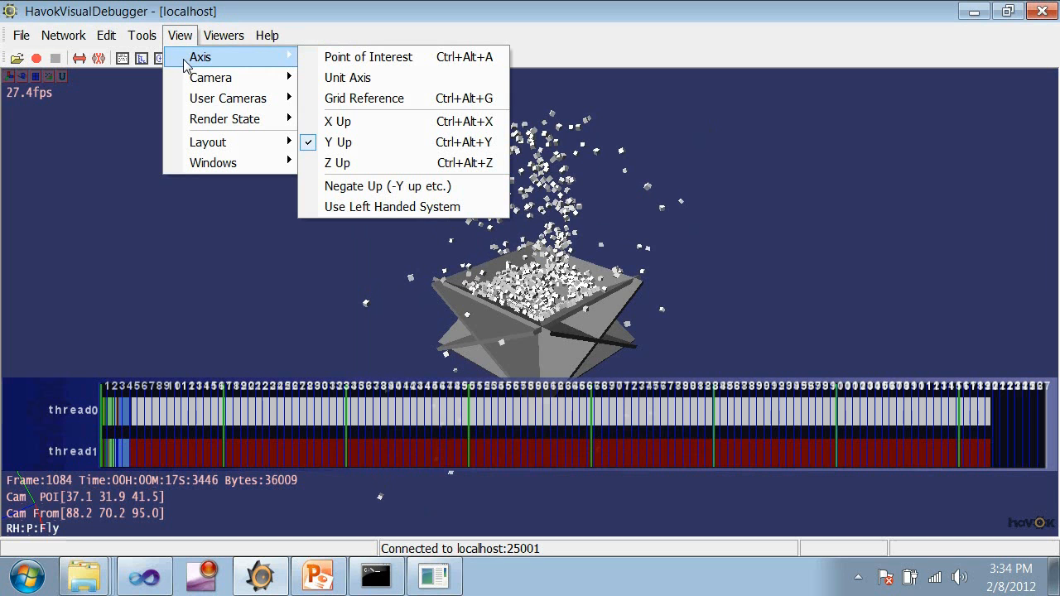
pyautogui.moveTo(367, 56)
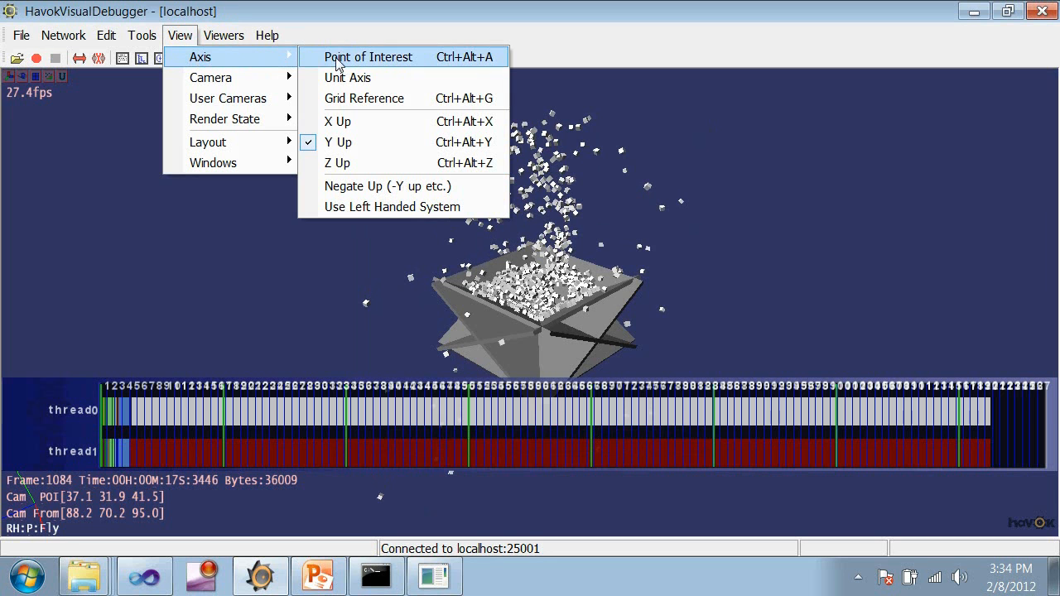
pyautogui.moveTo(381, 78)
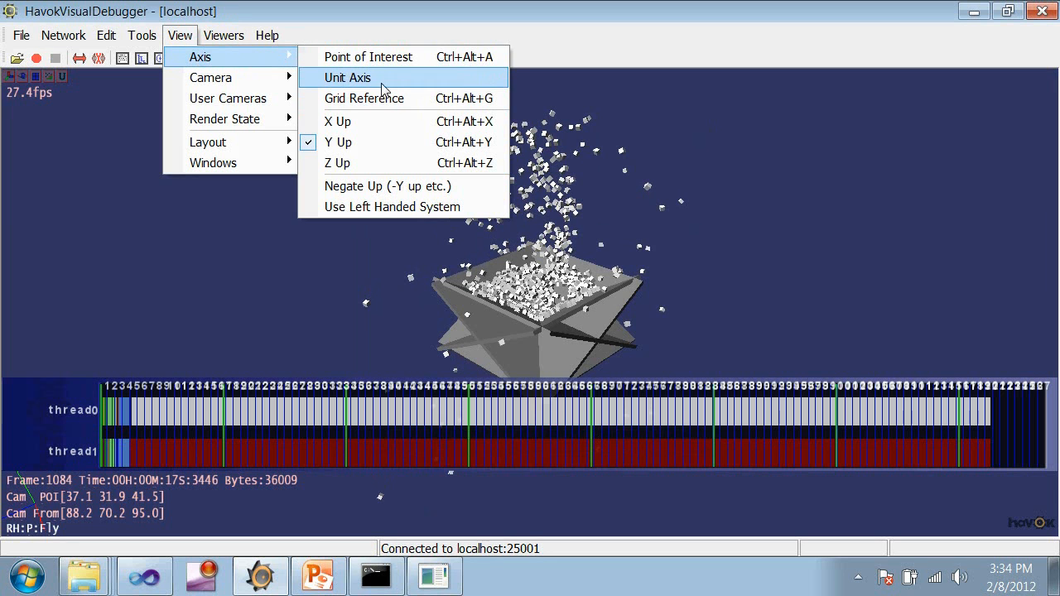
pyautogui.moveTo(356, 142)
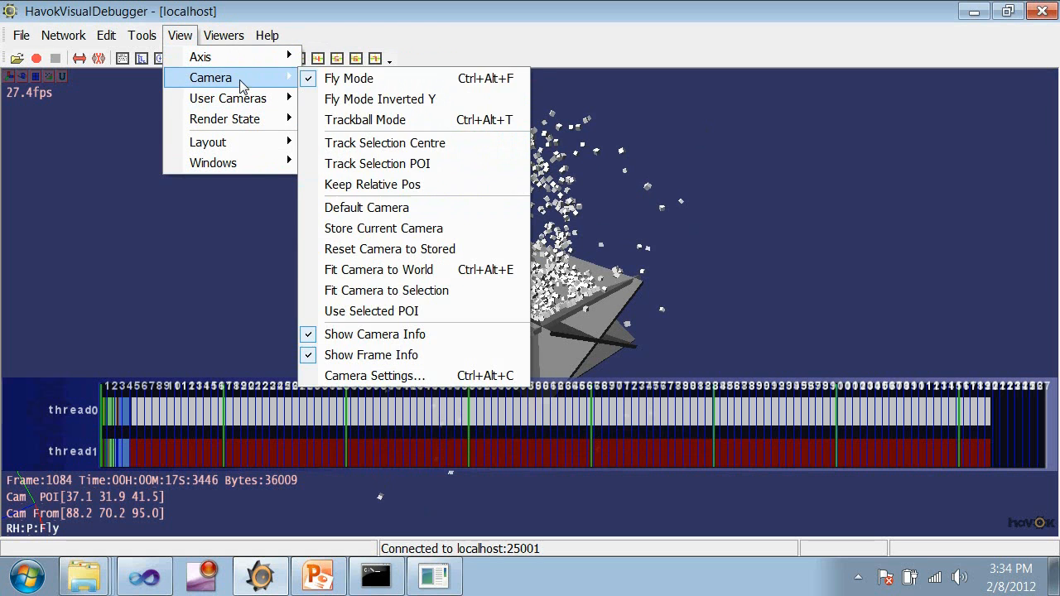
pyautogui.moveTo(364, 120)
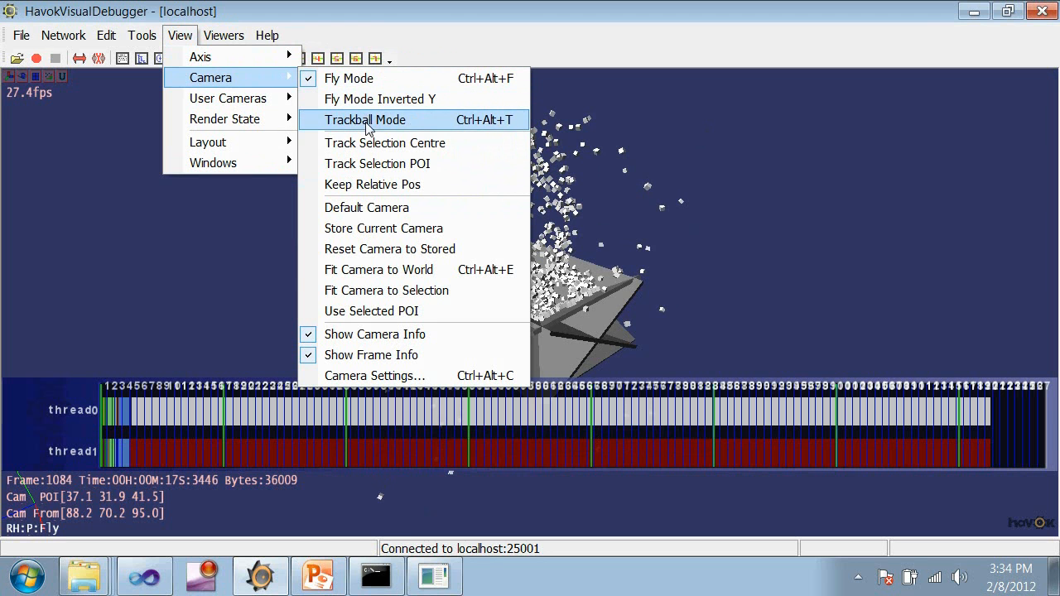
pyautogui.moveTo(377, 269)
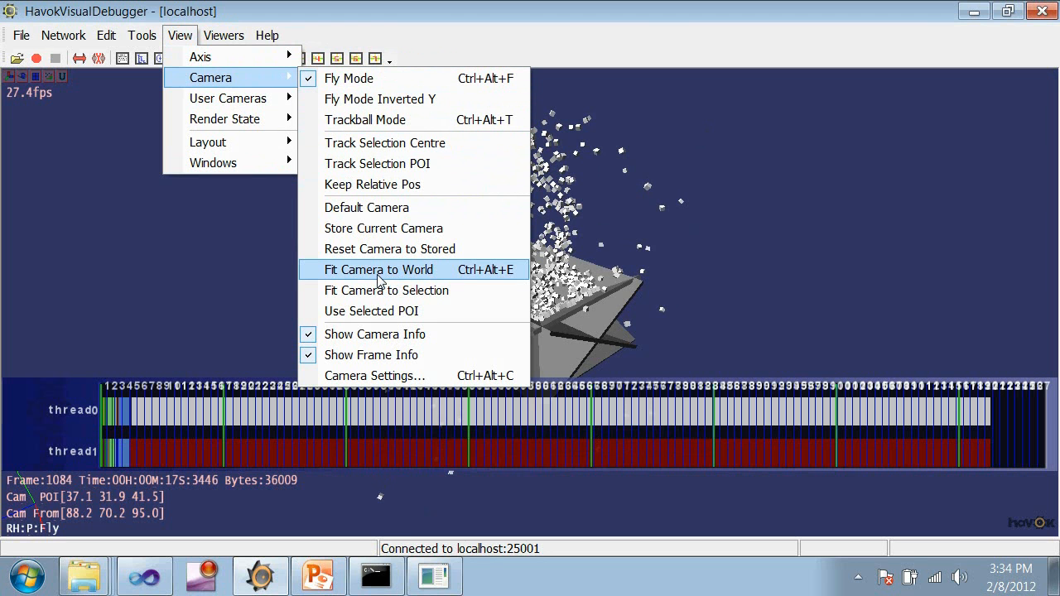
pyautogui.click(377, 269)
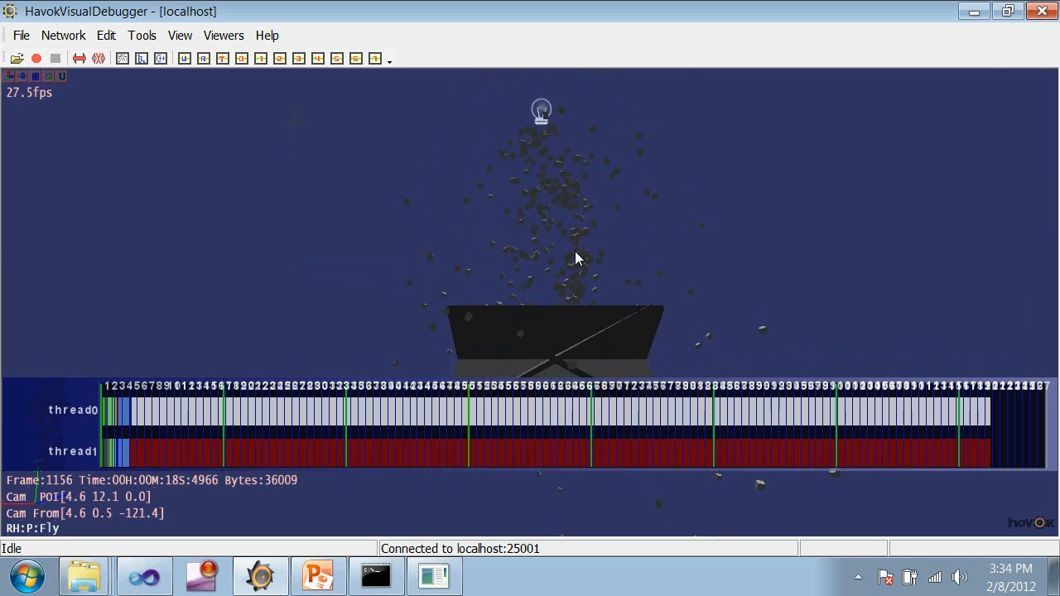
pyautogui.click(179, 35)
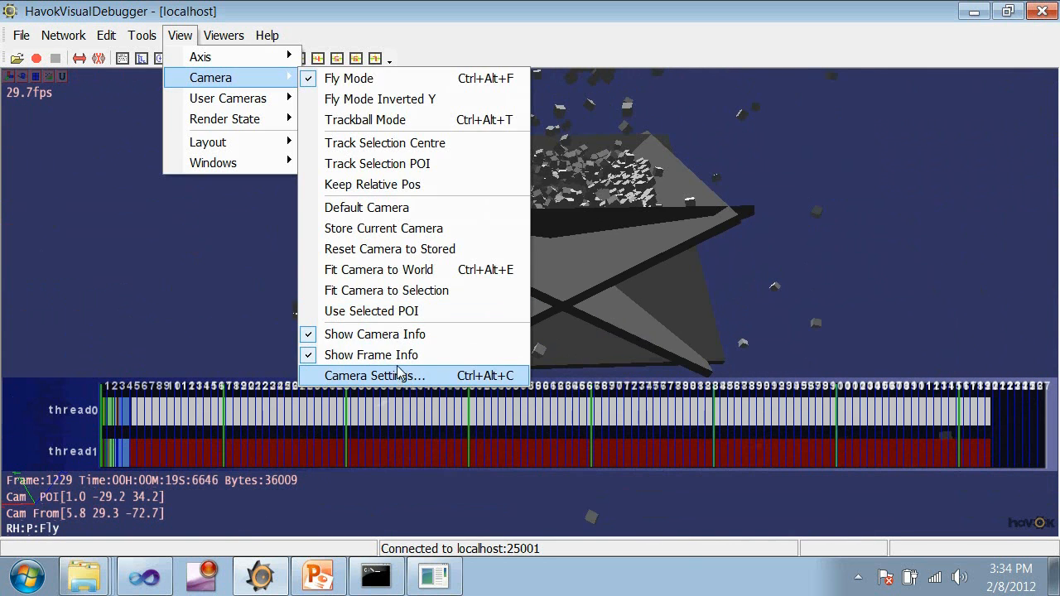
# In Camera Settings, lower the Near Plane value and apply it, returning to the View menu
pyautogui.click(374, 375)
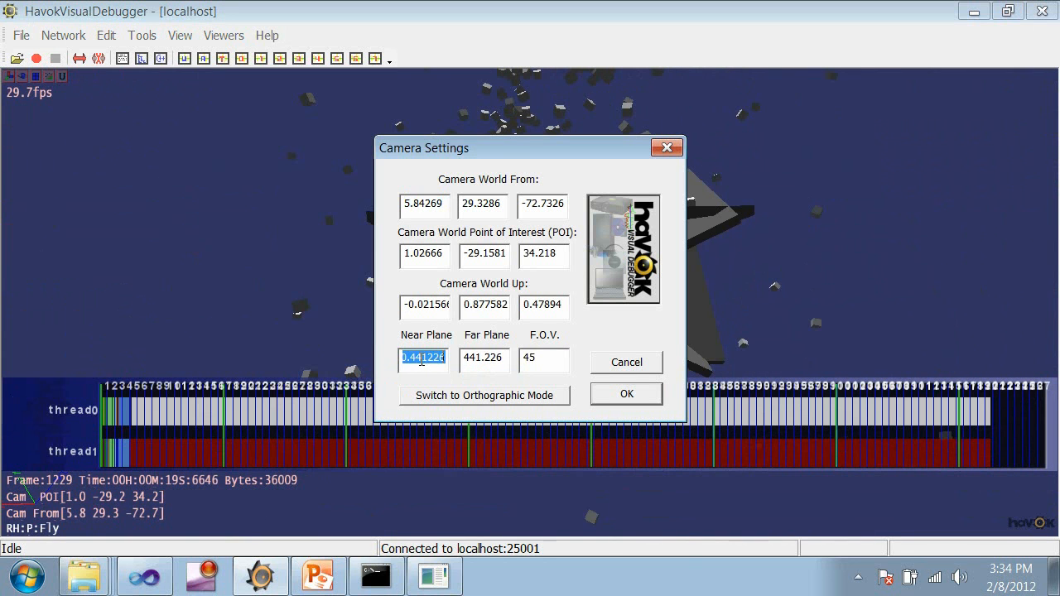
pyautogui.write('0.')
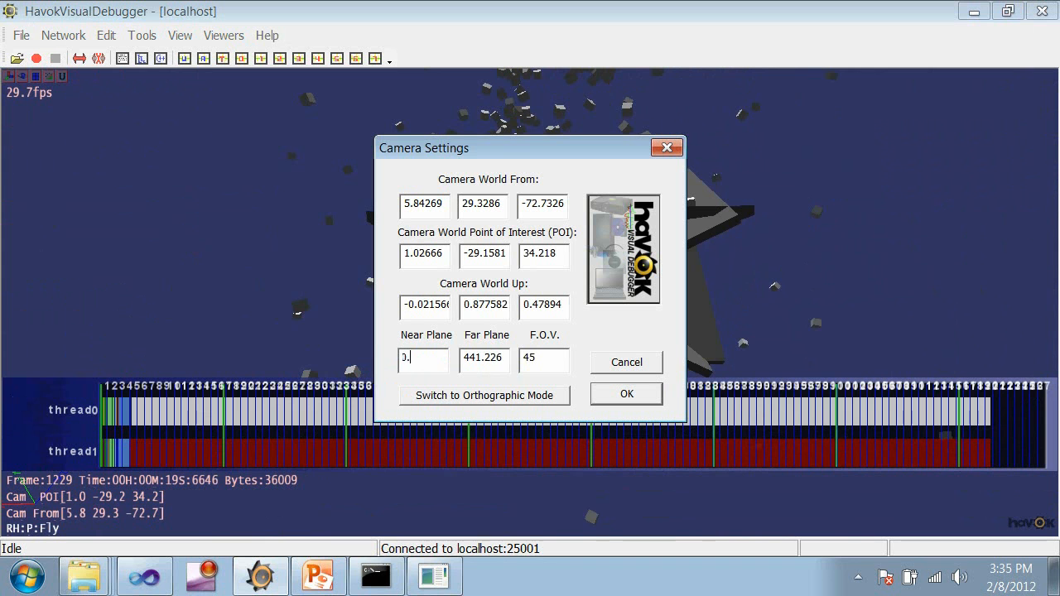
pyautogui.click(626, 394)
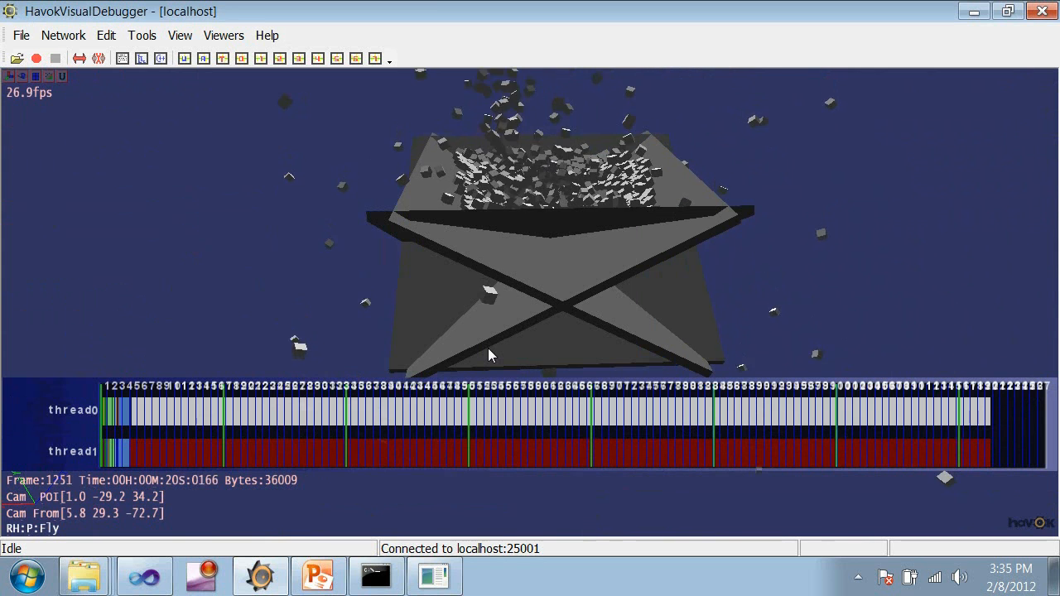
pyautogui.click(179, 35)
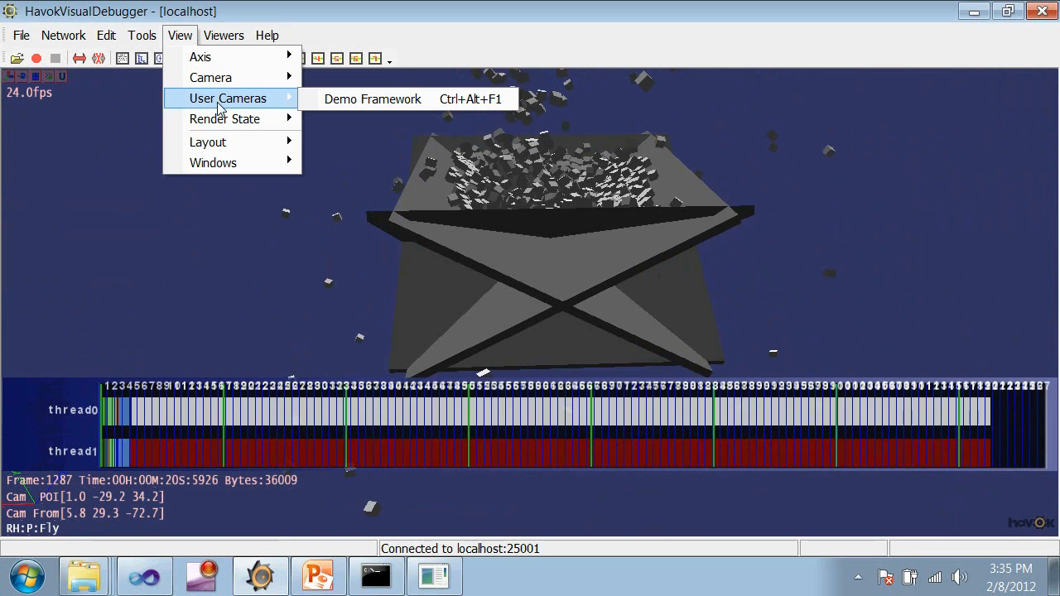
pyautogui.moveTo(214, 106)
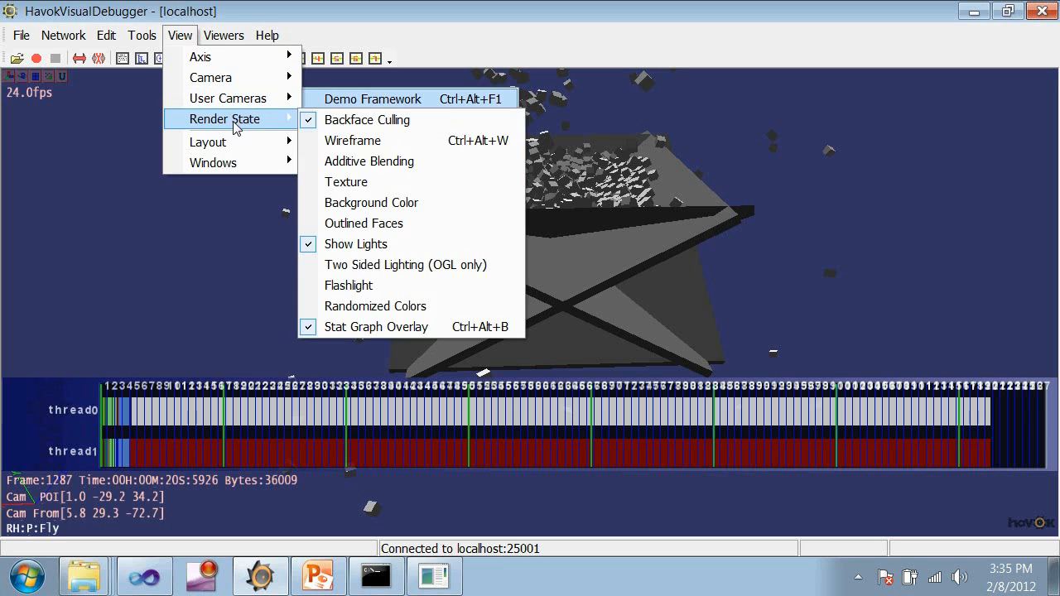
pyautogui.moveTo(273, 120)
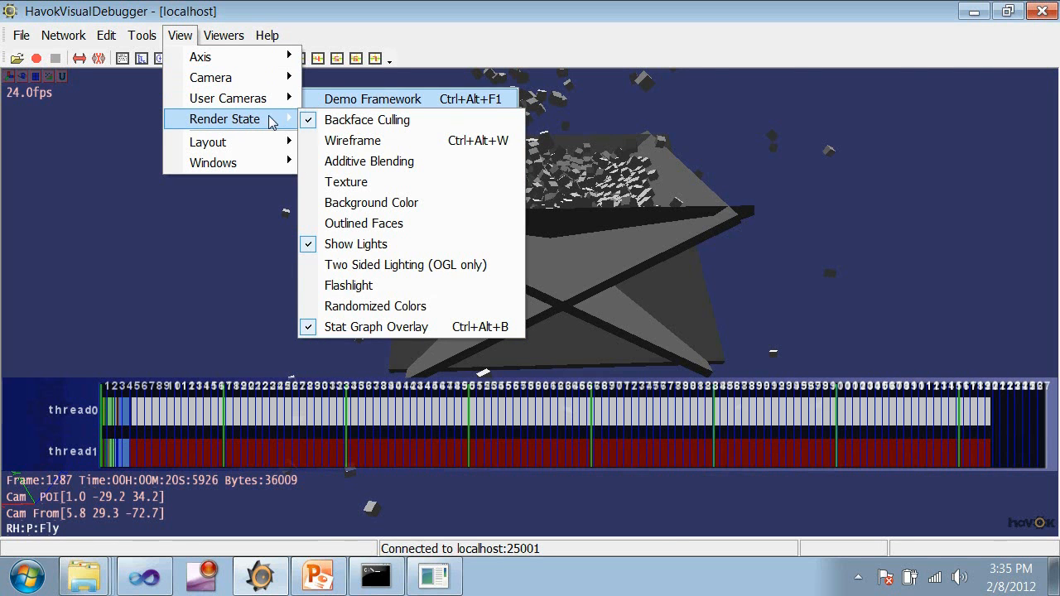
pyautogui.moveTo(371, 202)
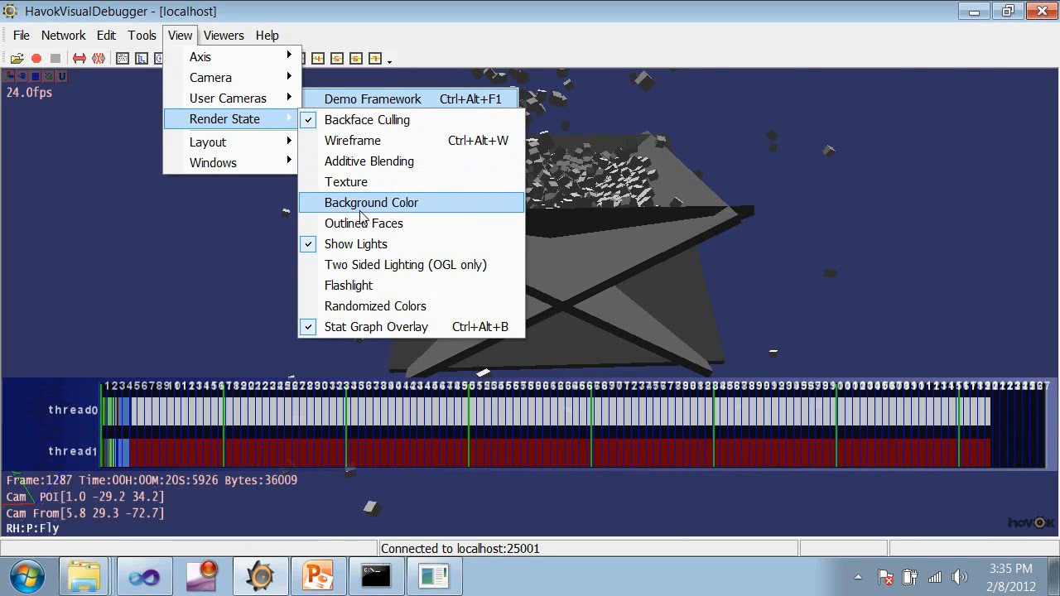
# Enable Outlined Faces and Randomized Colors in the render state, leaving the render options open
pyautogui.click(353, 139)
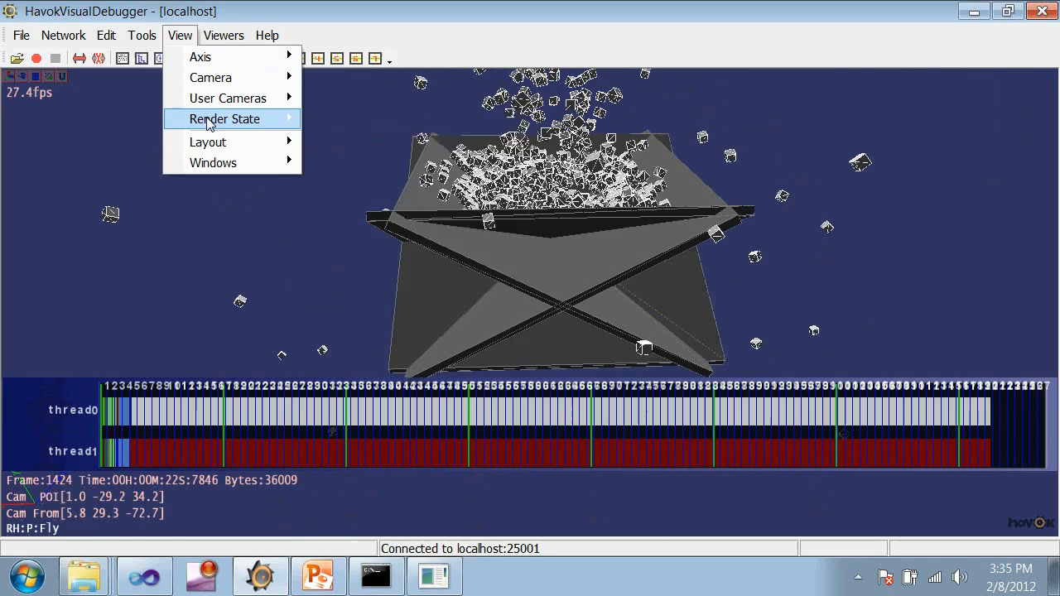
pyautogui.click(223, 119)
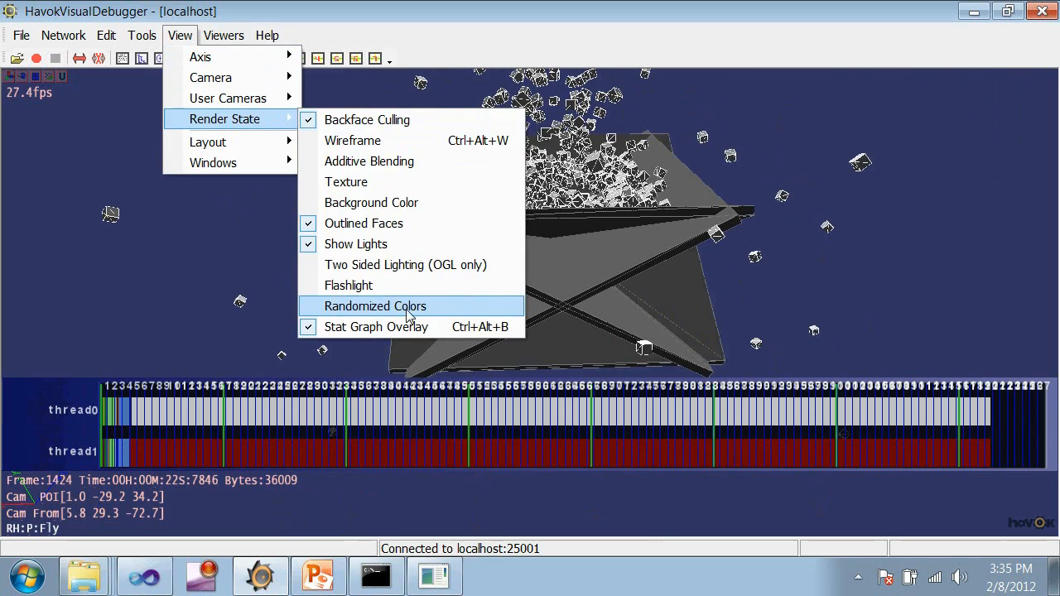
pyautogui.click(374, 305)
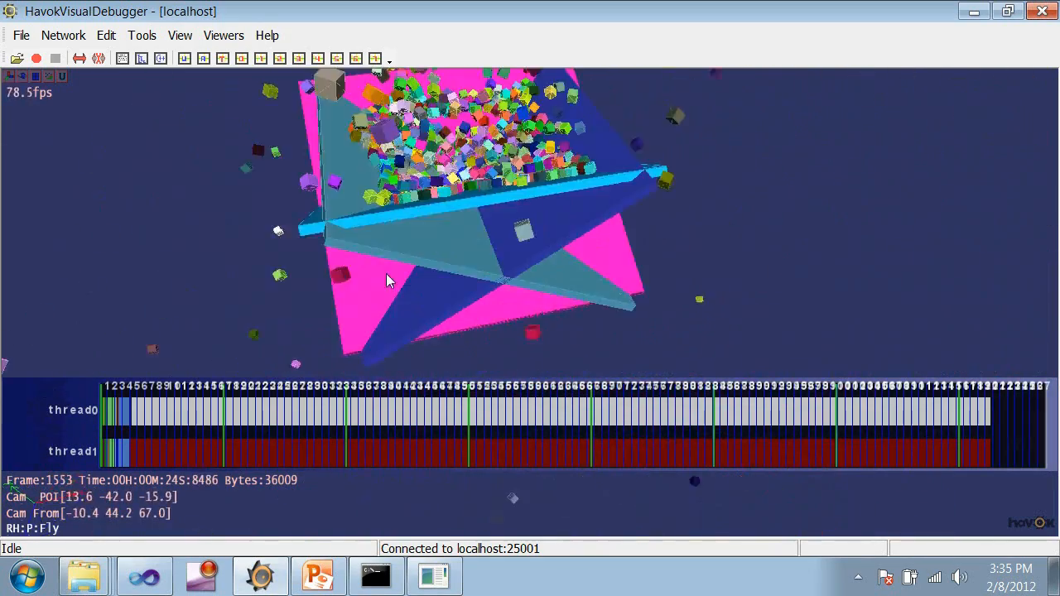
pyautogui.click(179, 35)
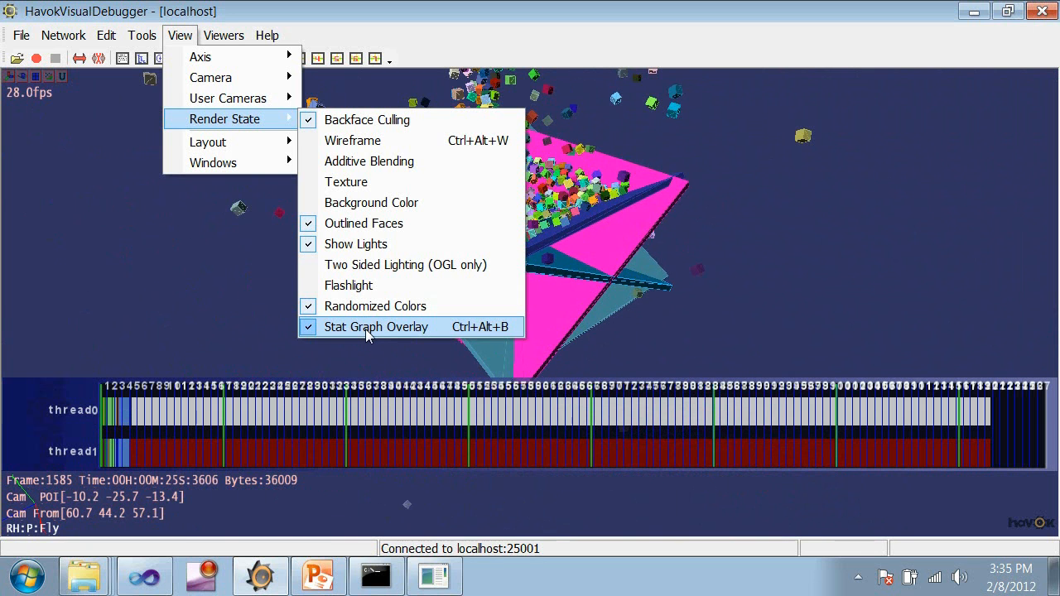
pyautogui.moveTo(406, 343)
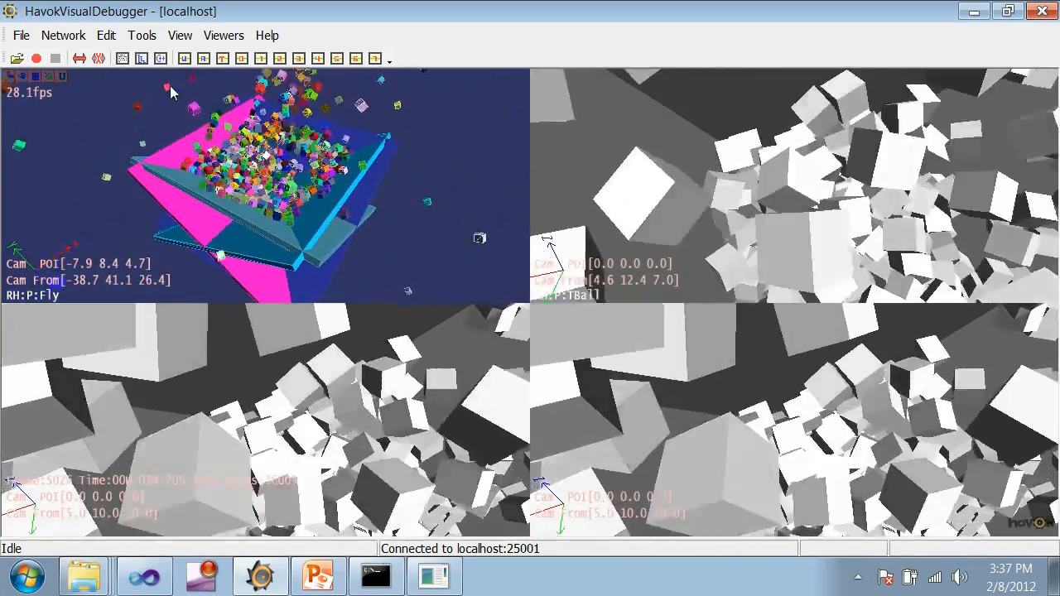
# Open the View menu's list of extra display windows
pyautogui.click(178, 35)
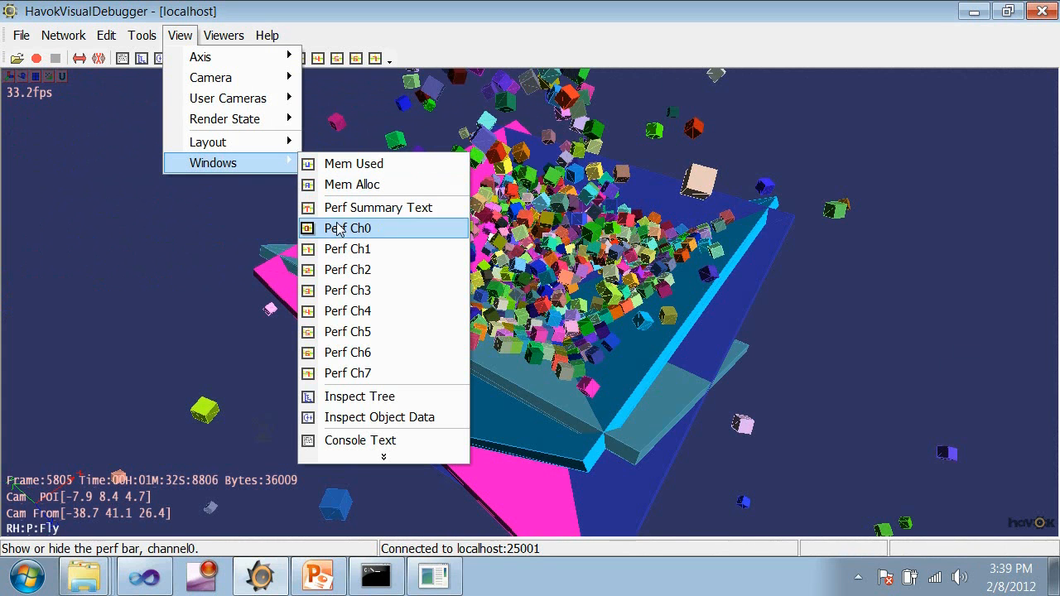
pyautogui.moveTo(354, 164)
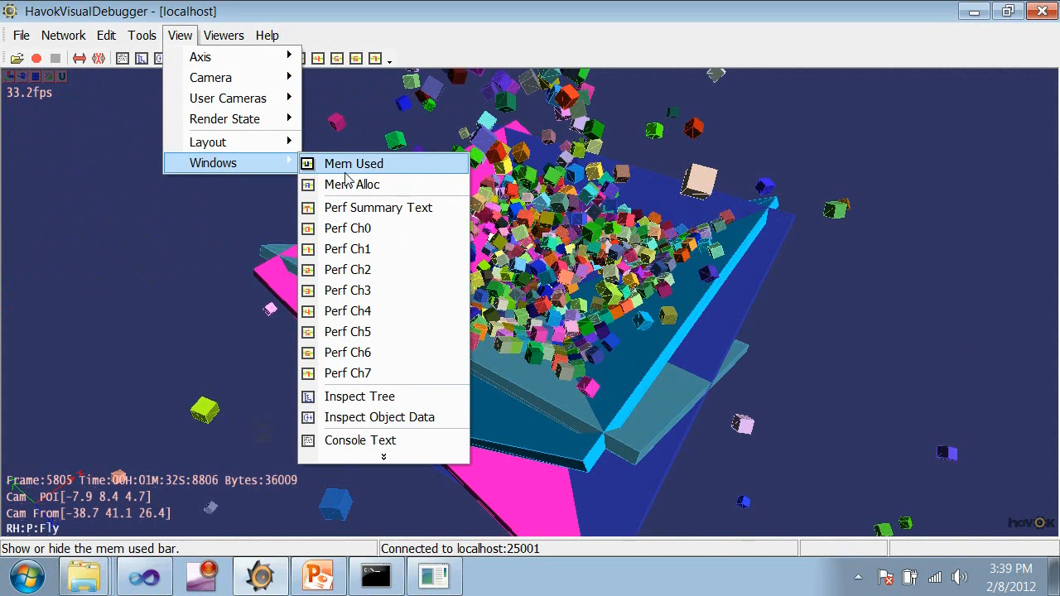
pyautogui.moveTo(351, 184)
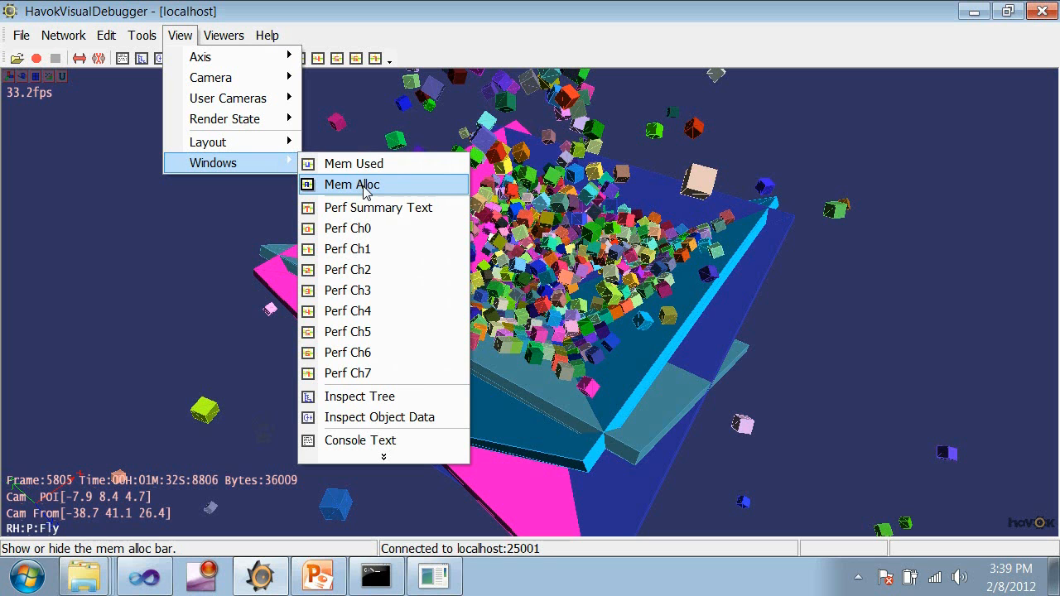
pyautogui.moveTo(371, 192)
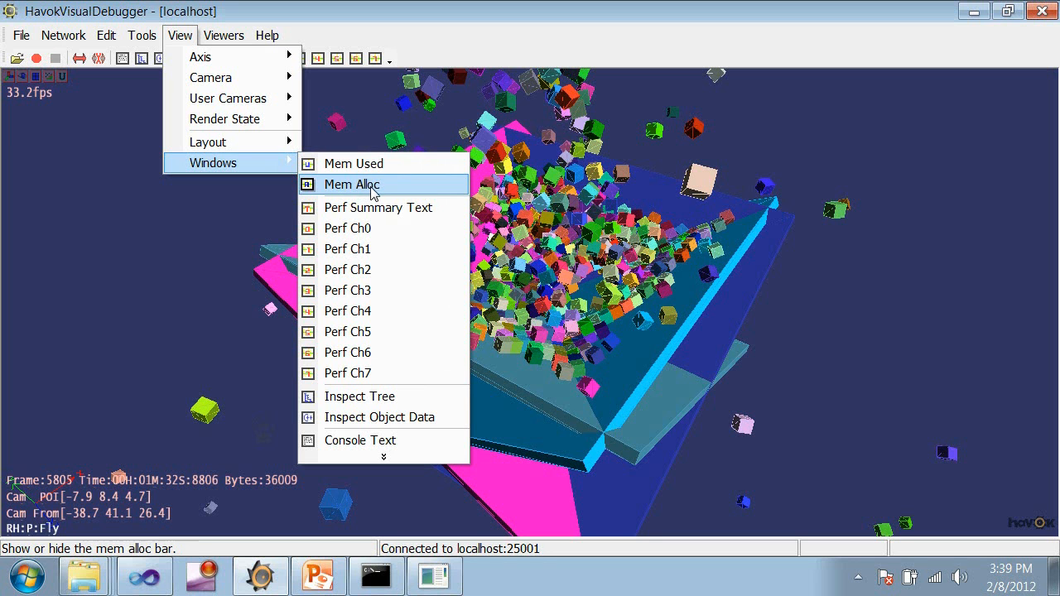
pyautogui.moveTo(371, 228)
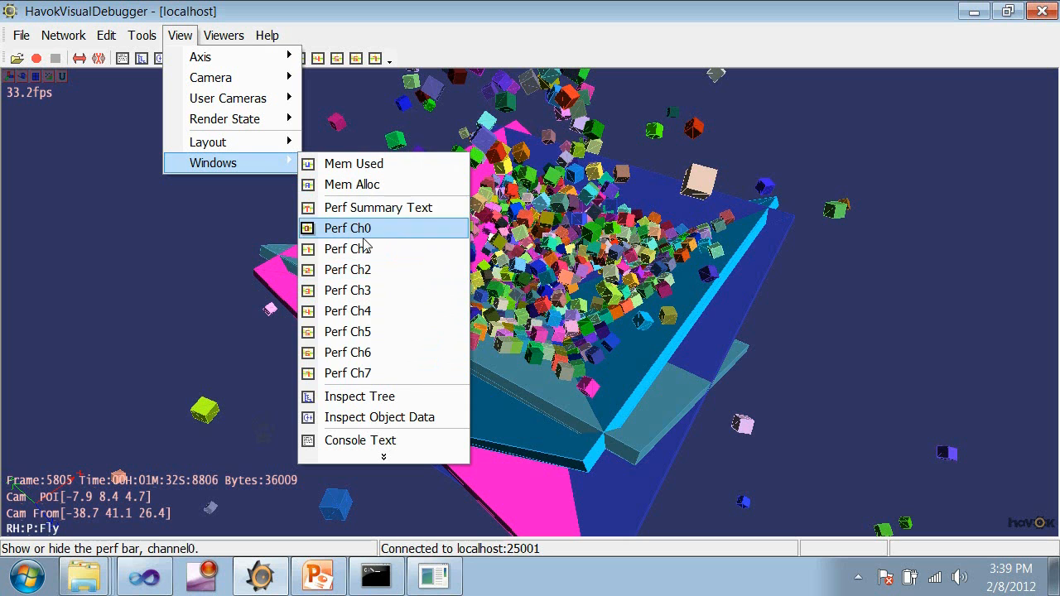
pyautogui.moveTo(348, 312)
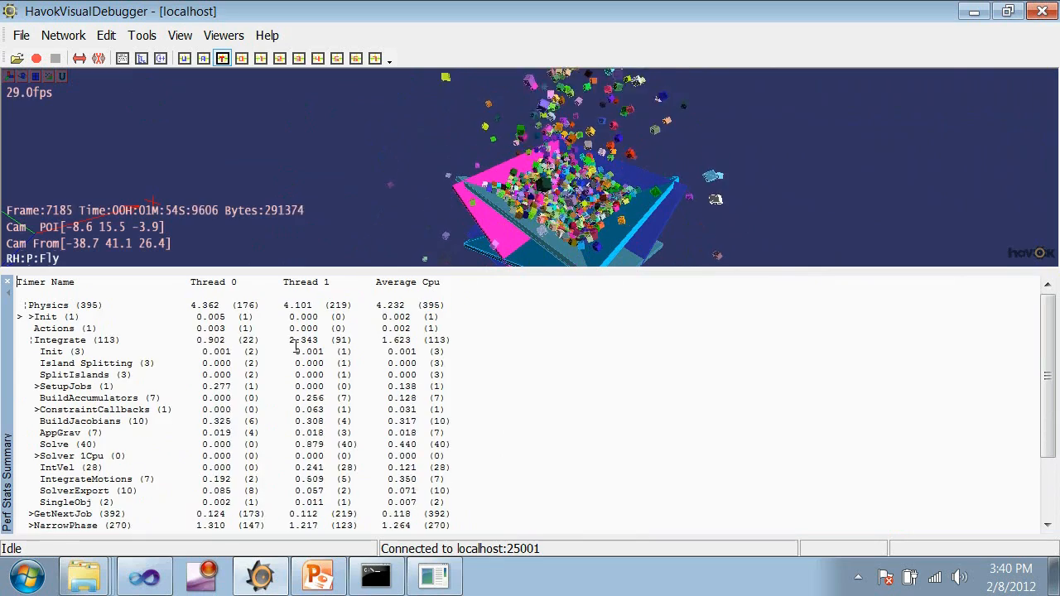
# Show the Perf Ch0 graph and select the expanded Physics timers for it to plot
pyautogui.click(179, 35)
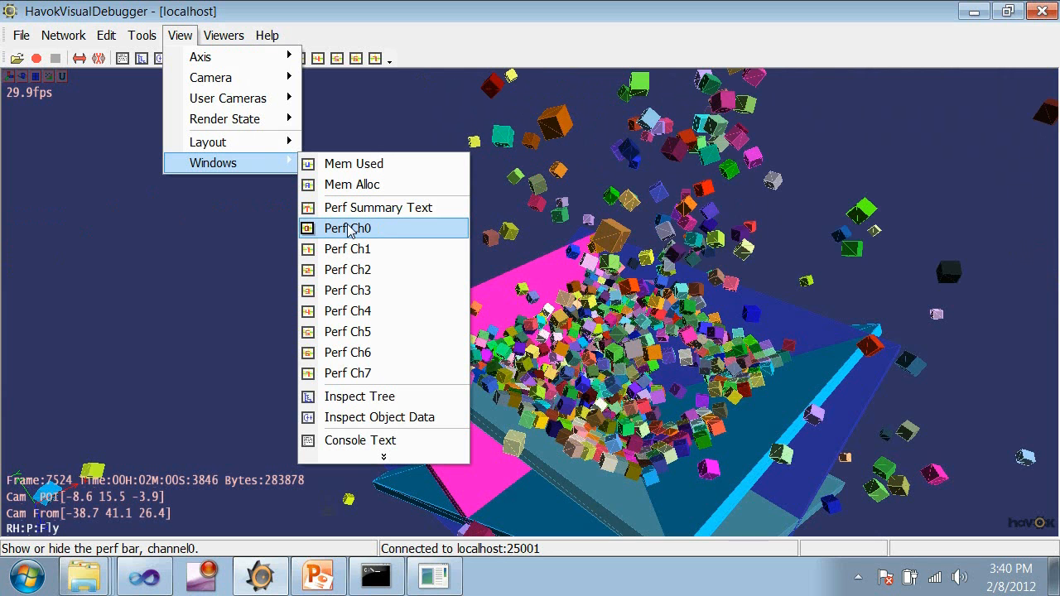
pyautogui.moveTo(363, 238)
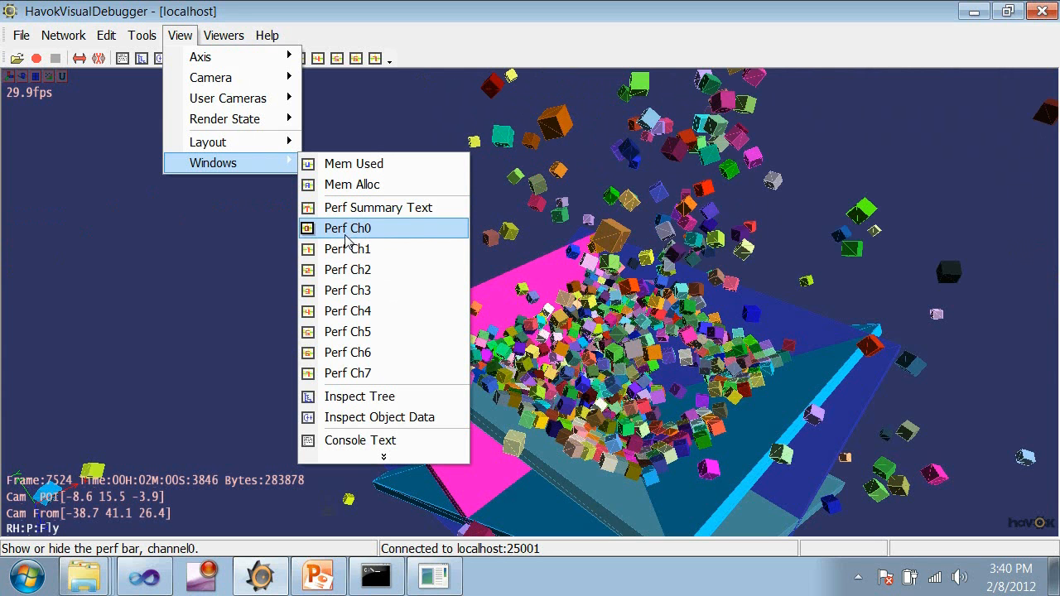
pyautogui.click(348, 229)
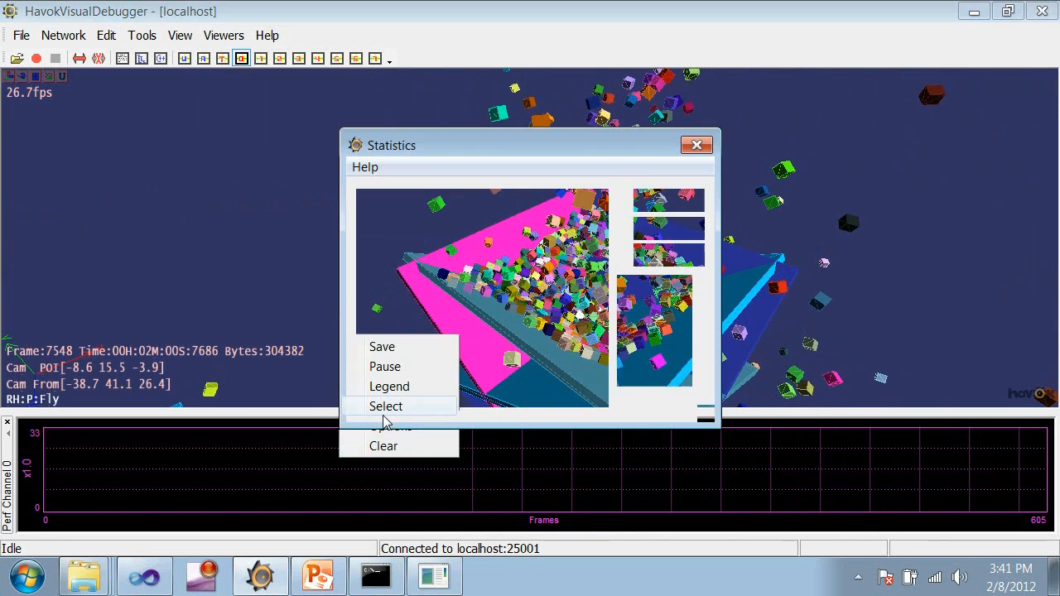
pyautogui.click(386, 406)
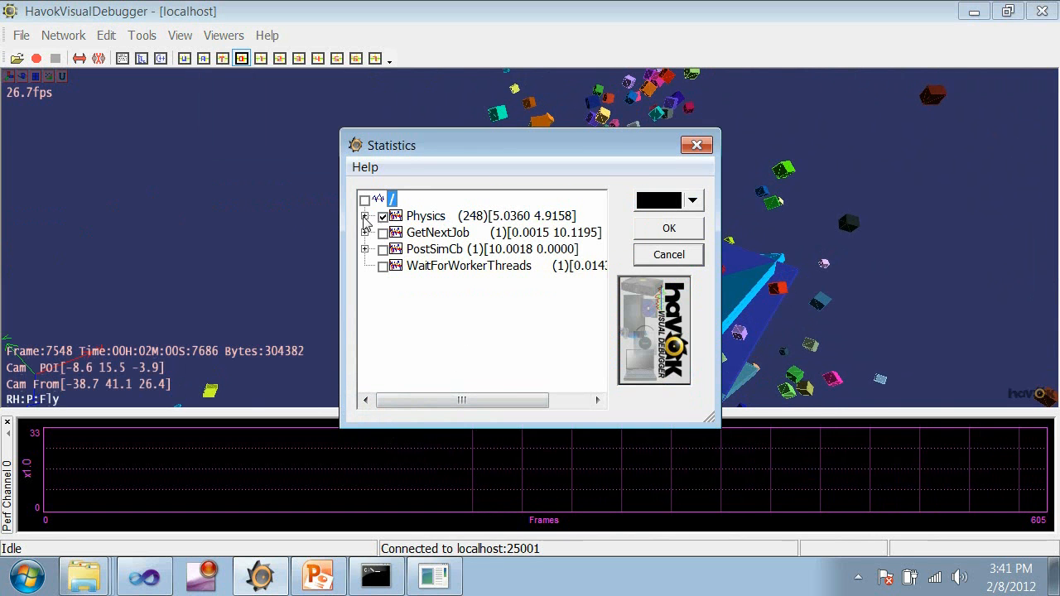
pyautogui.click(365, 216)
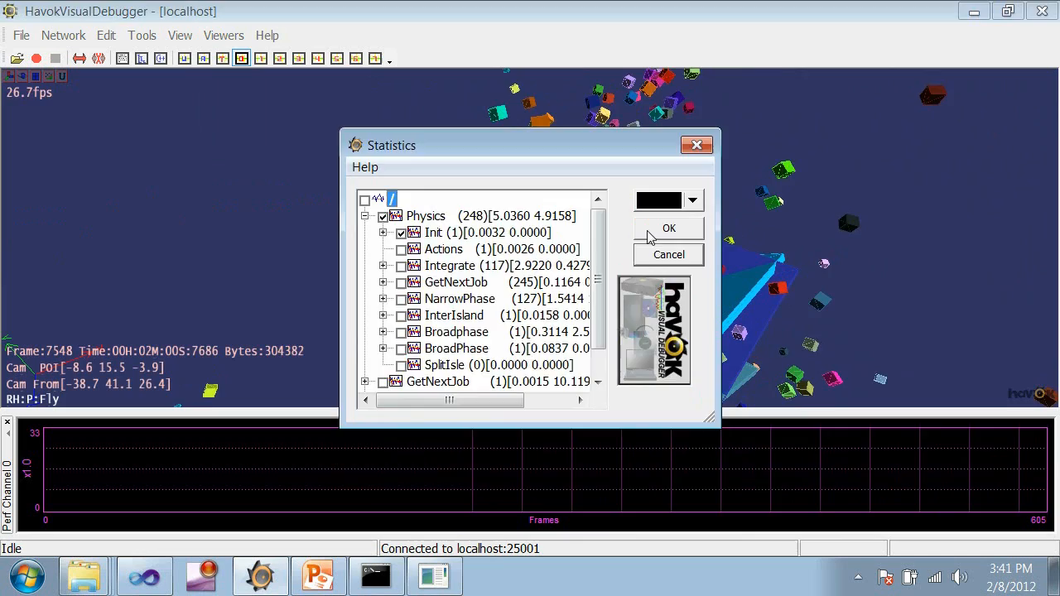
pyautogui.click(669, 229)
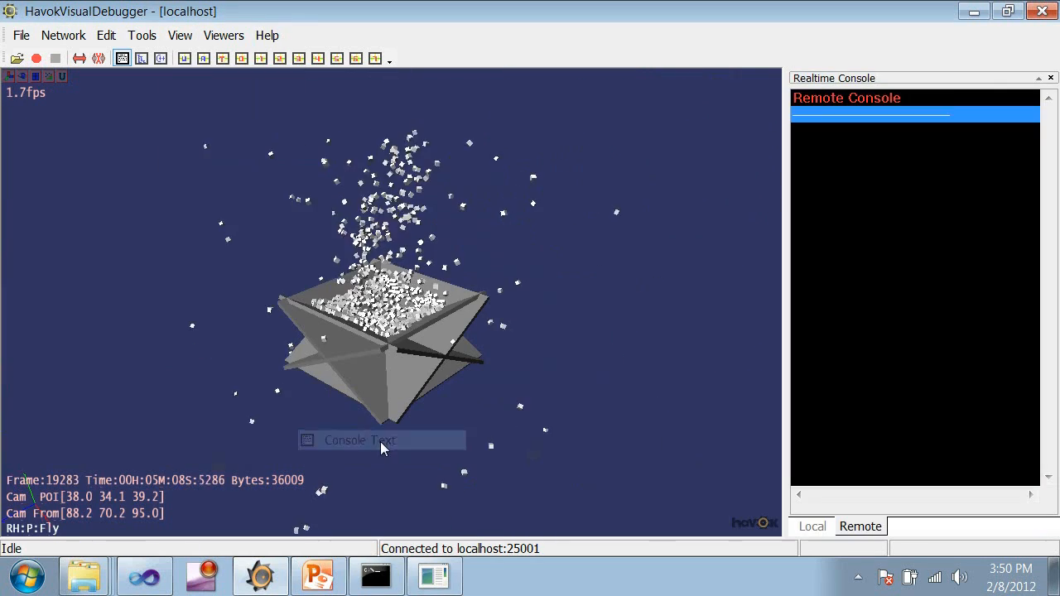
# Read the Local console's connection log, return to the Remote tab, and open the Viewers list
pyautogui.click(812, 527)
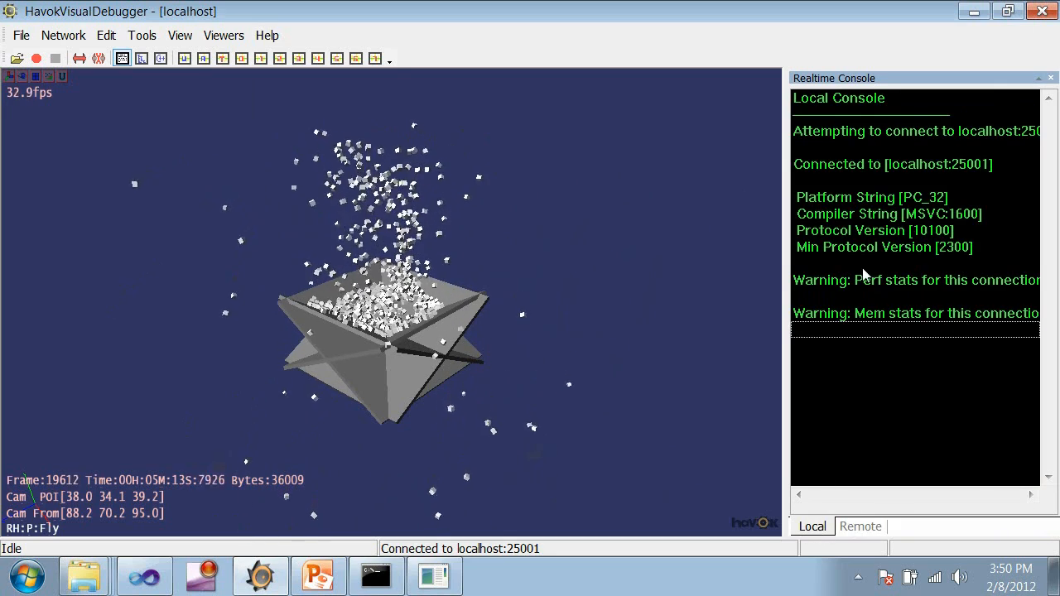
pyautogui.click(860, 526)
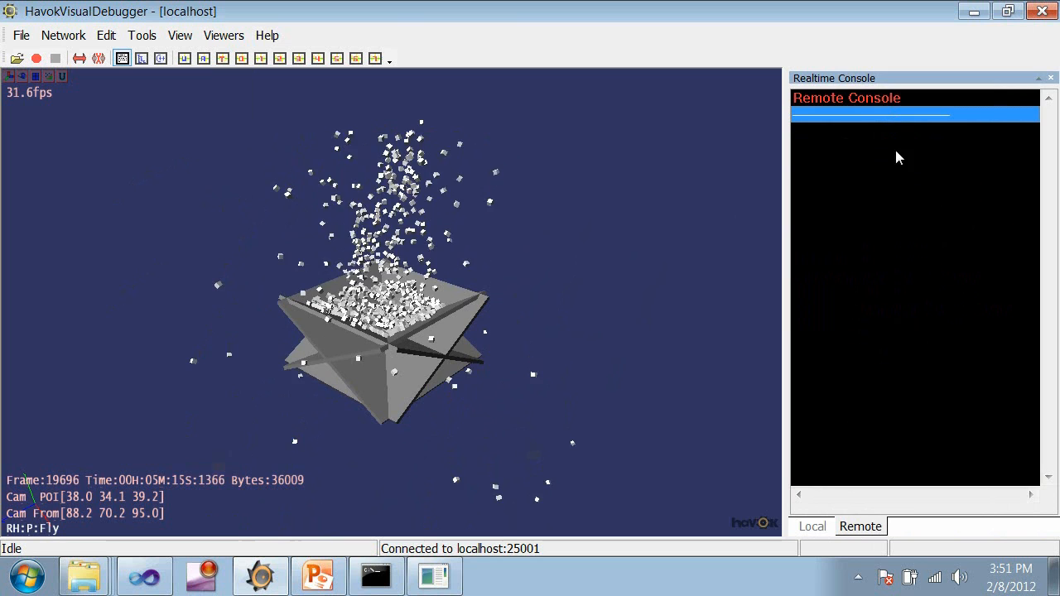
pyautogui.click(222, 35)
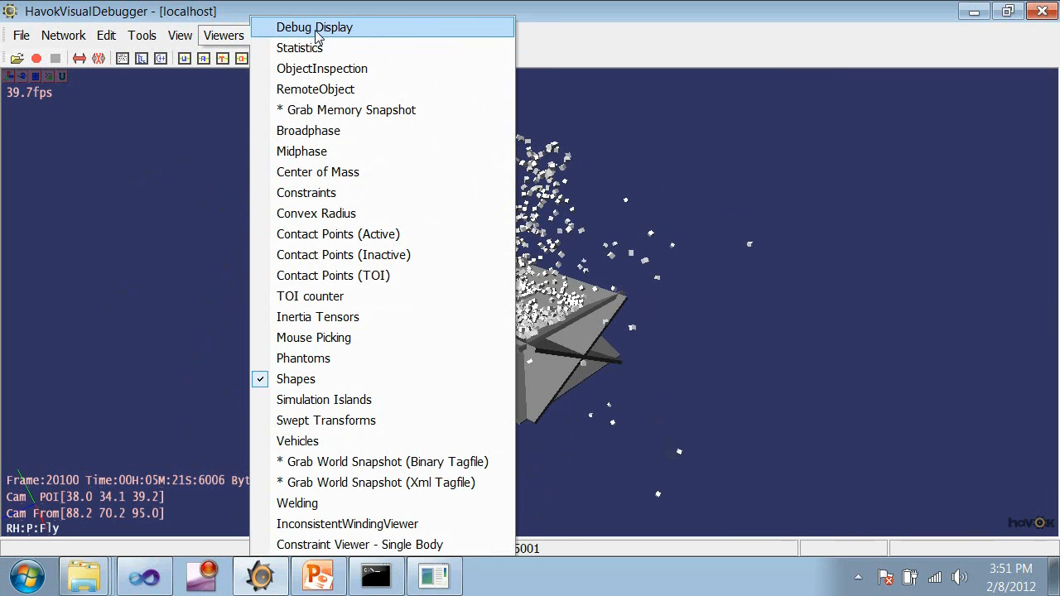
pyautogui.moveTo(321, 70)
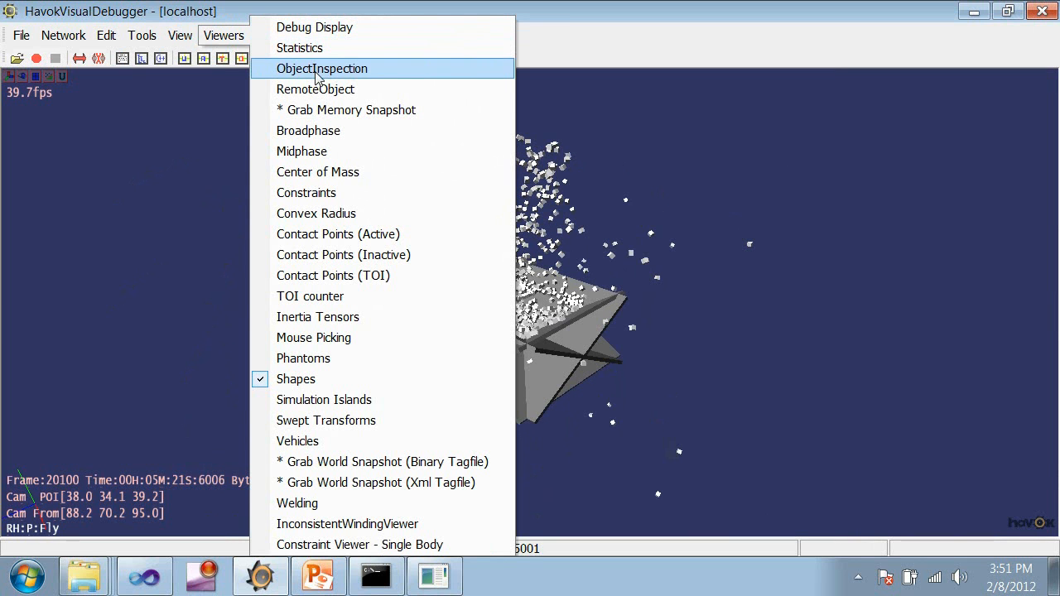
pyautogui.moveTo(340, 275)
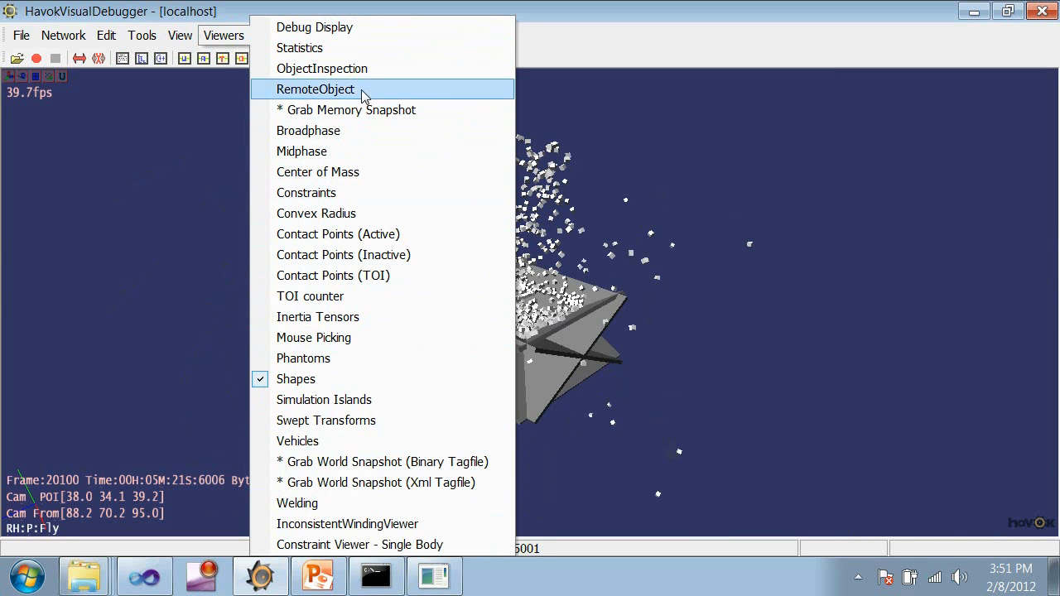
pyautogui.moveTo(358, 151)
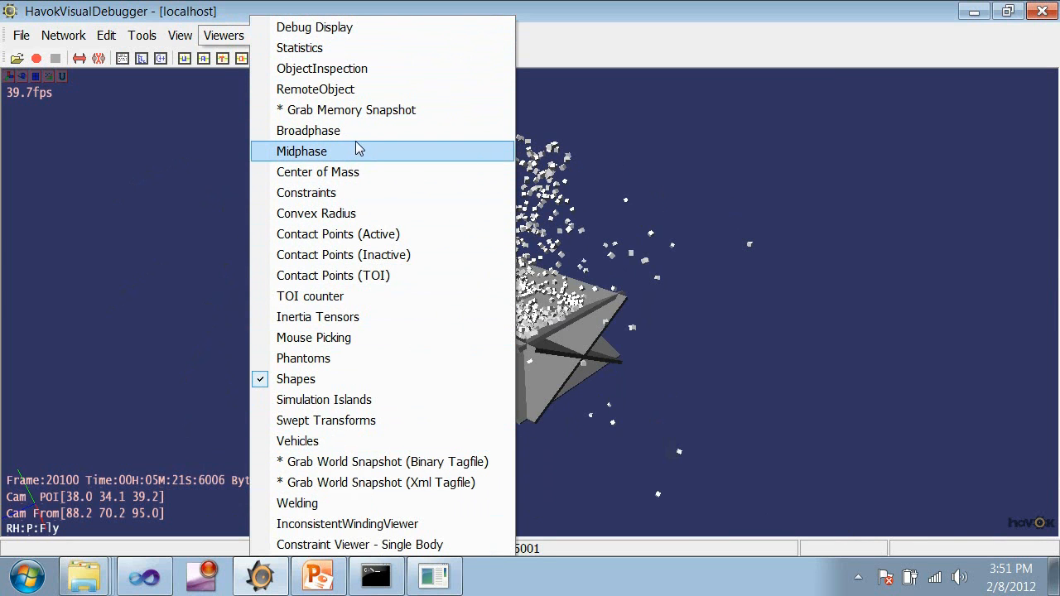
pyautogui.moveTo(315, 27)
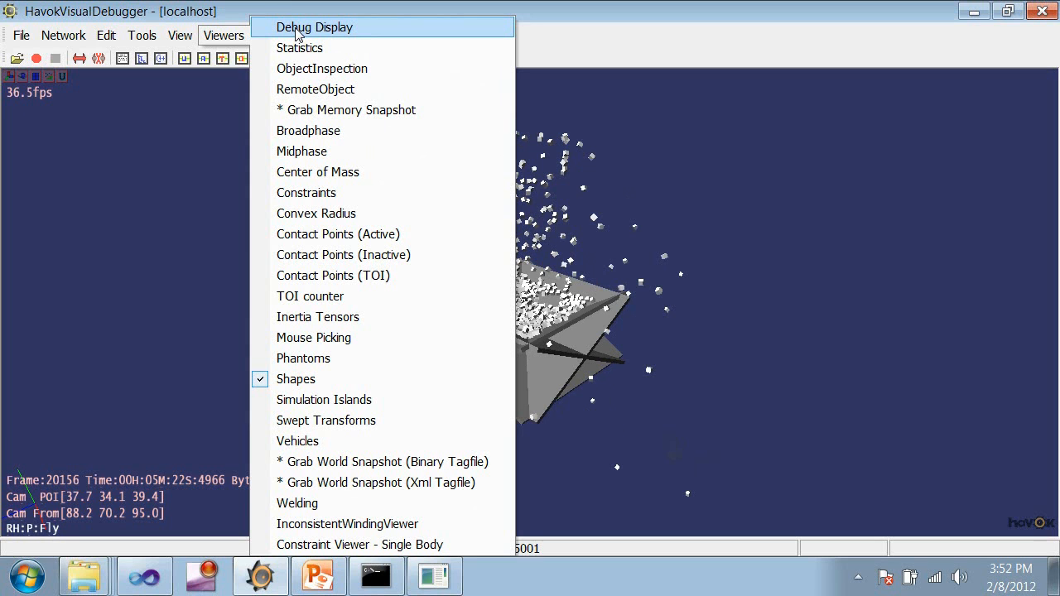
pyautogui.moveTo(361, 35)
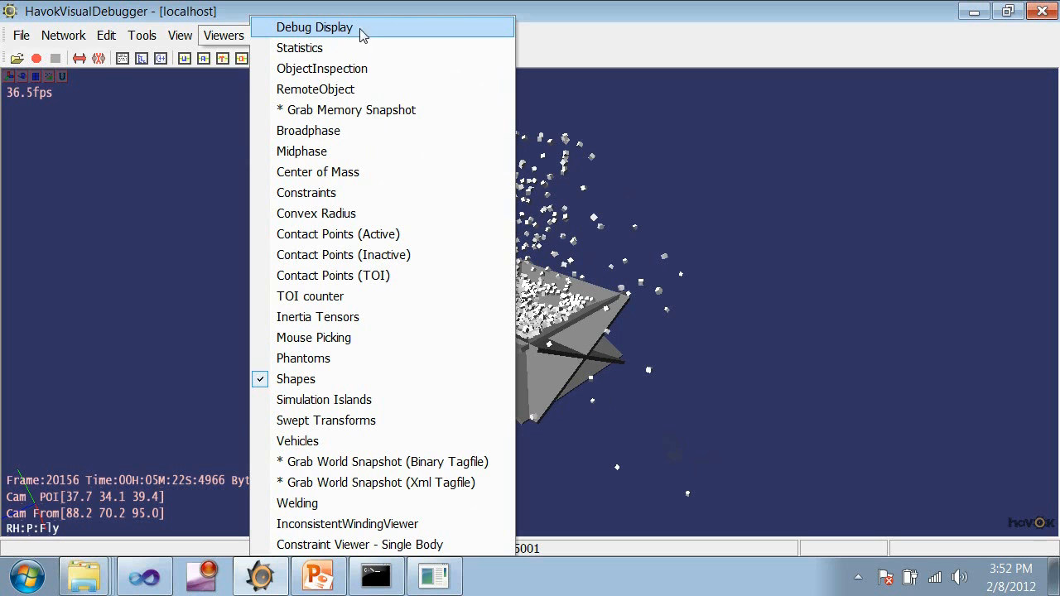
pyautogui.moveTo(323, 47)
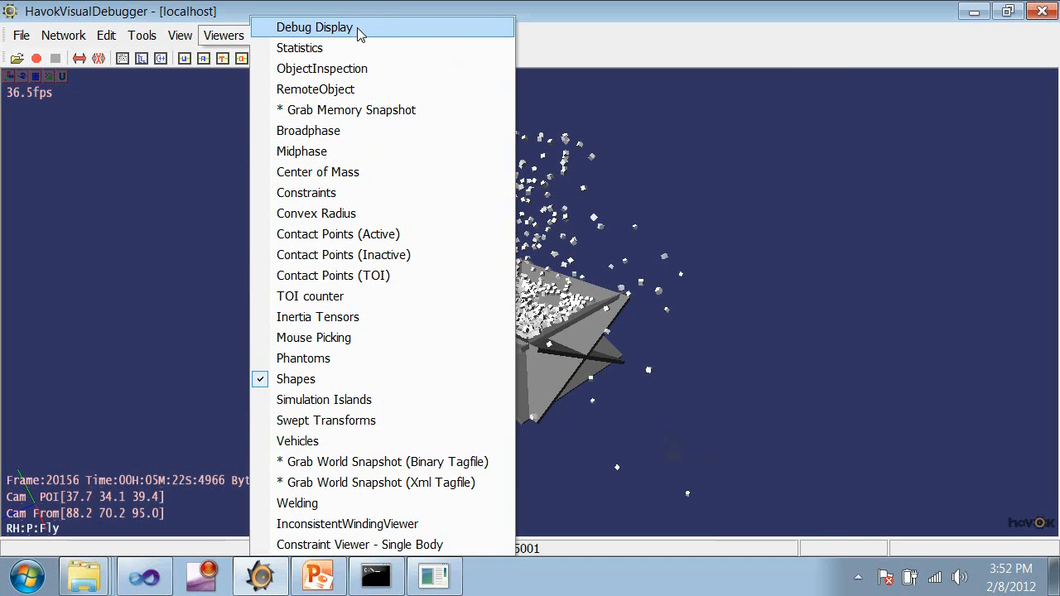
pyautogui.moveTo(335, 46)
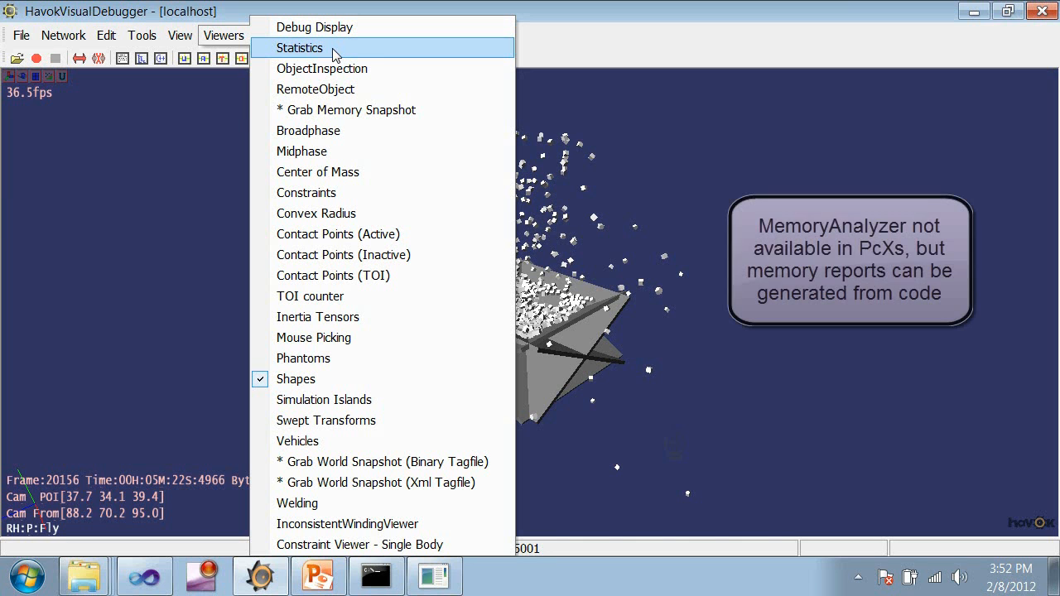
pyautogui.moveTo(389, 110)
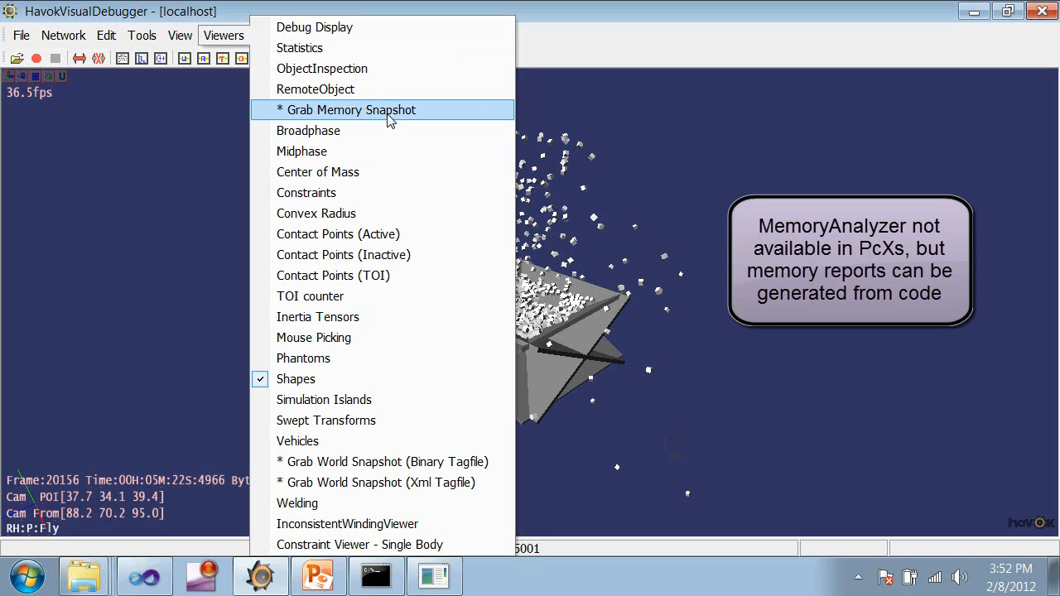
pyautogui.click(308, 129)
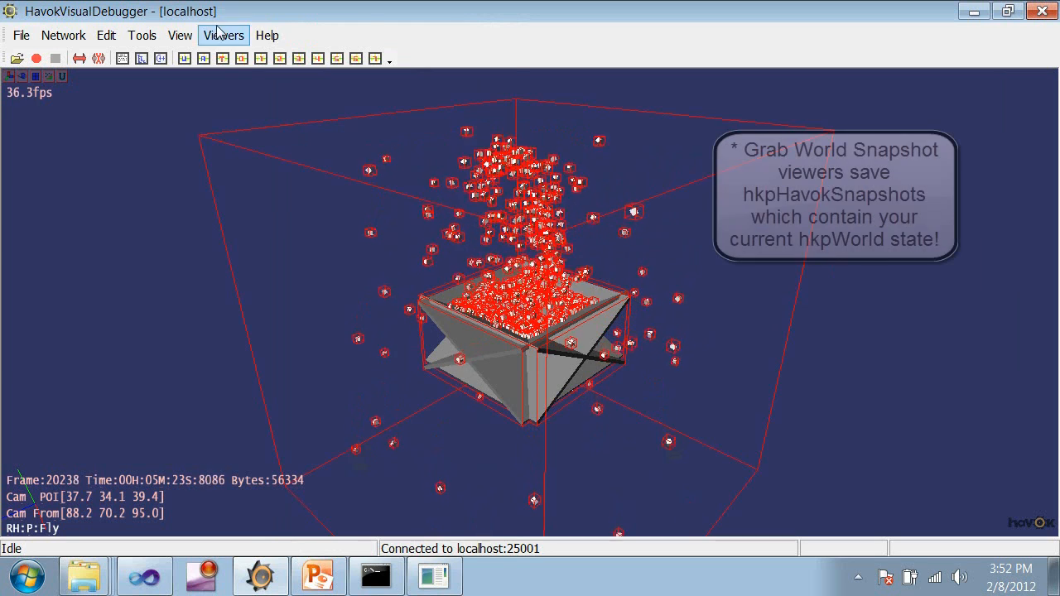
pyautogui.click(222, 35)
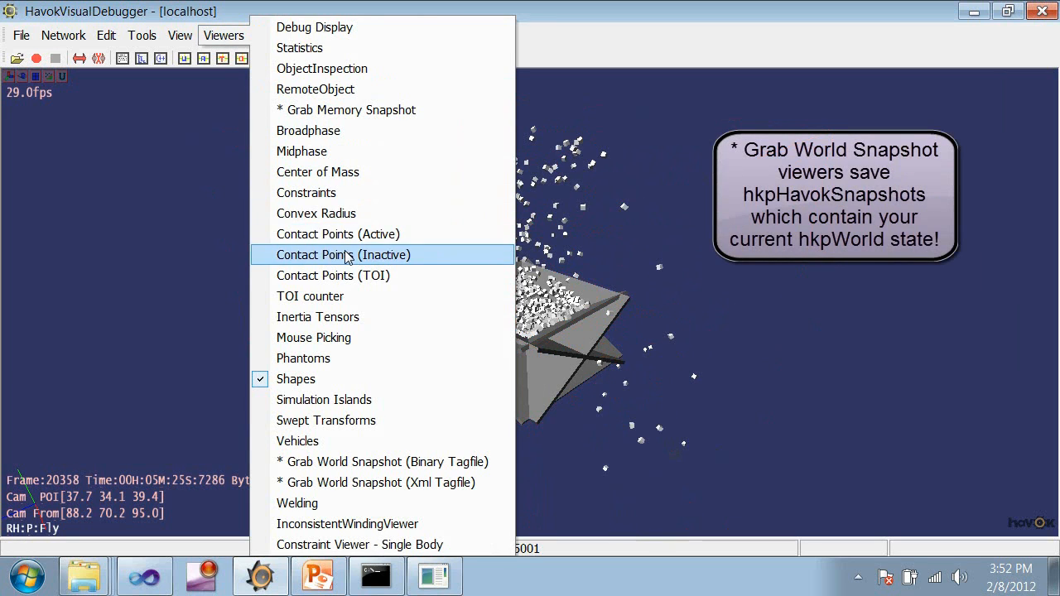
pyautogui.moveTo(339, 234)
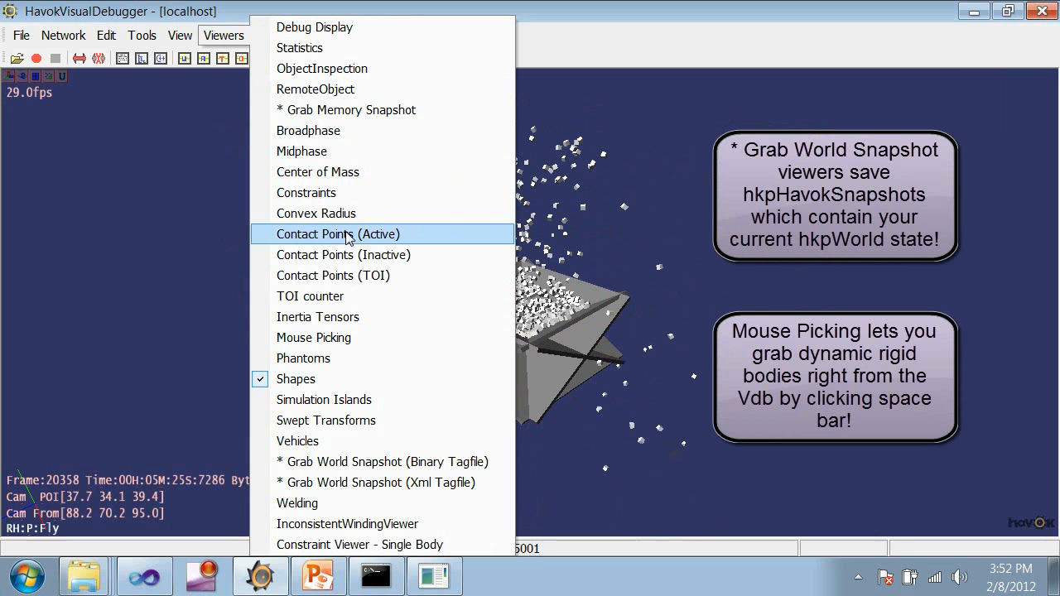
pyautogui.moveTo(382, 295)
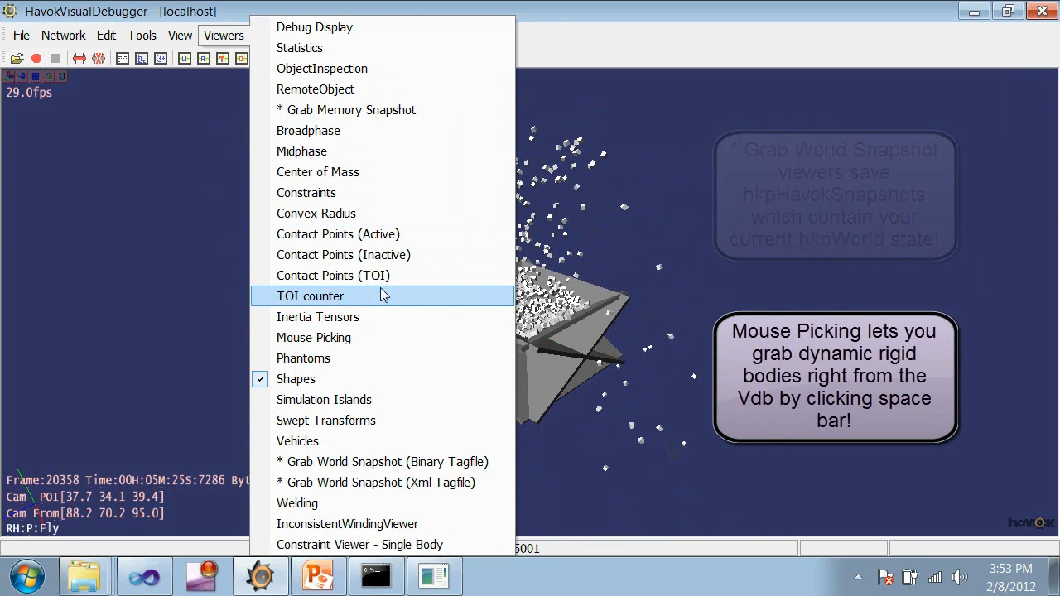
pyautogui.click(106, 34)
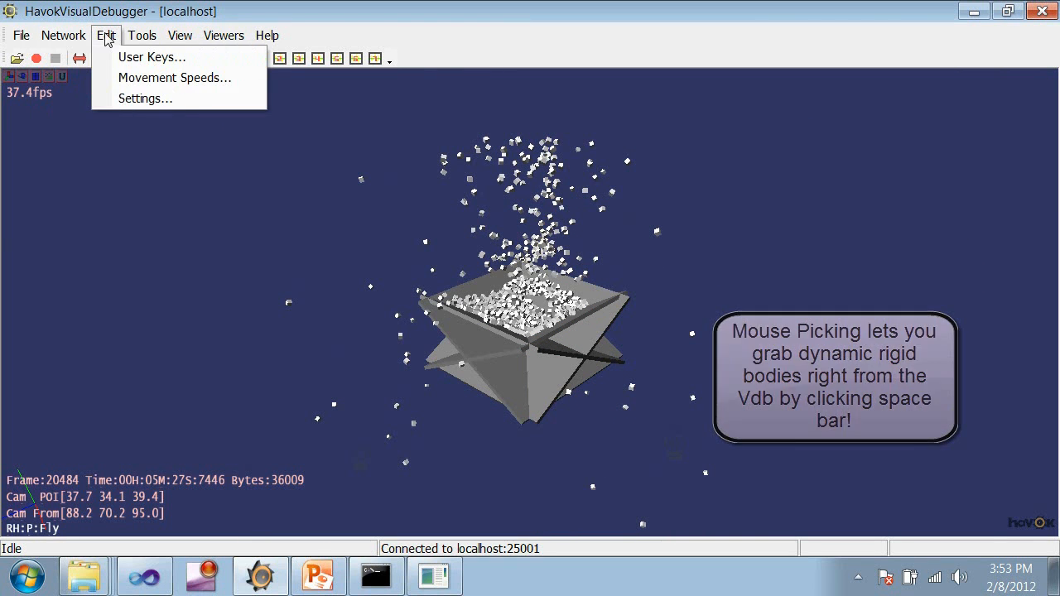
pyautogui.click(223, 35)
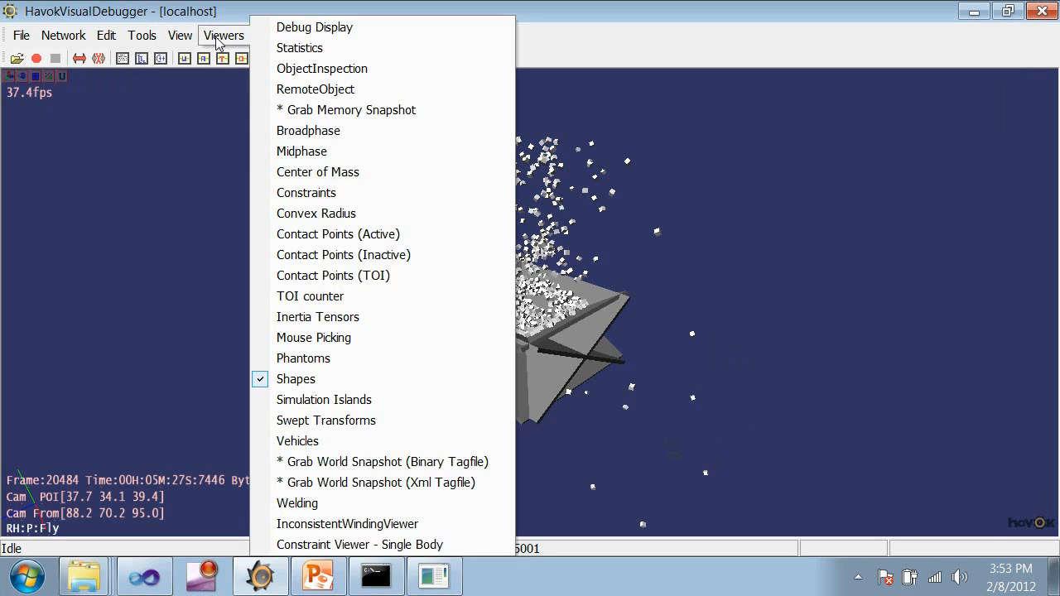
pyautogui.click(179, 35)
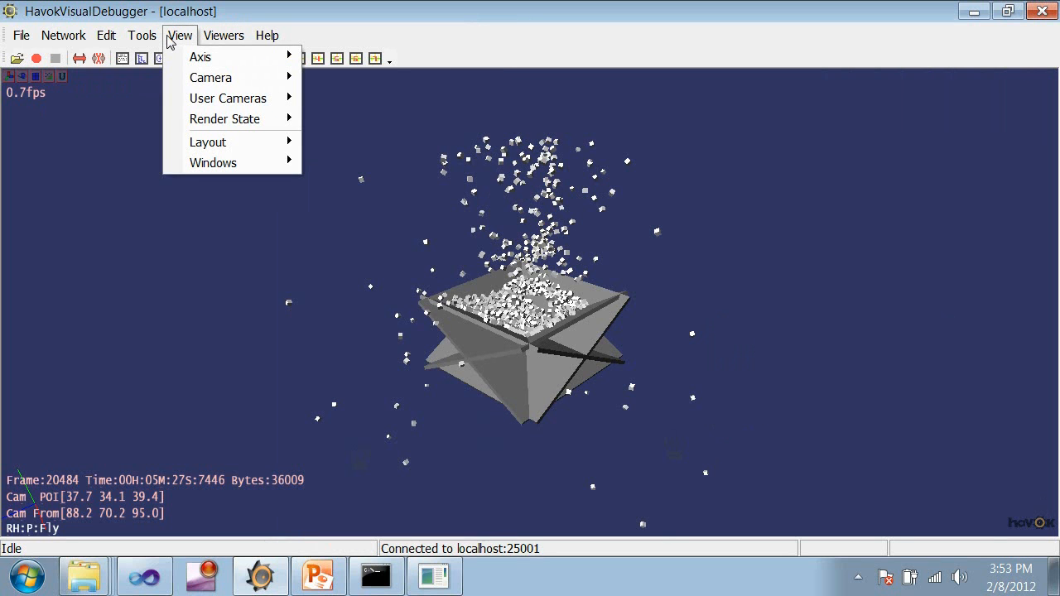
pyautogui.click(223, 35)
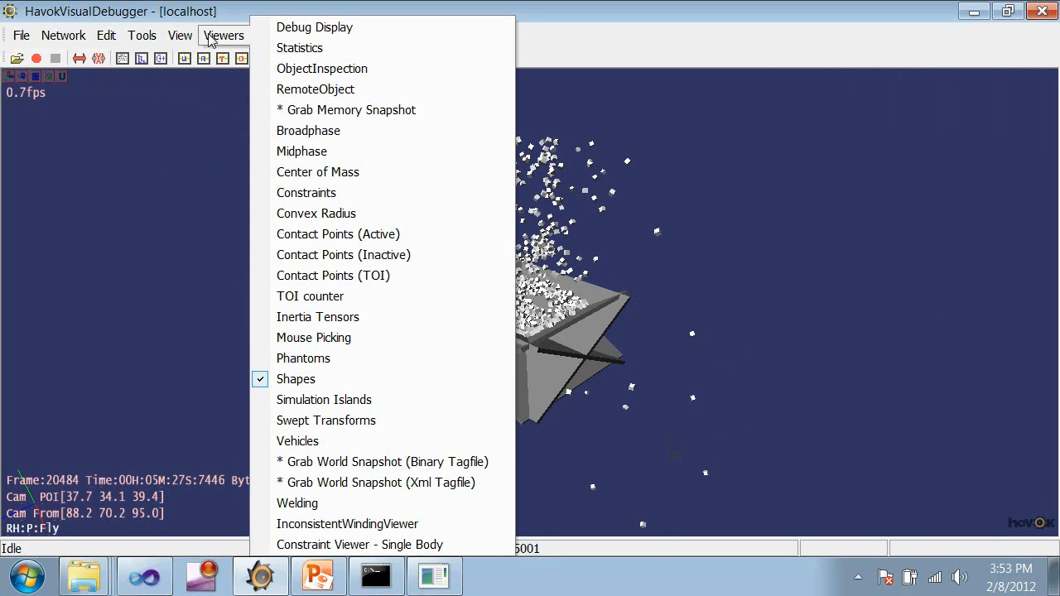
pyautogui.click(179, 35)
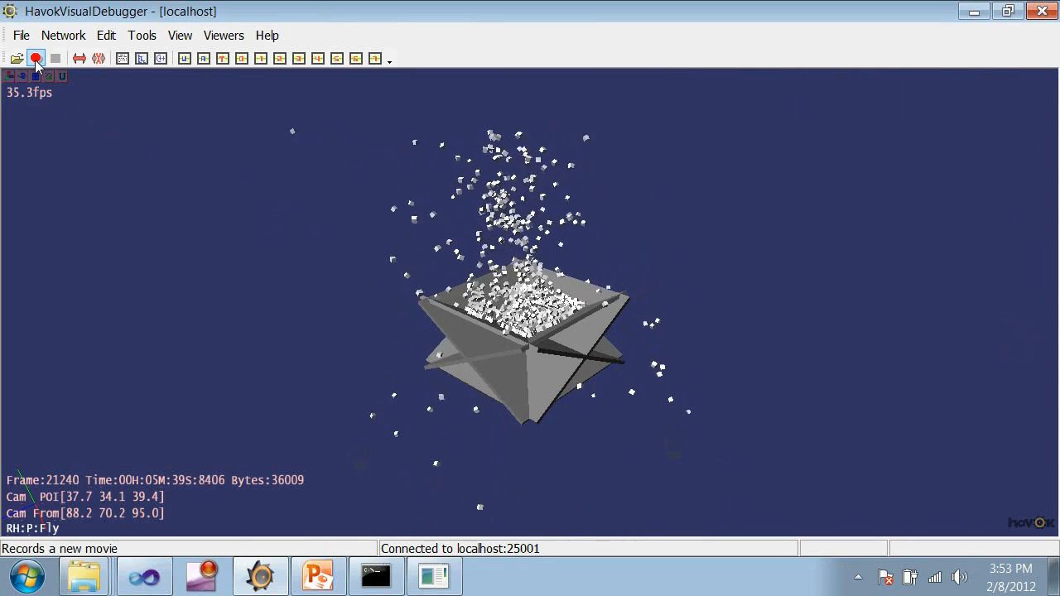
# Record the simulation to recording.hkm, then bring up the Open Movie dialog
pyautogui.click(36, 58)
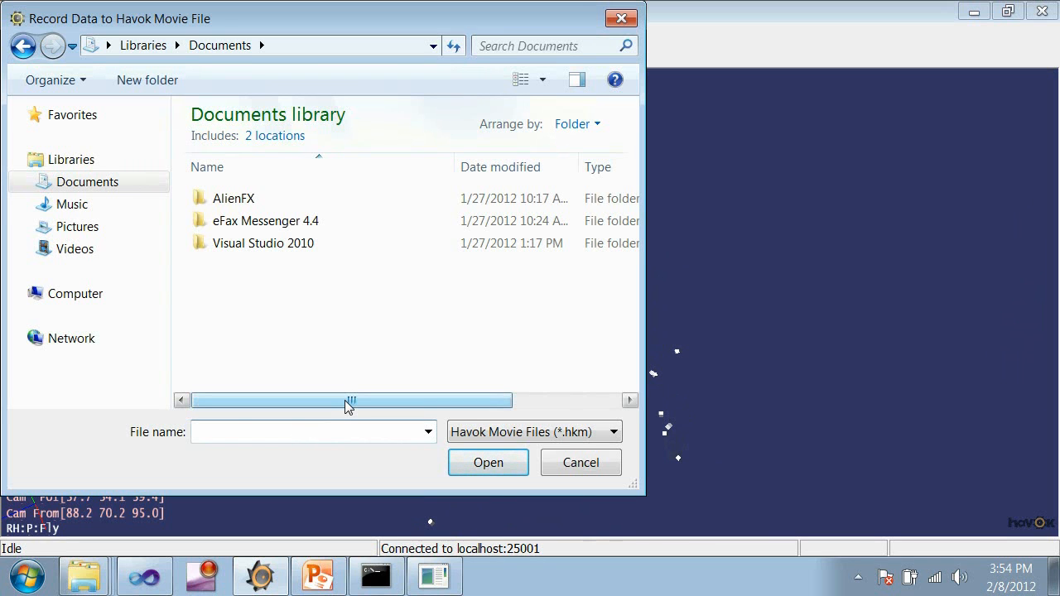
pyautogui.write('reco')
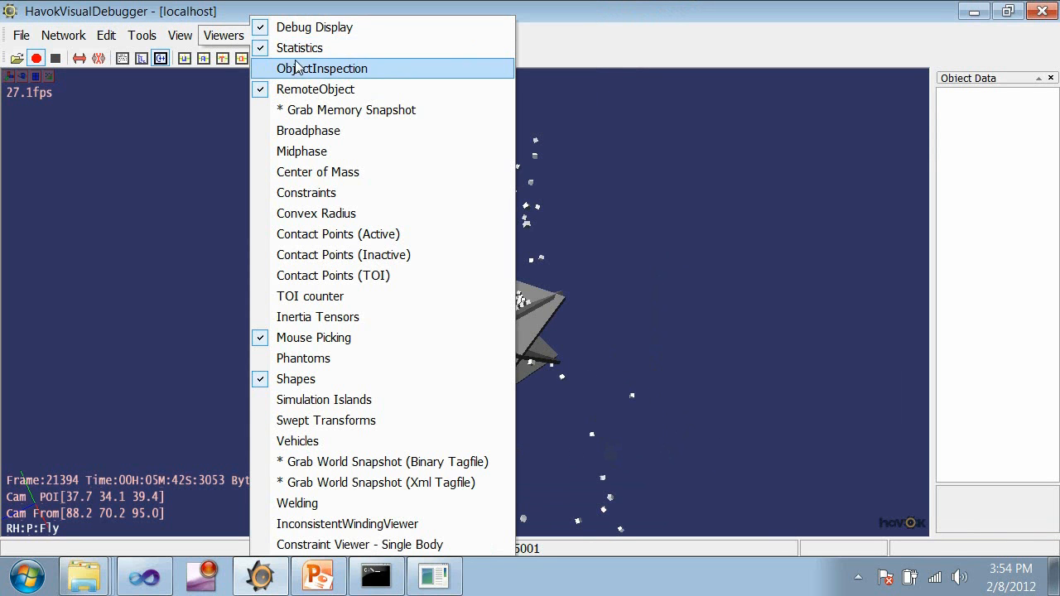
pyautogui.moveTo(314, 338)
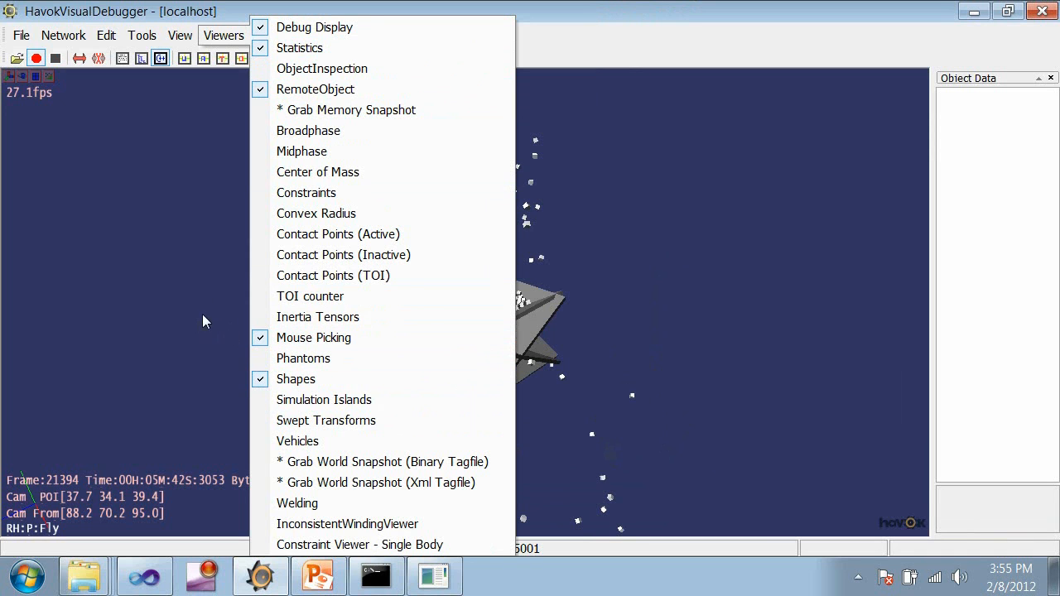
pyautogui.moveTo(308, 129)
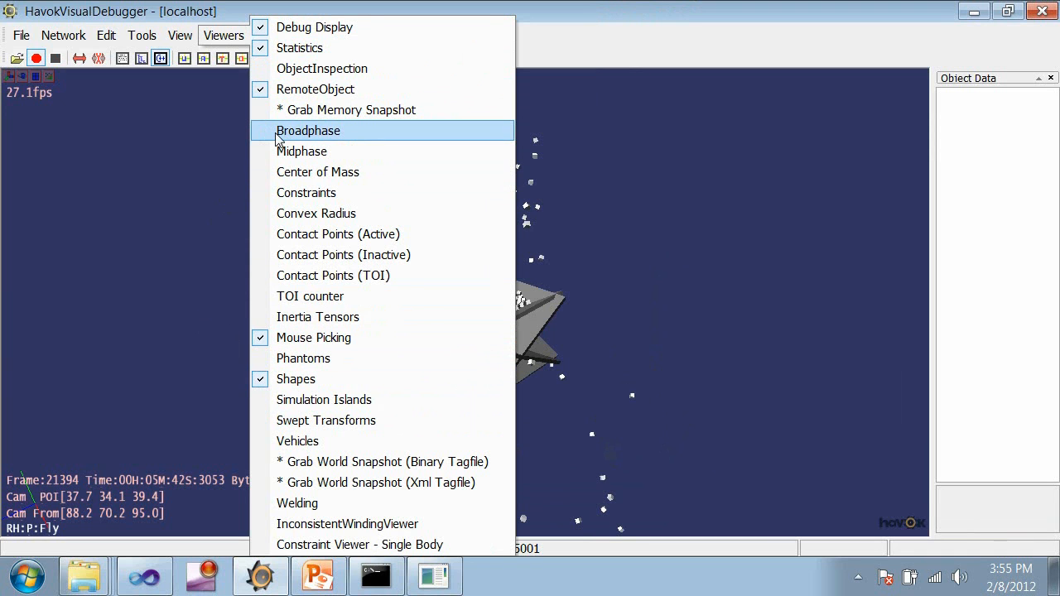
pyautogui.moveTo(274, 134)
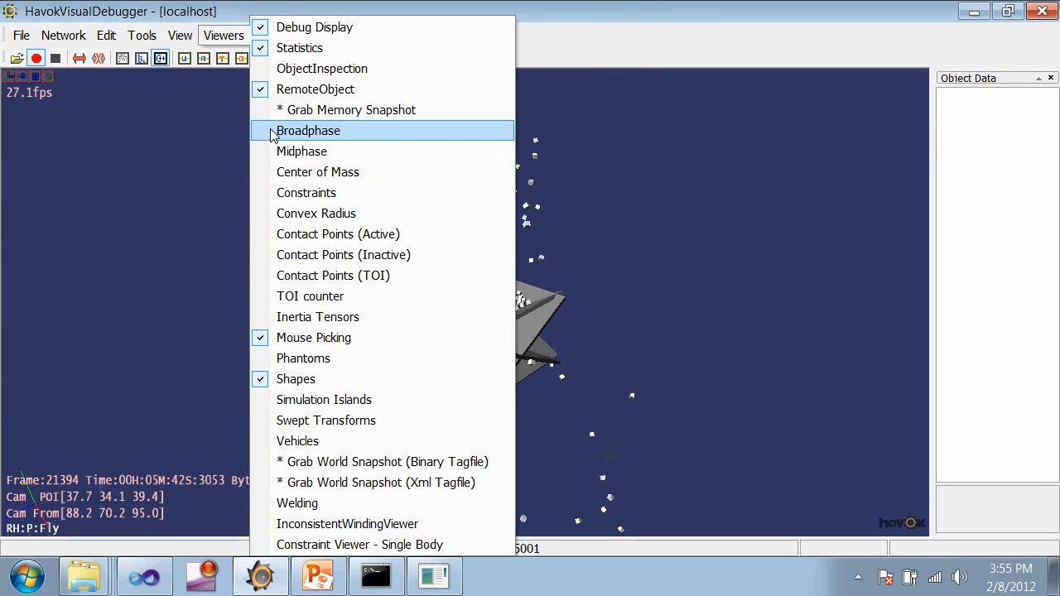
pyautogui.click(308, 129)
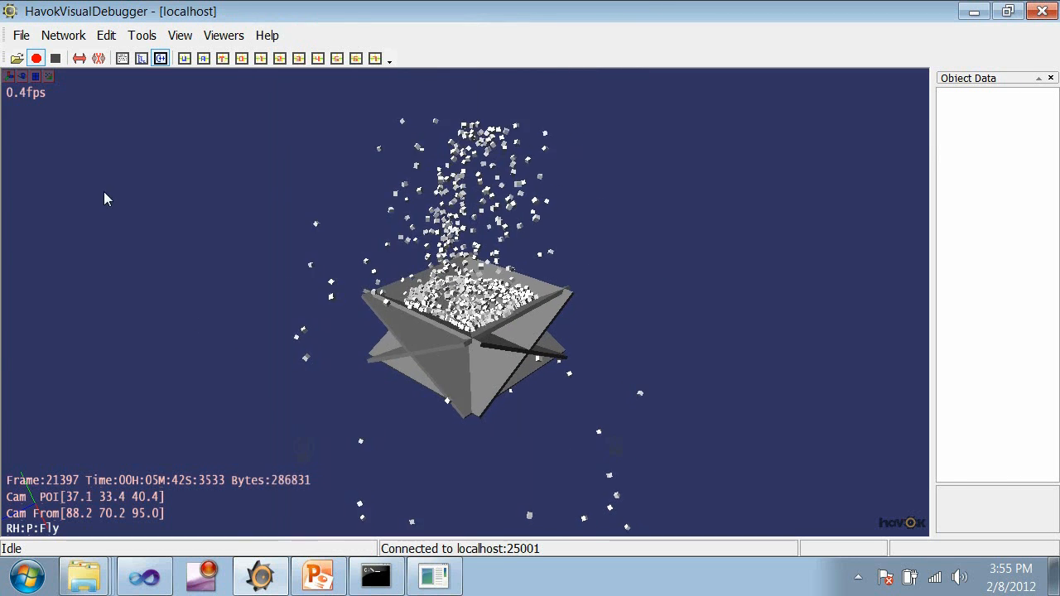
pyautogui.click(57, 58)
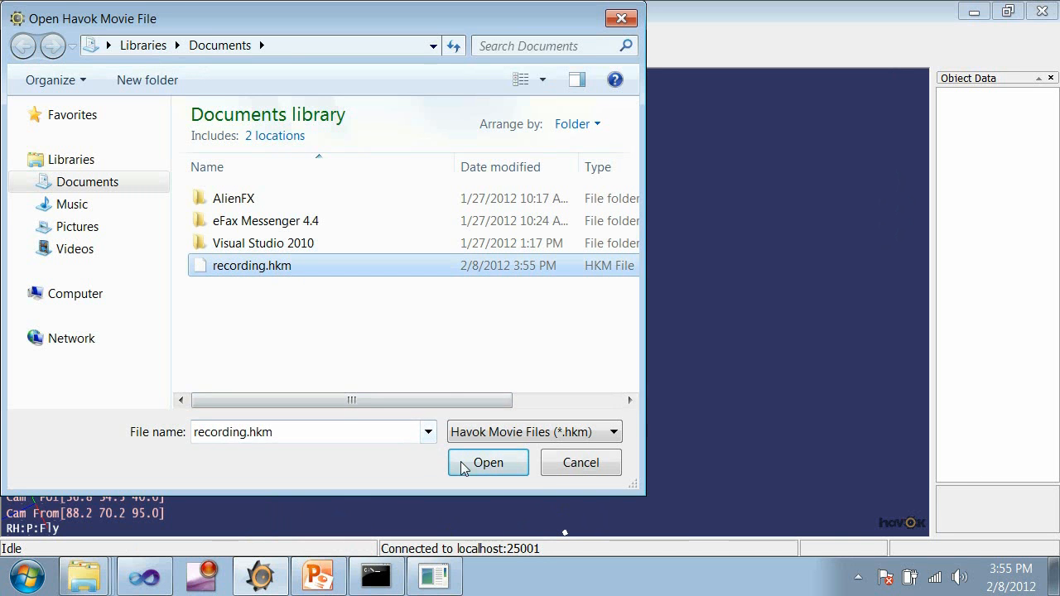
# Load recording.hkm, restart playback from the first frame and select the BroadSimCb timer
pyautogui.click(487, 462)
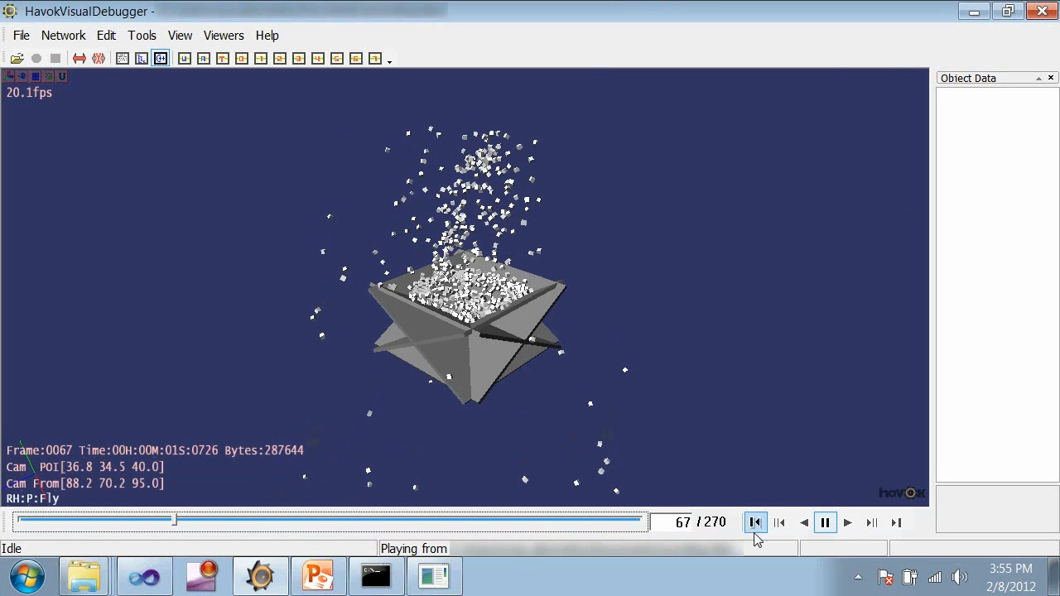
pyautogui.click(872, 524)
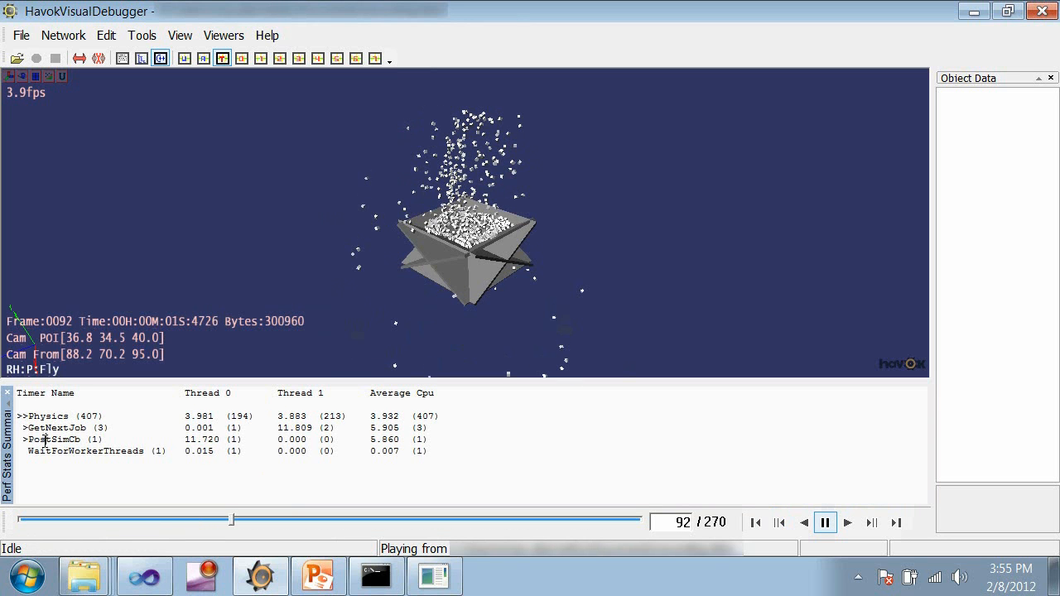
pyautogui.click(53, 439)
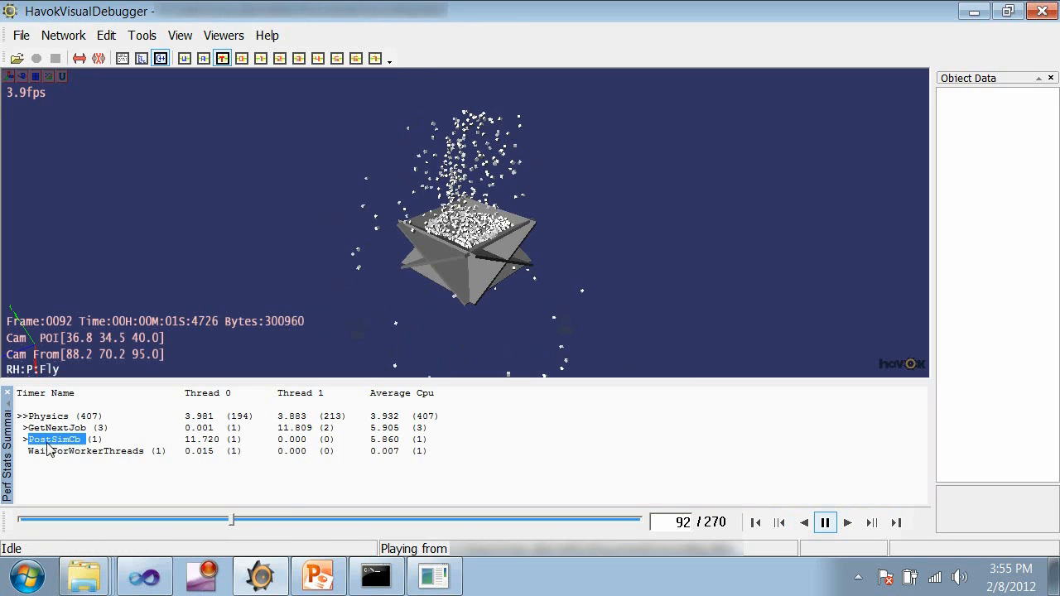
pyautogui.moveTo(172, 444)
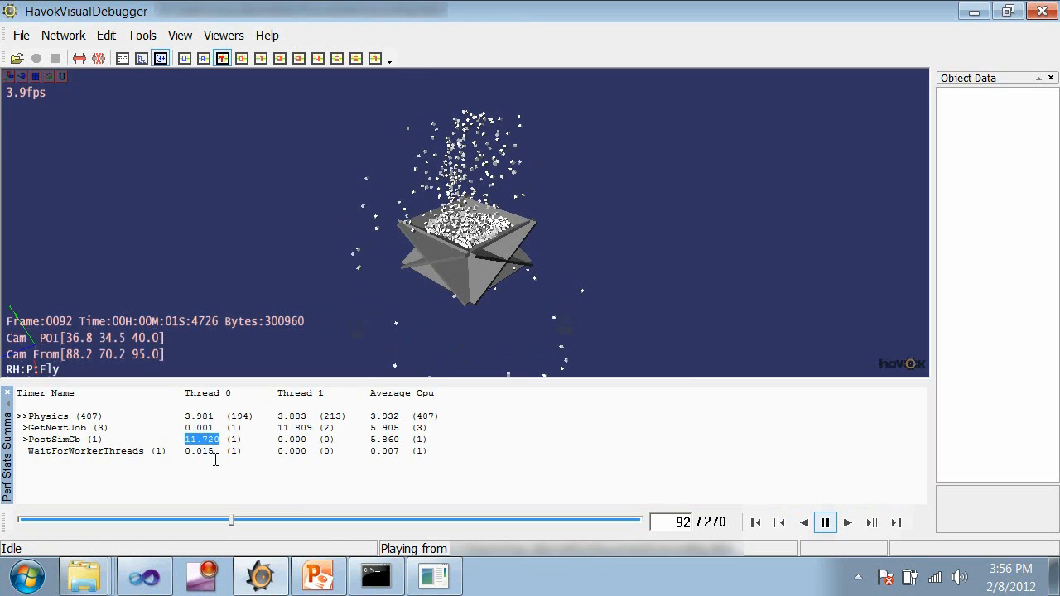
# Inspect the timer summary table, selecting BroadSimCb again and the Thread 0 column heading
pyautogui.click(53, 439)
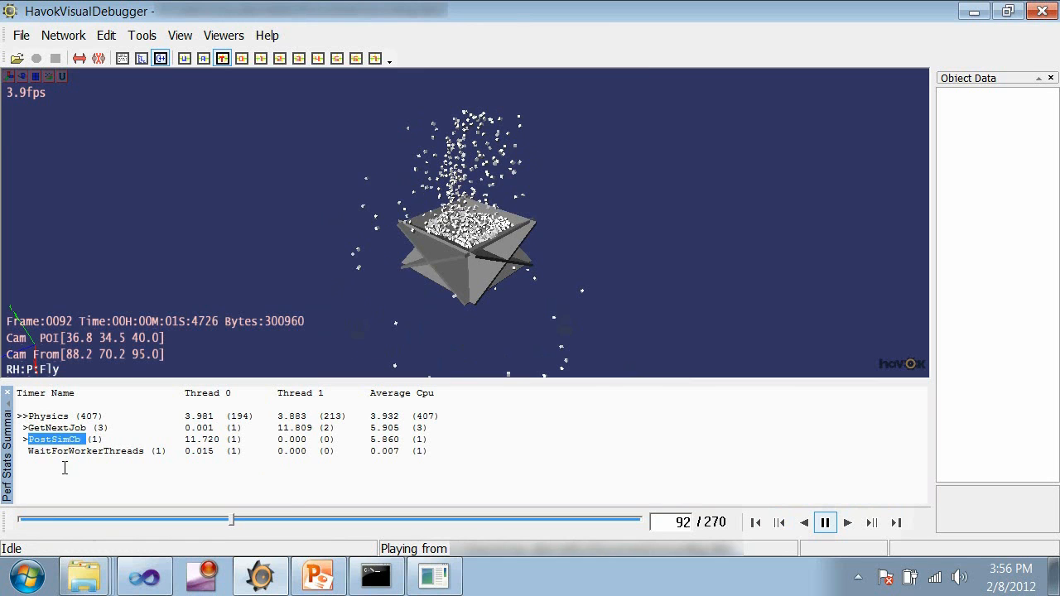
pyautogui.doubleClick(207, 392)
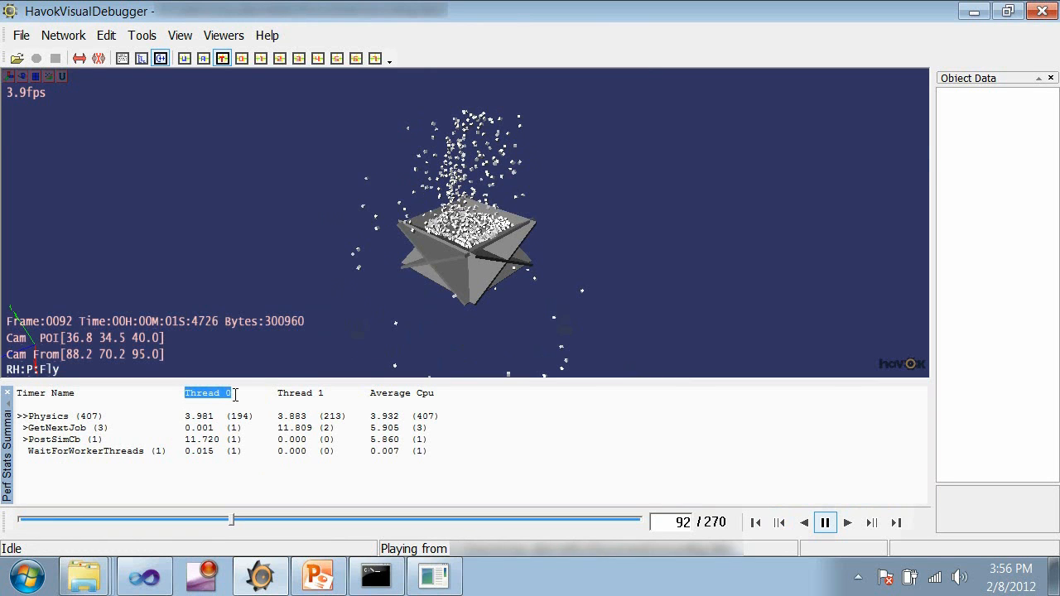
pyautogui.click(403, 393)
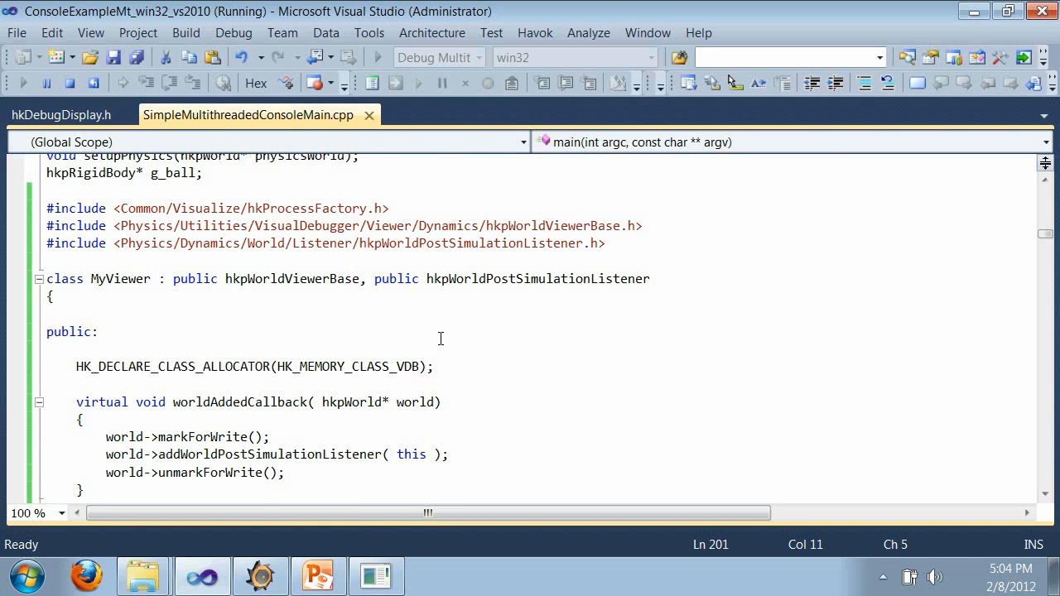
pyautogui.scroll(-3)
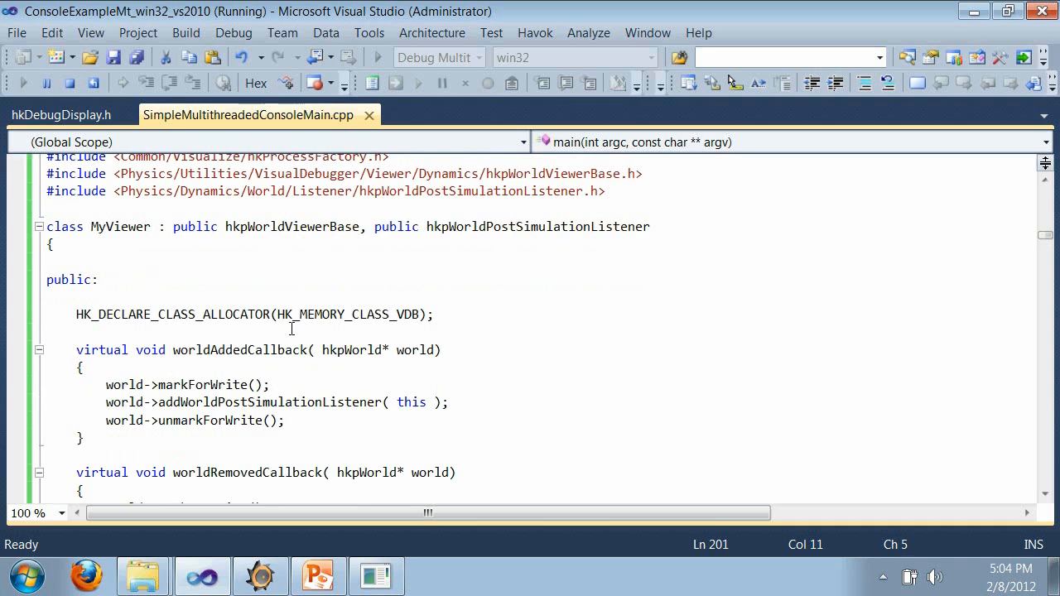
pyautogui.doubleClick(292, 226)
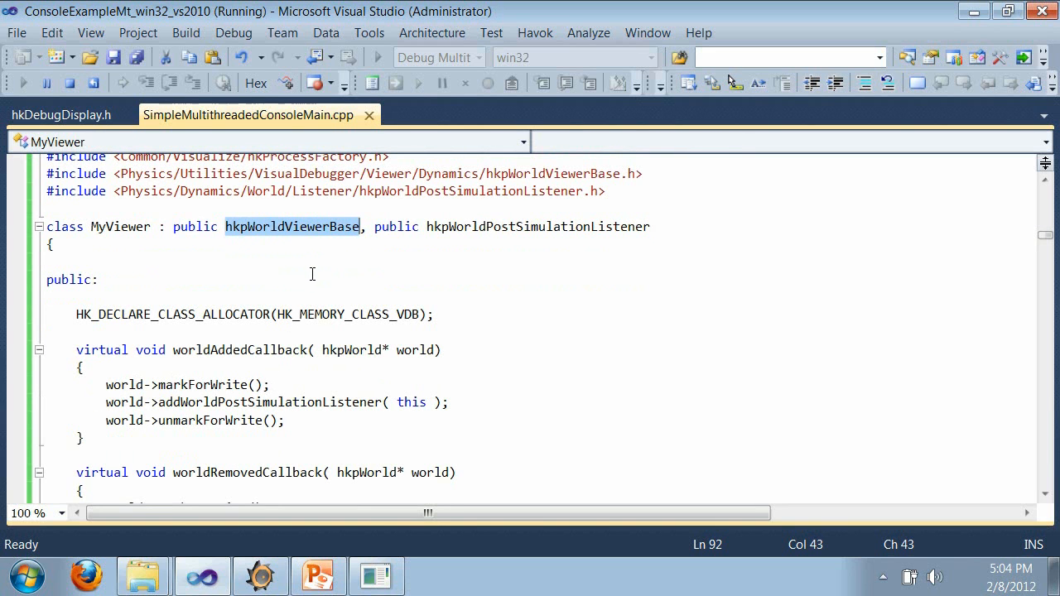
pyautogui.moveTo(303, 270)
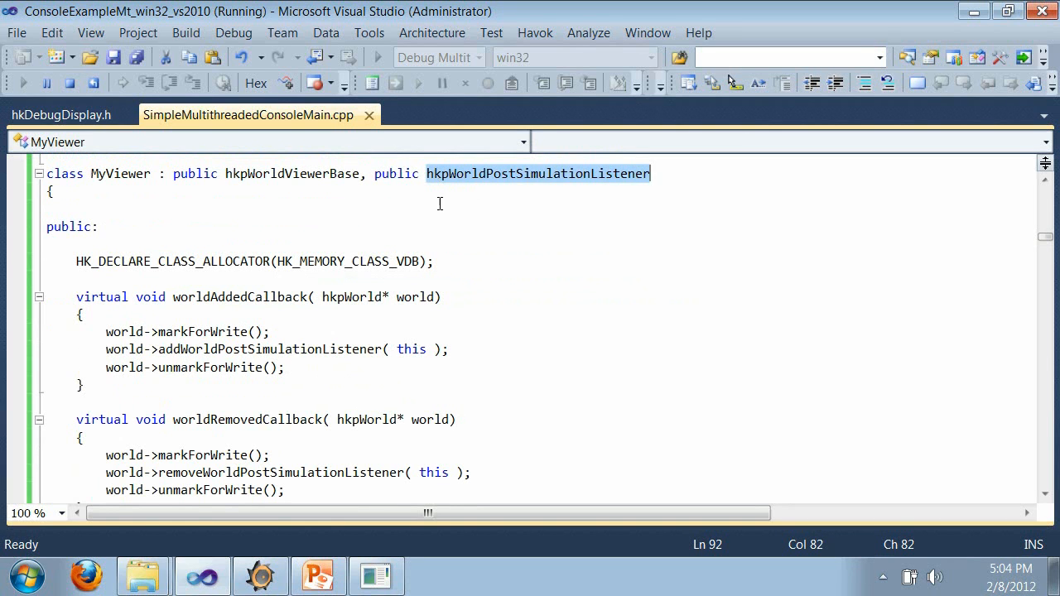
pyautogui.moveTo(429, 256)
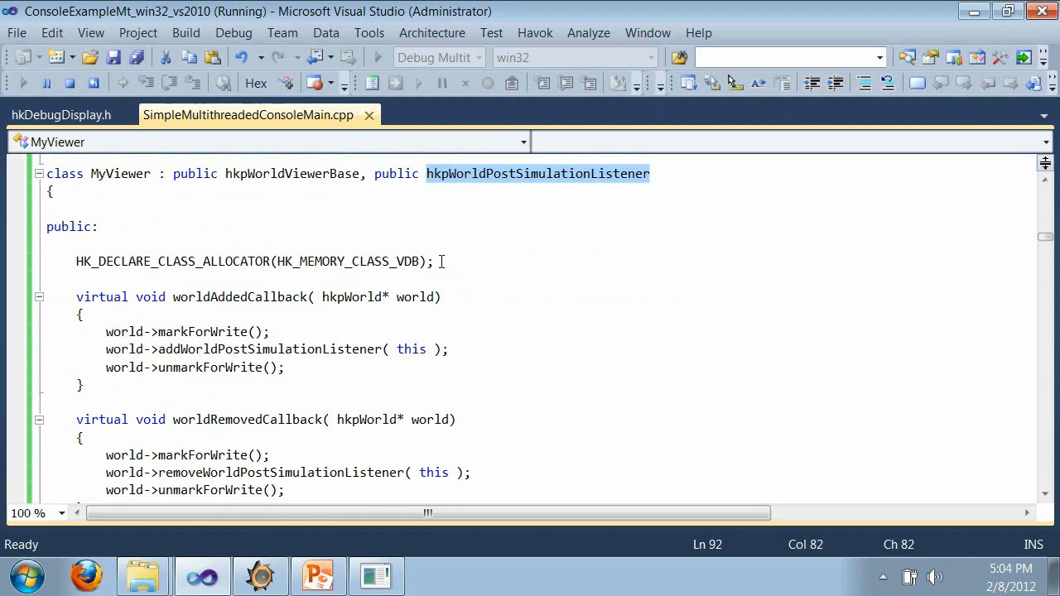
pyautogui.scroll(-3)
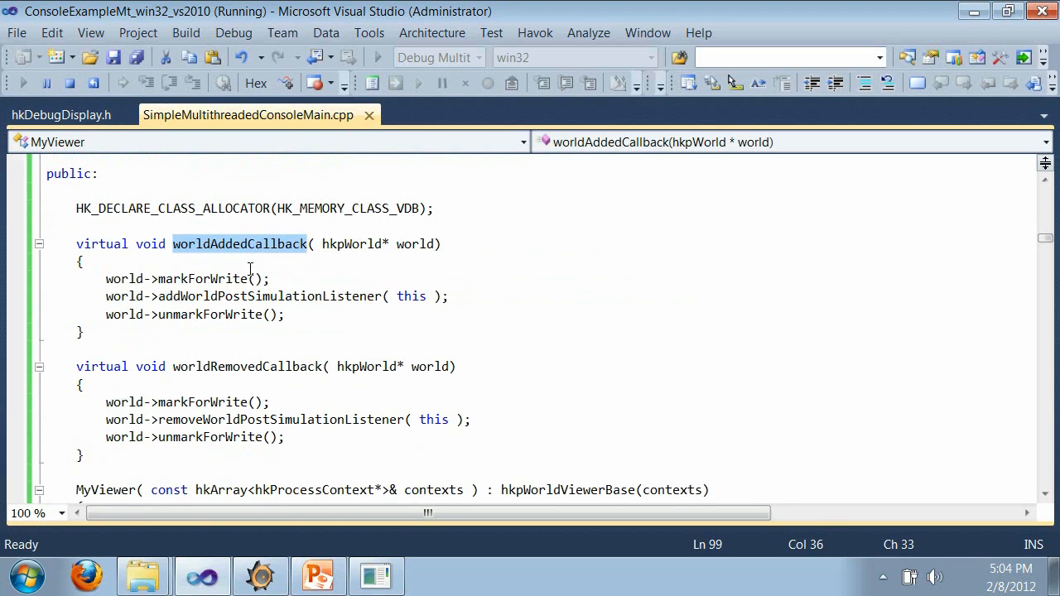
pyautogui.moveTo(246, 366)
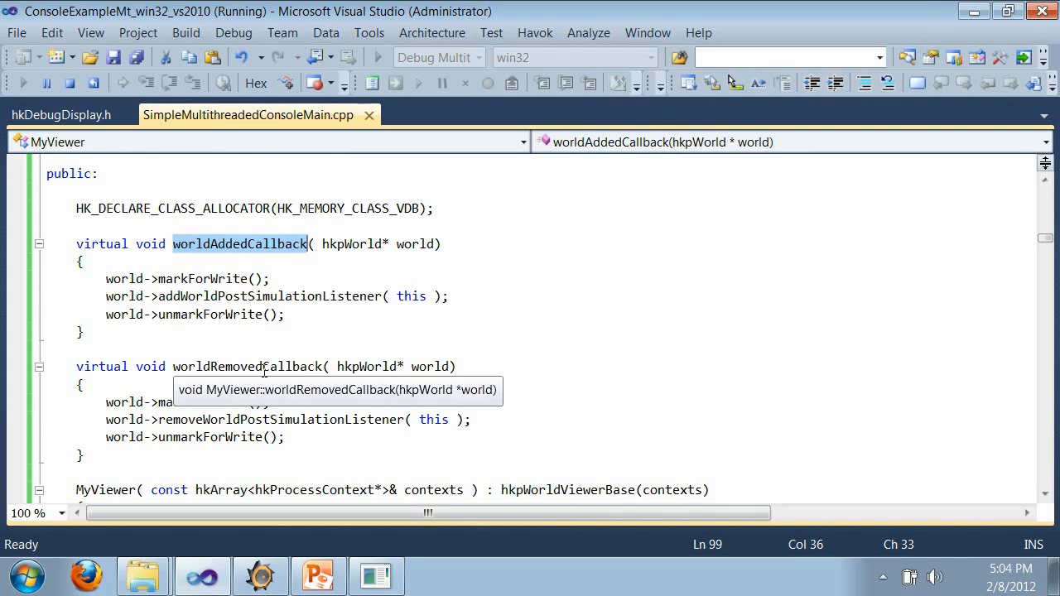
pyautogui.scroll(3)
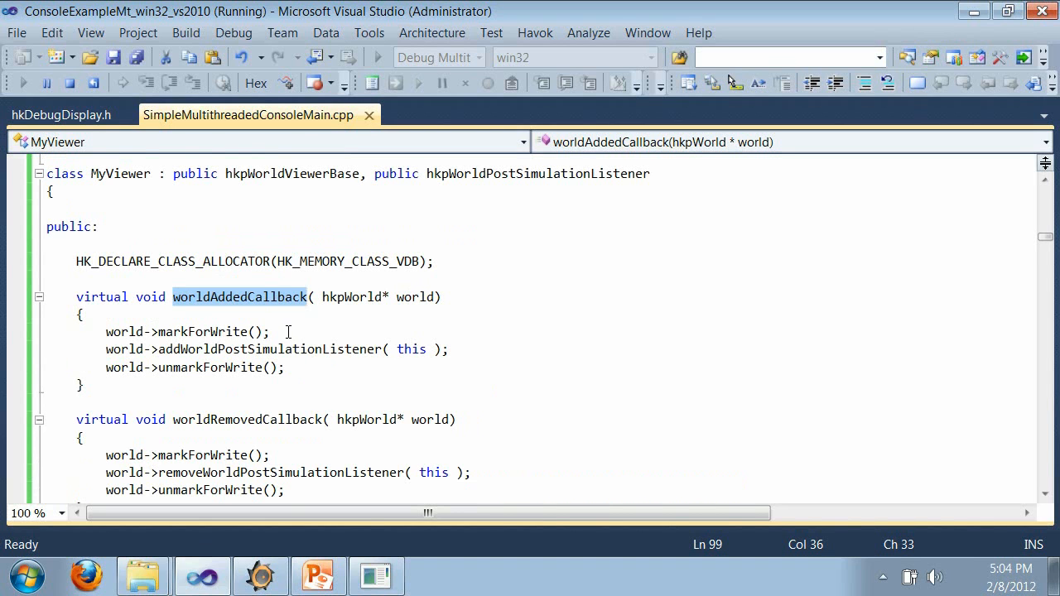
pyautogui.click(264, 174)
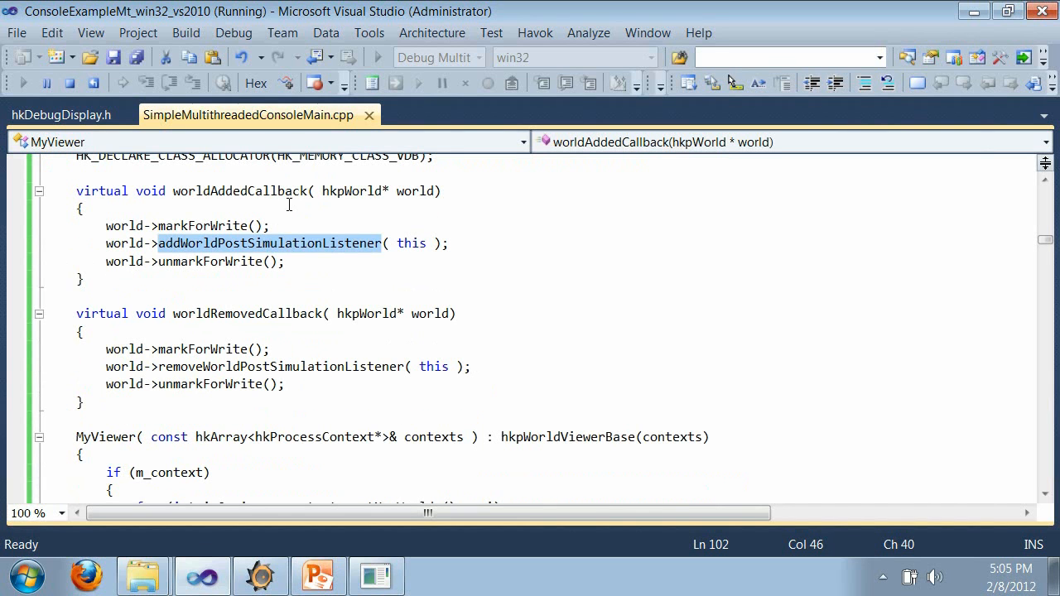
pyautogui.moveTo(308, 258)
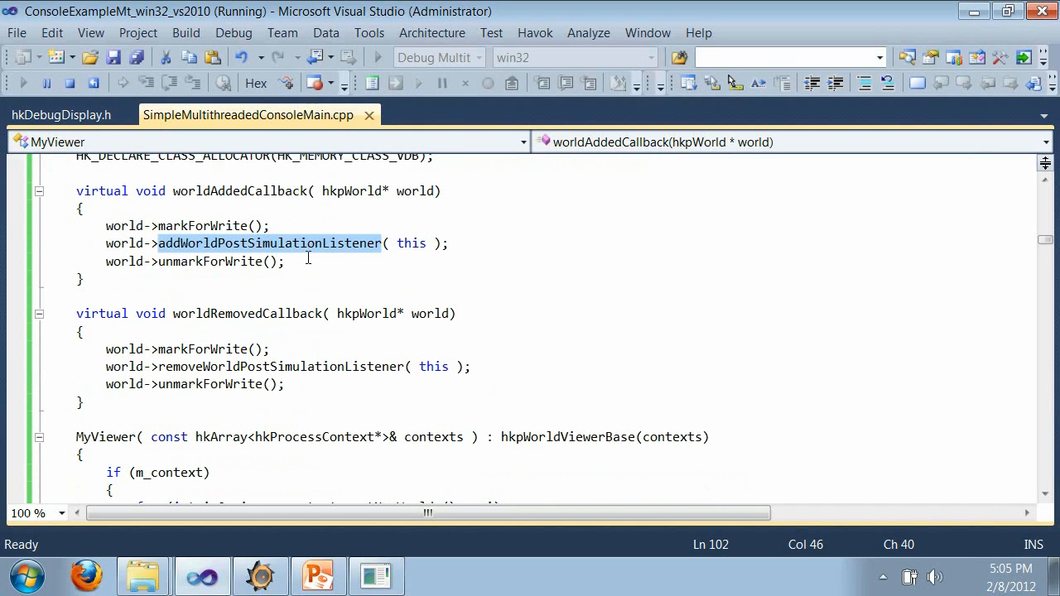
pyautogui.click(385, 225)
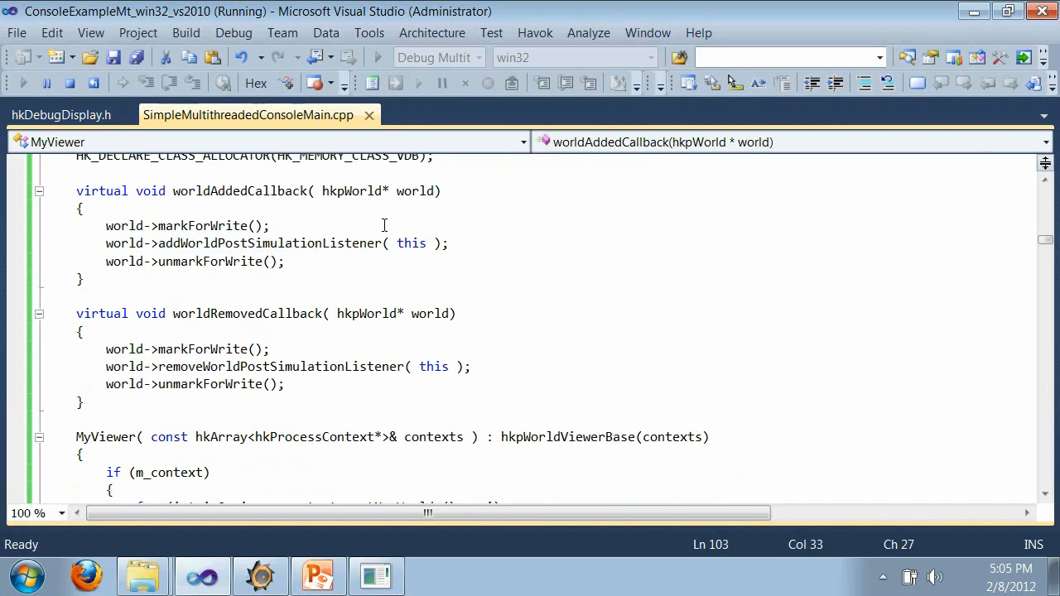
pyautogui.scroll(-3)
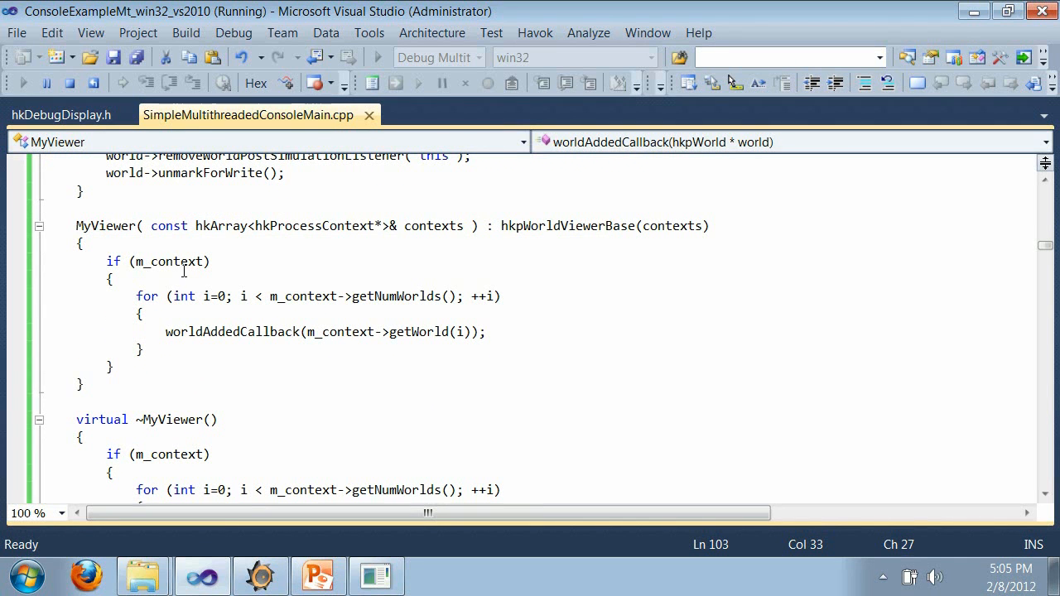
pyautogui.moveTo(172, 261)
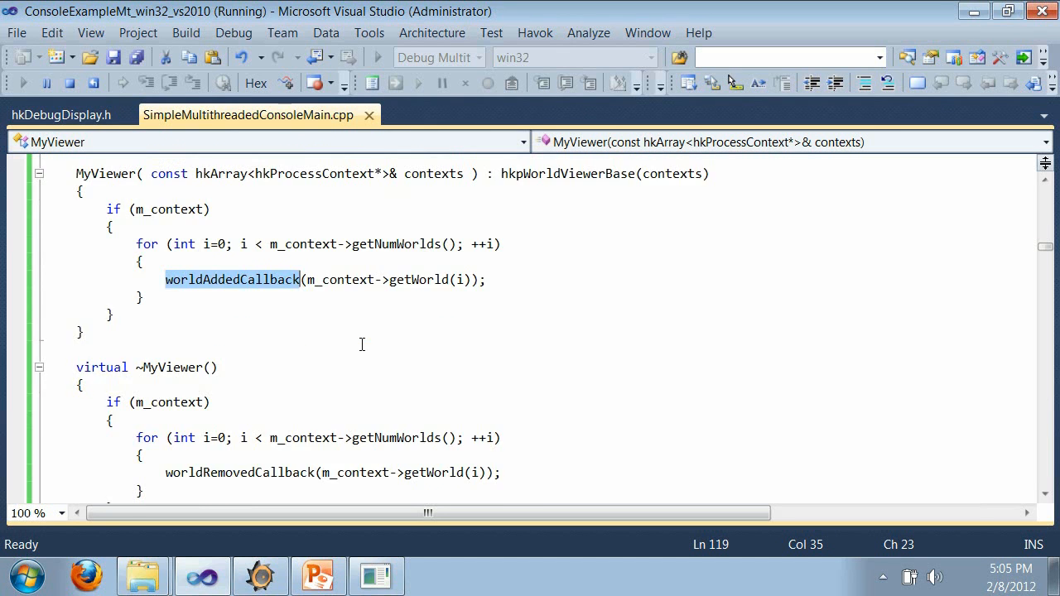
pyautogui.scroll(-3)
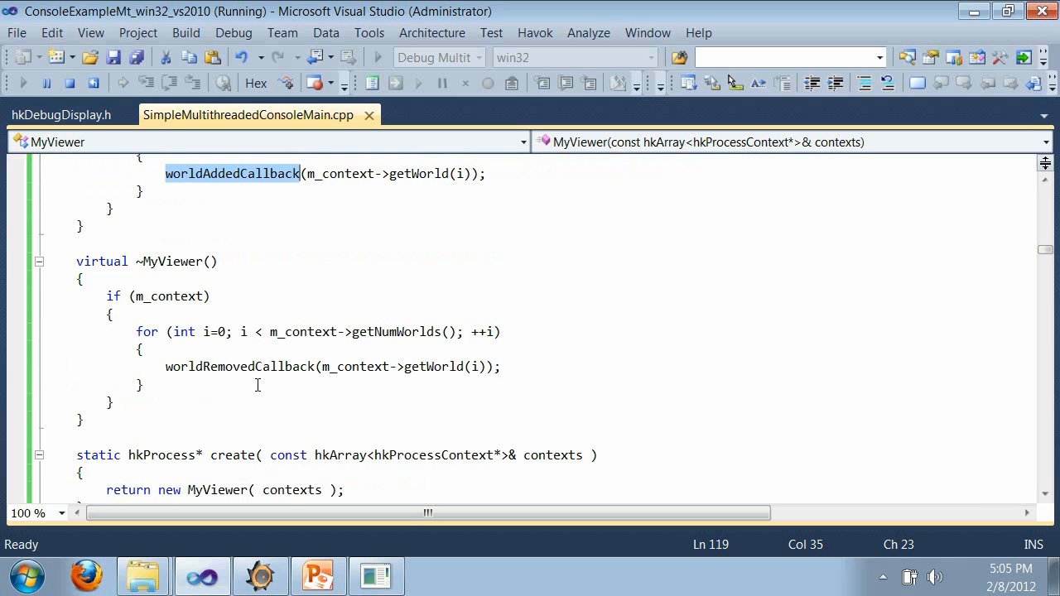
pyautogui.scroll(-3)
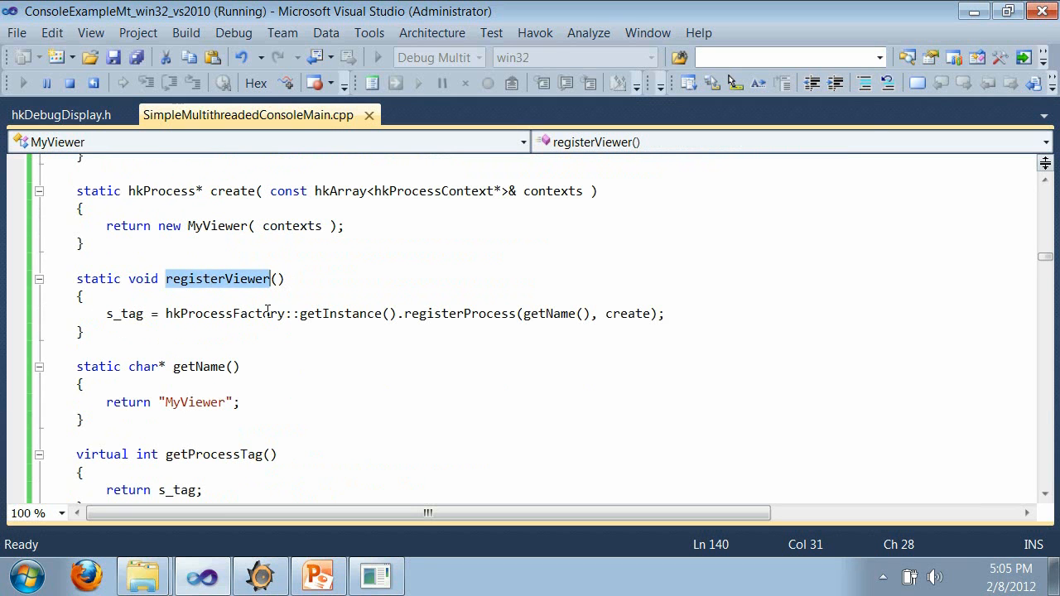
pyautogui.click(84, 295)
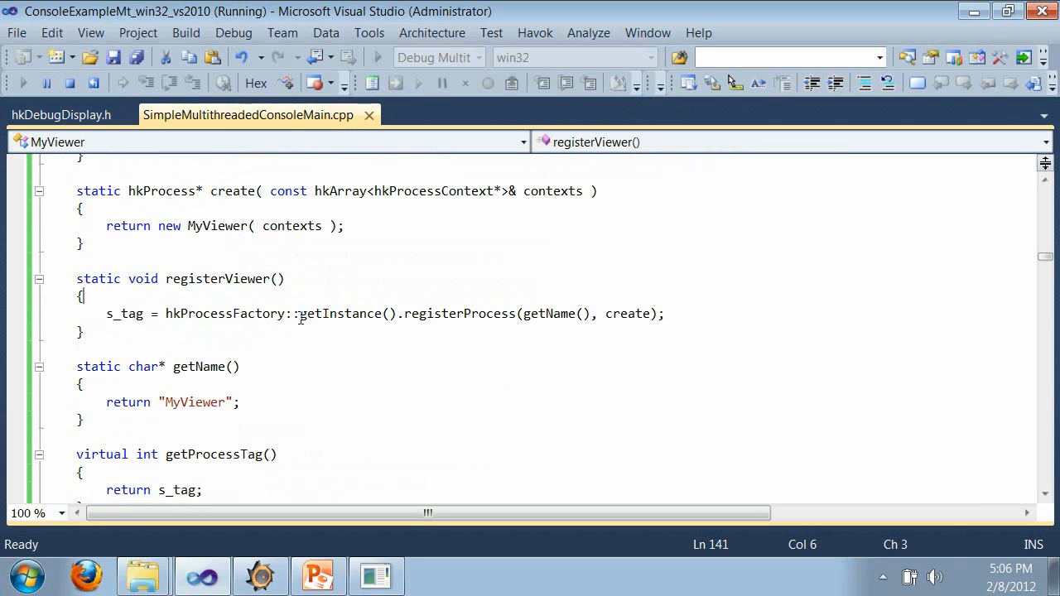
pyautogui.doubleClick(461, 315)
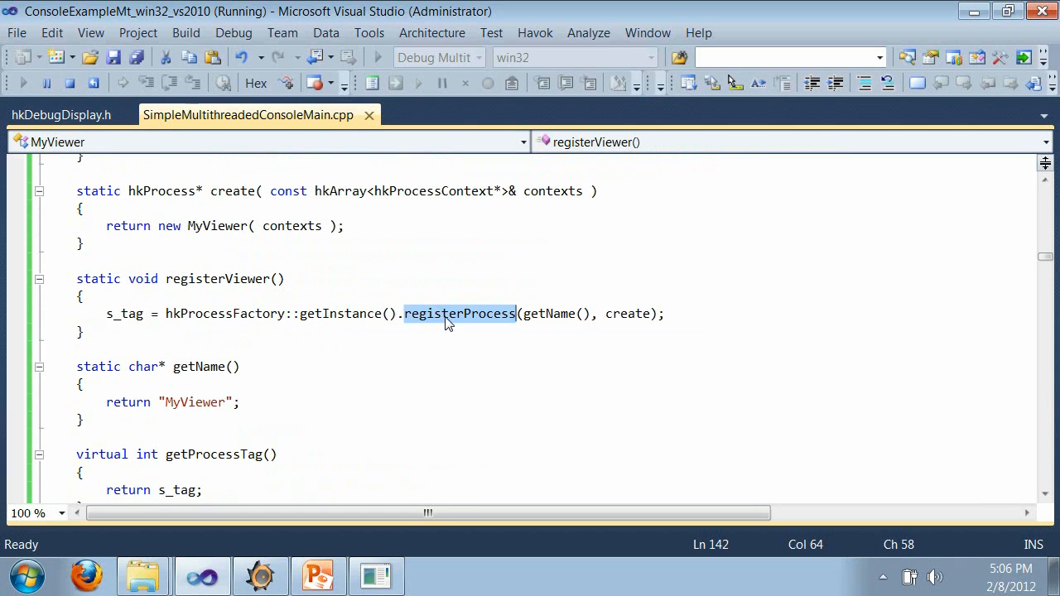
pyautogui.moveTo(593, 313)
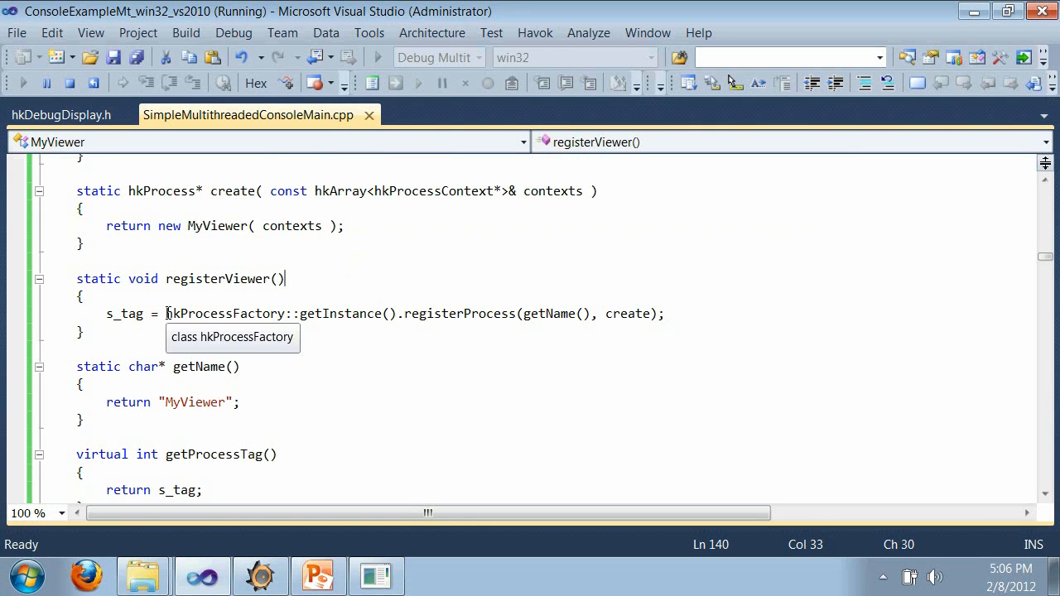
pyautogui.moveTo(139, 318)
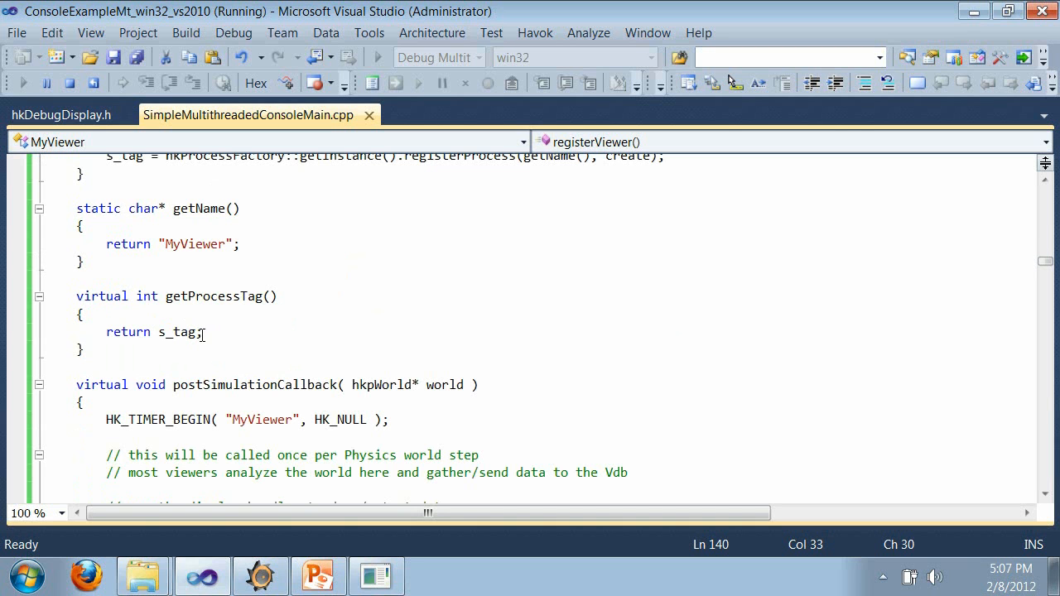
pyautogui.scroll(-3)
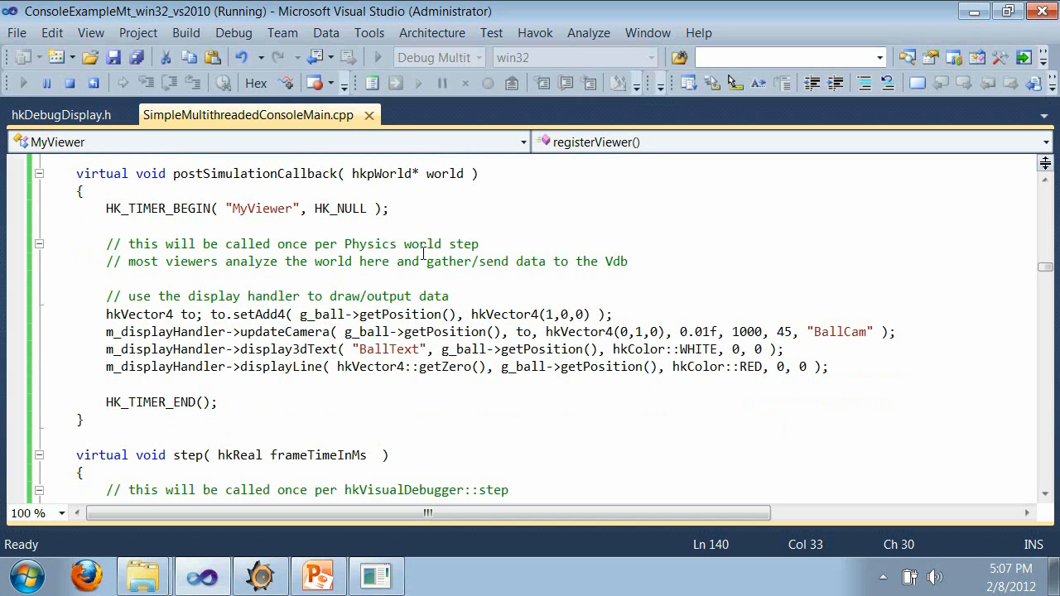
pyautogui.moveTo(152, 332)
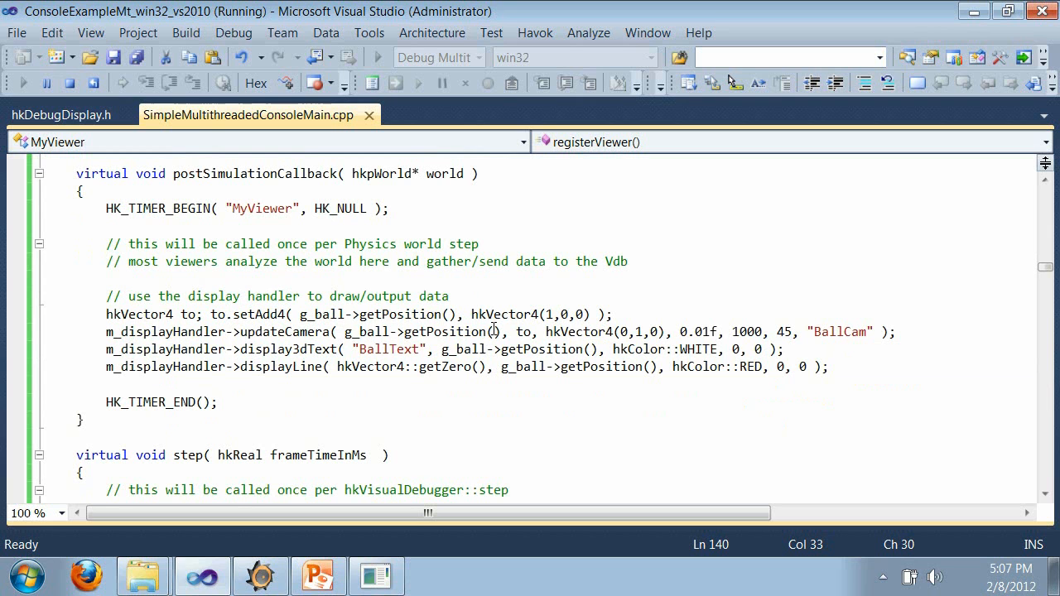
pyautogui.moveTo(527, 332)
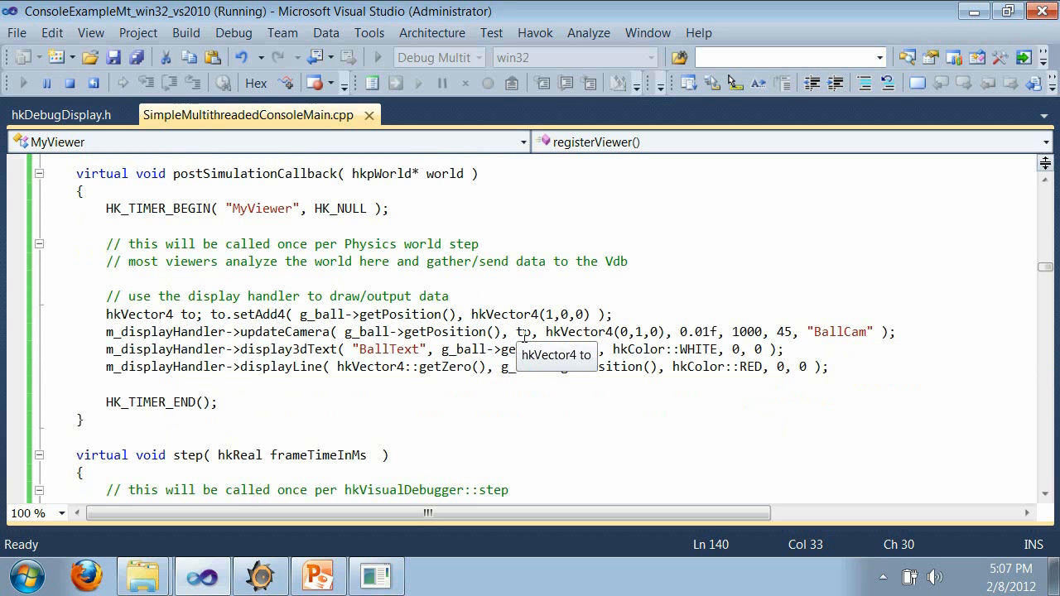
pyautogui.moveTo(295, 348)
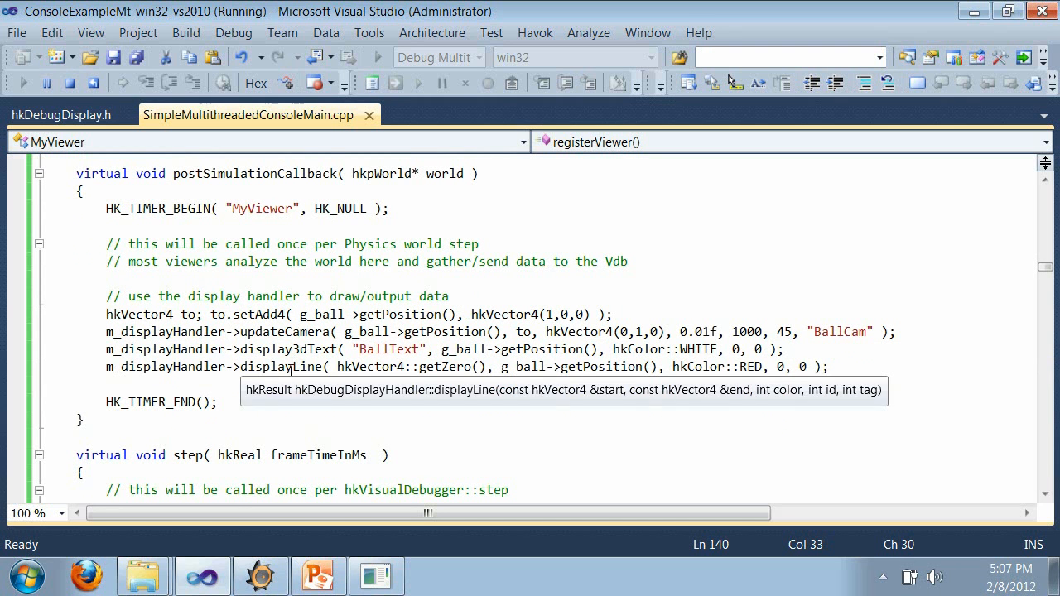
pyautogui.moveTo(545, 380)
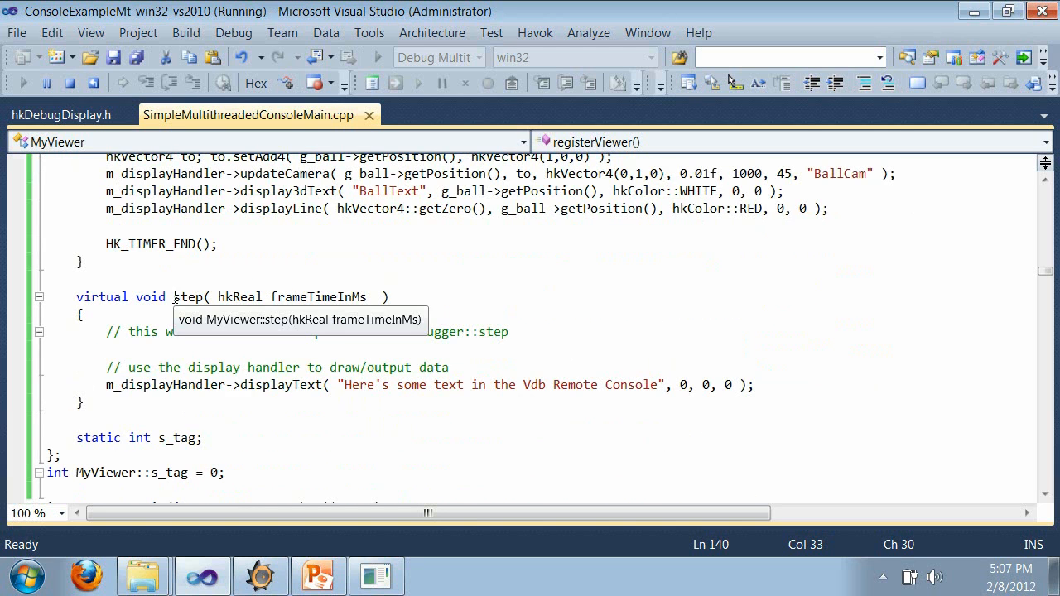
pyautogui.moveTo(351, 335)
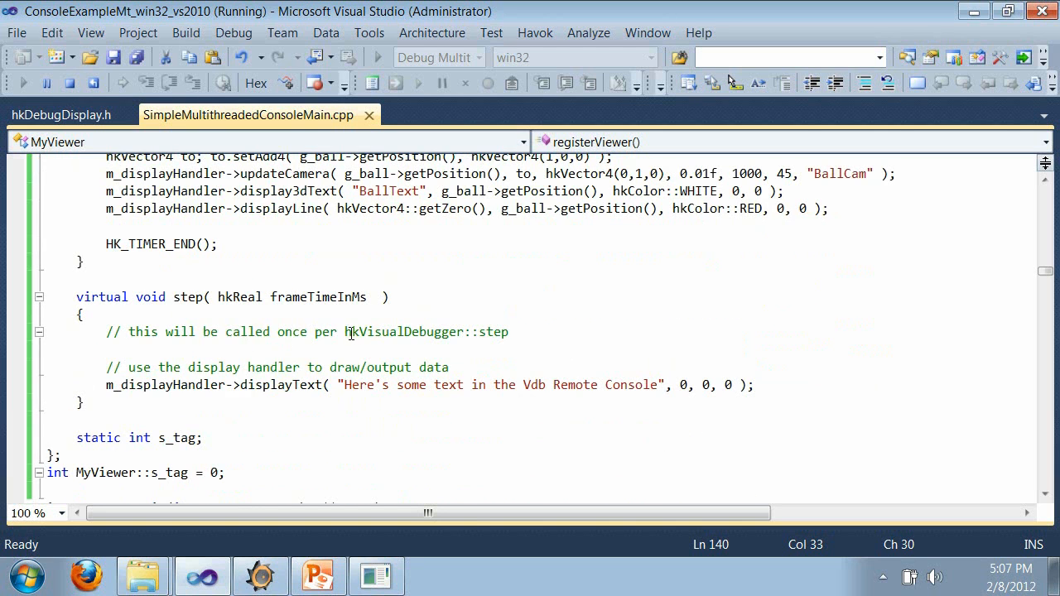
pyautogui.moveTo(242, 390)
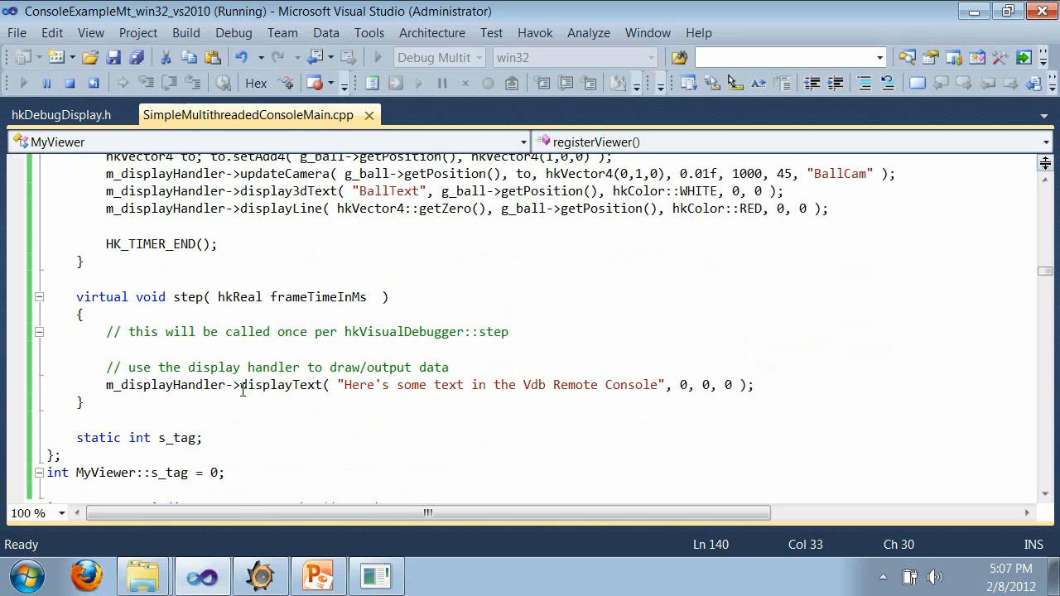
pyautogui.moveTo(282, 385)
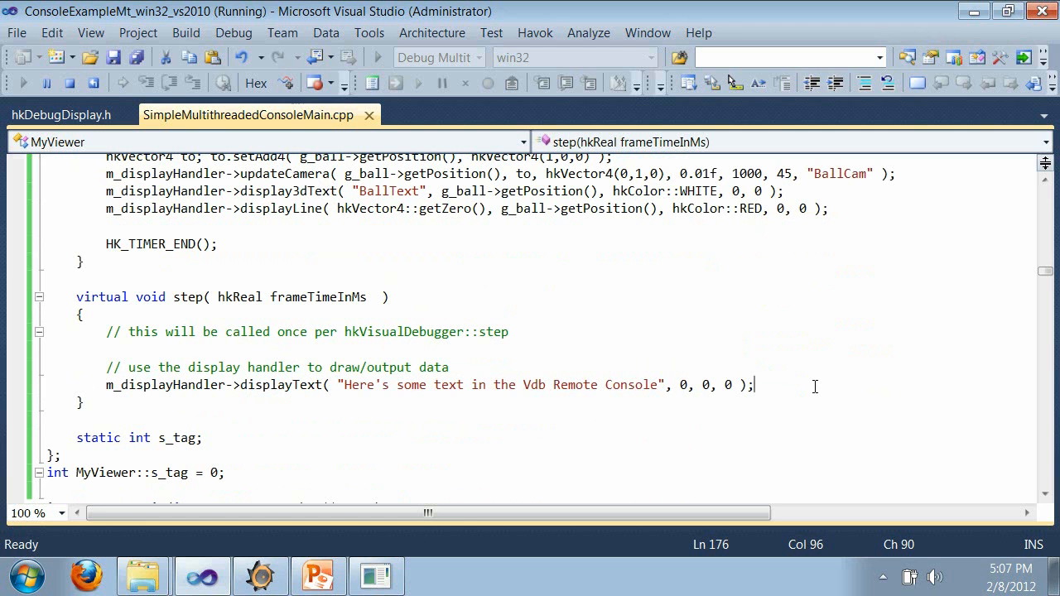
pyautogui.scroll(-3)
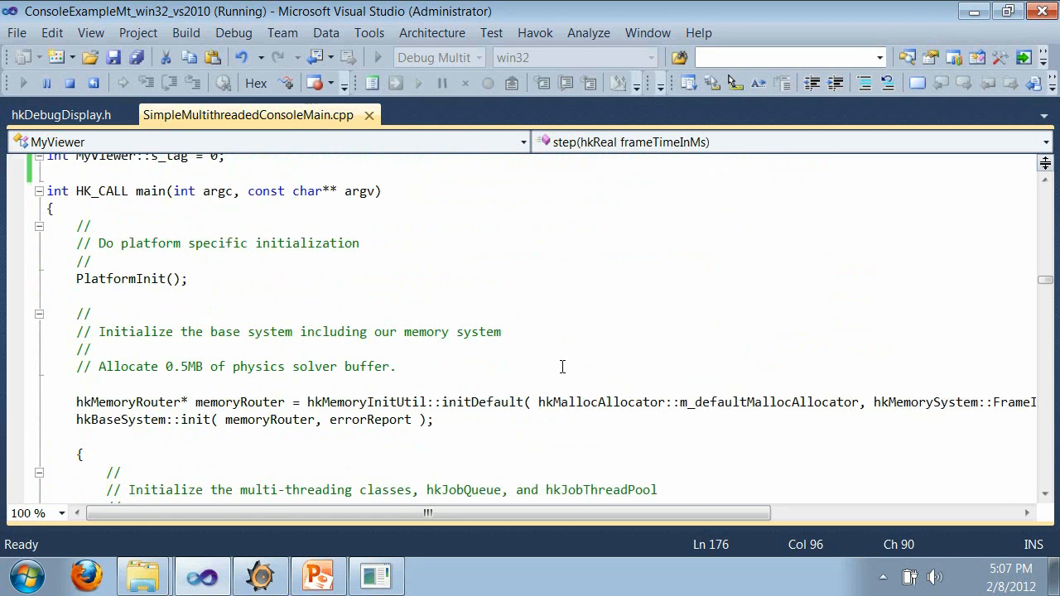
pyautogui.scroll(-3)
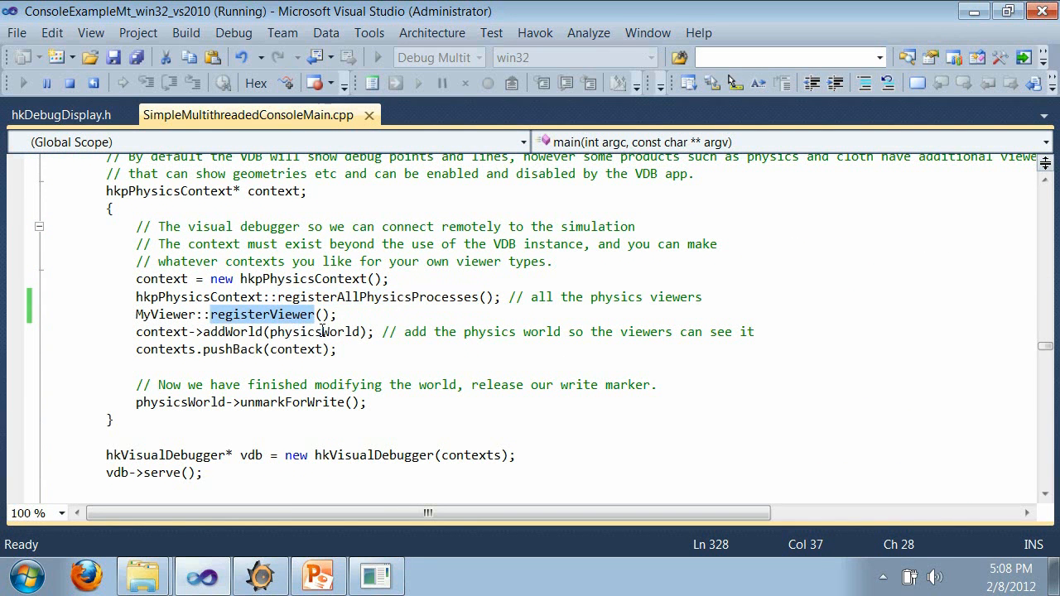
pyautogui.doubleClick(163, 315)
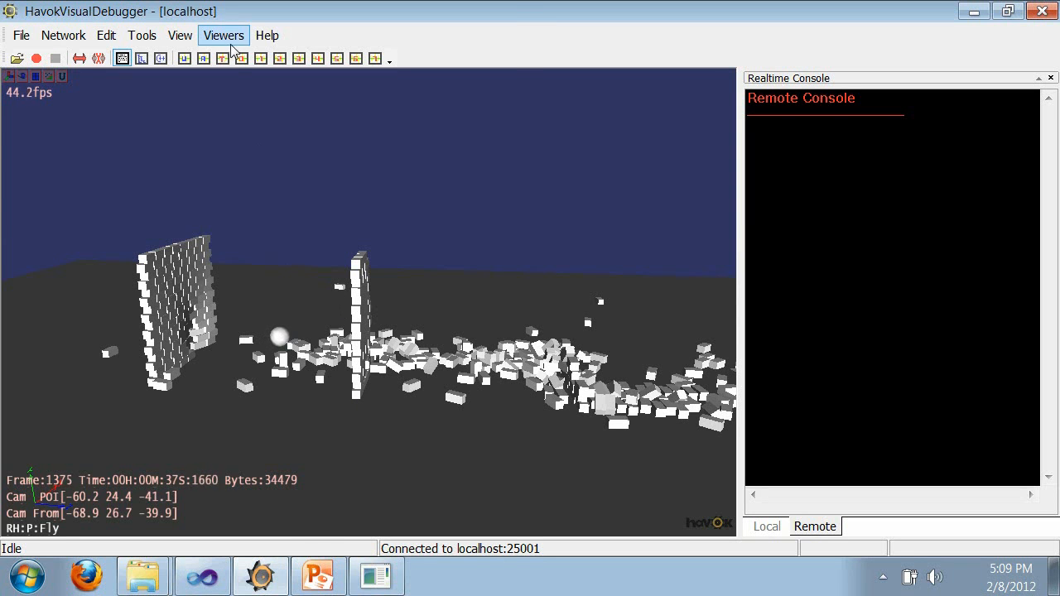
# Enable MyViewer from the Viewers list so the ball line, BallText and console messages appear
pyautogui.click(222, 35)
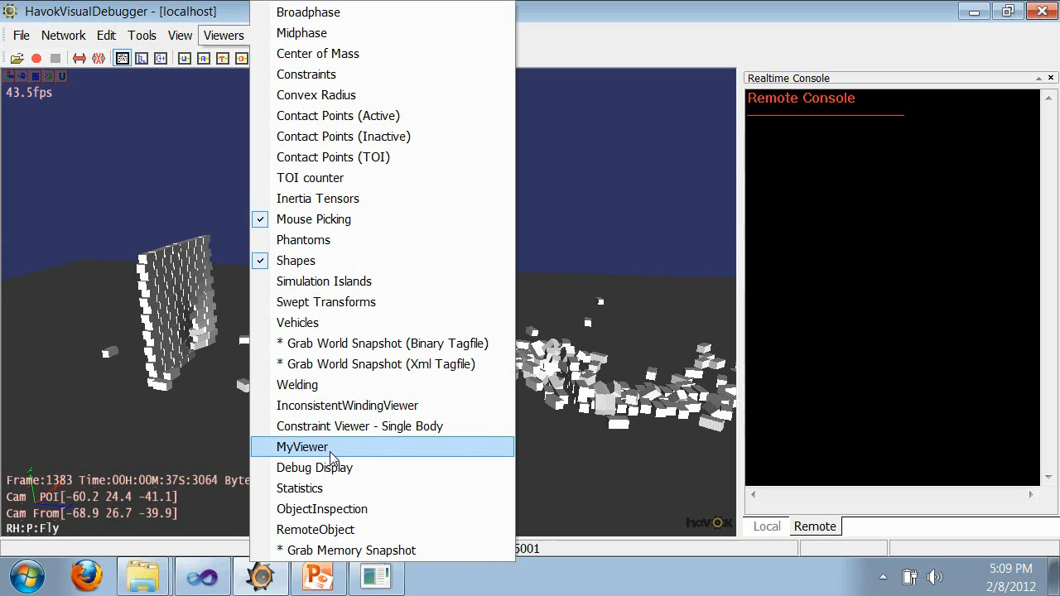
pyautogui.moveTo(361, 321)
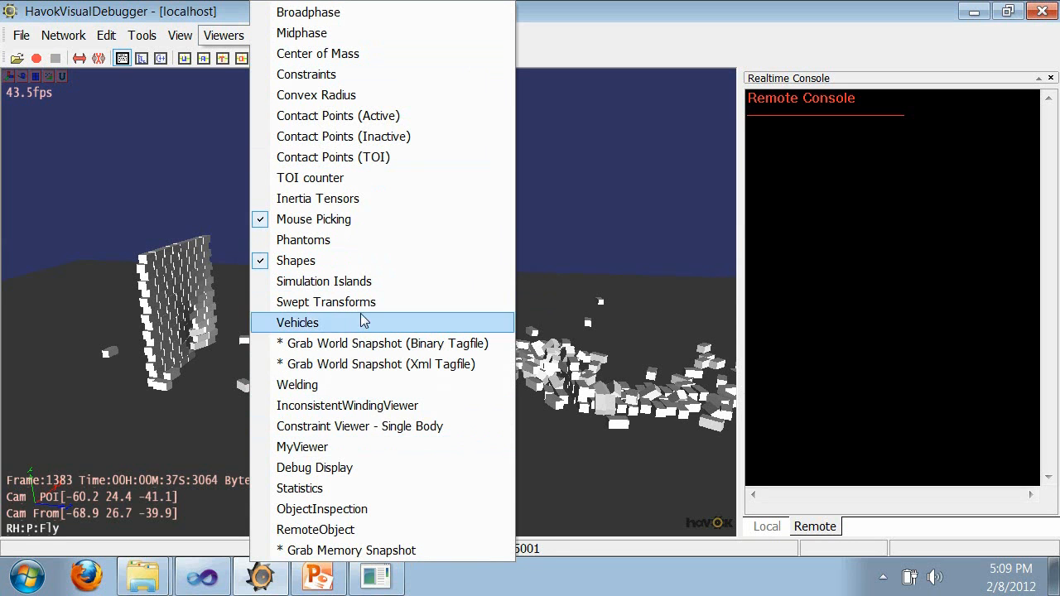
pyautogui.moveTo(375, 447)
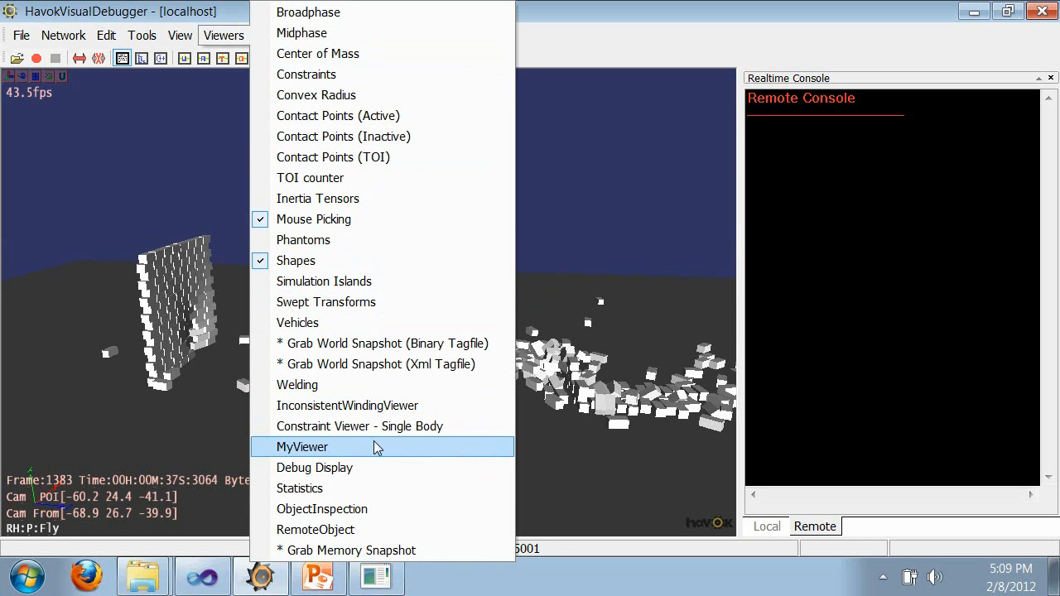
pyautogui.moveTo(332, 453)
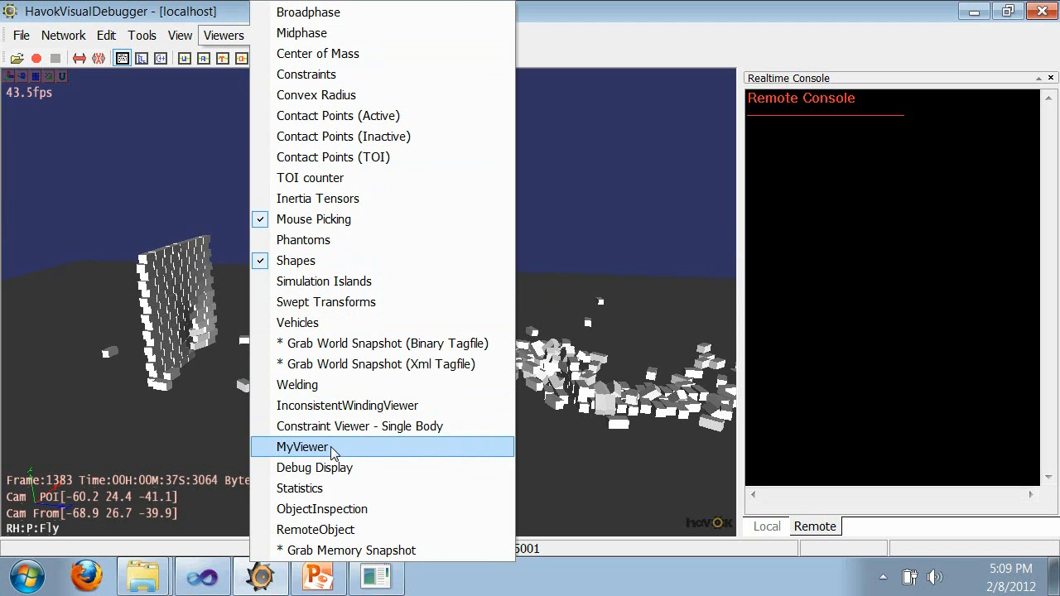
pyautogui.click(301, 448)
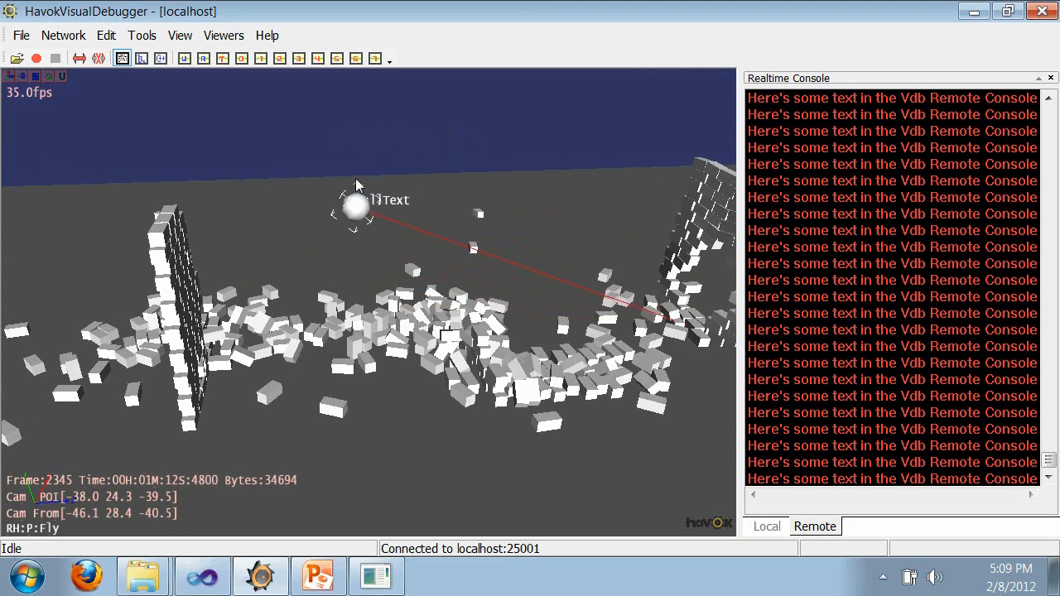
# Switch the 3D view to the BallCam user camera via the View menu
pyautogui.click(142, 35)
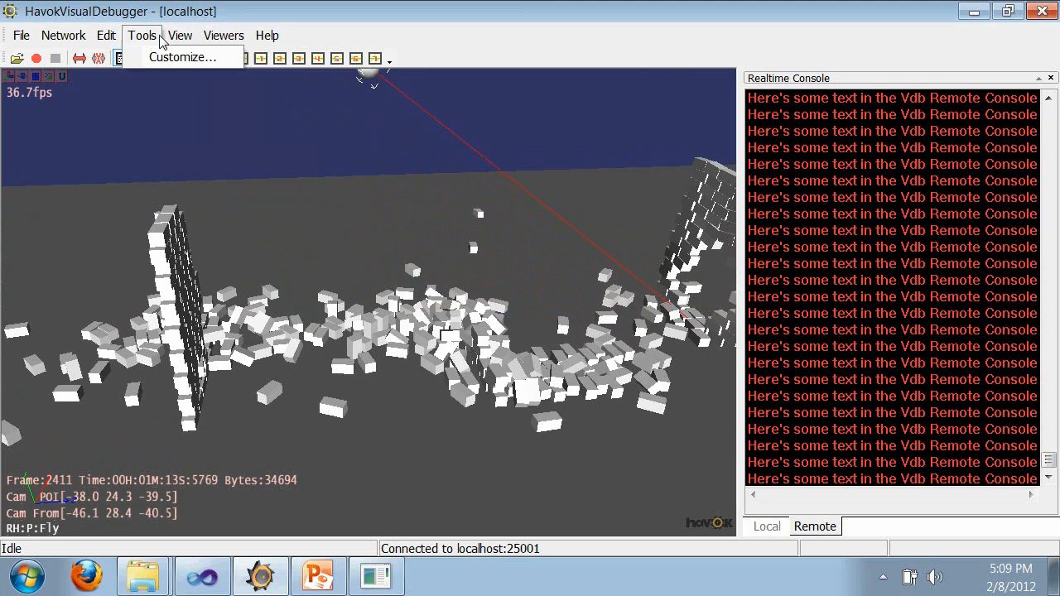
pyautogui.click(179, 34)
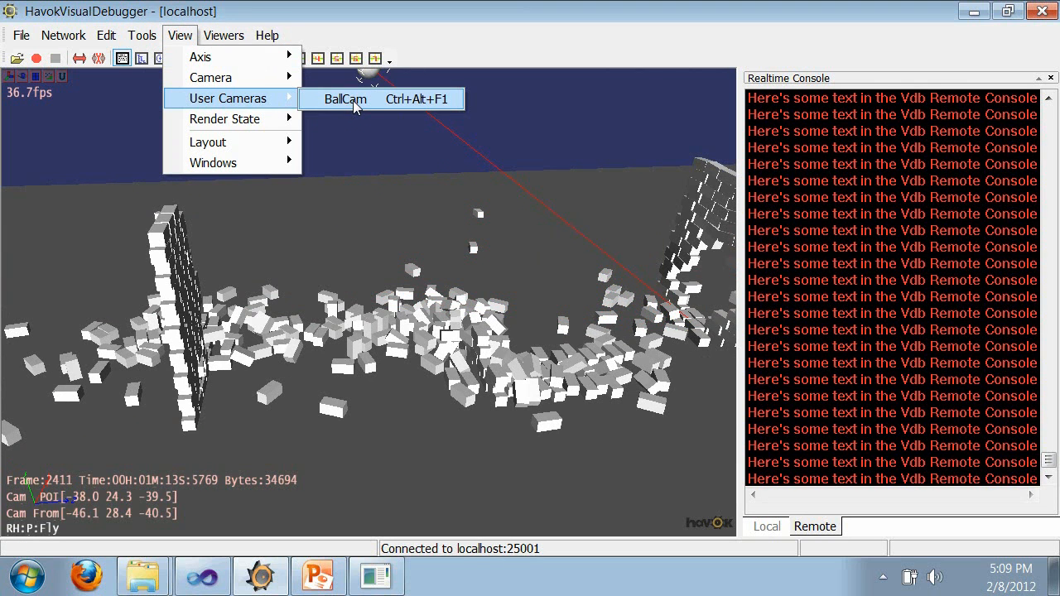
pyautogui.click(344, 99)
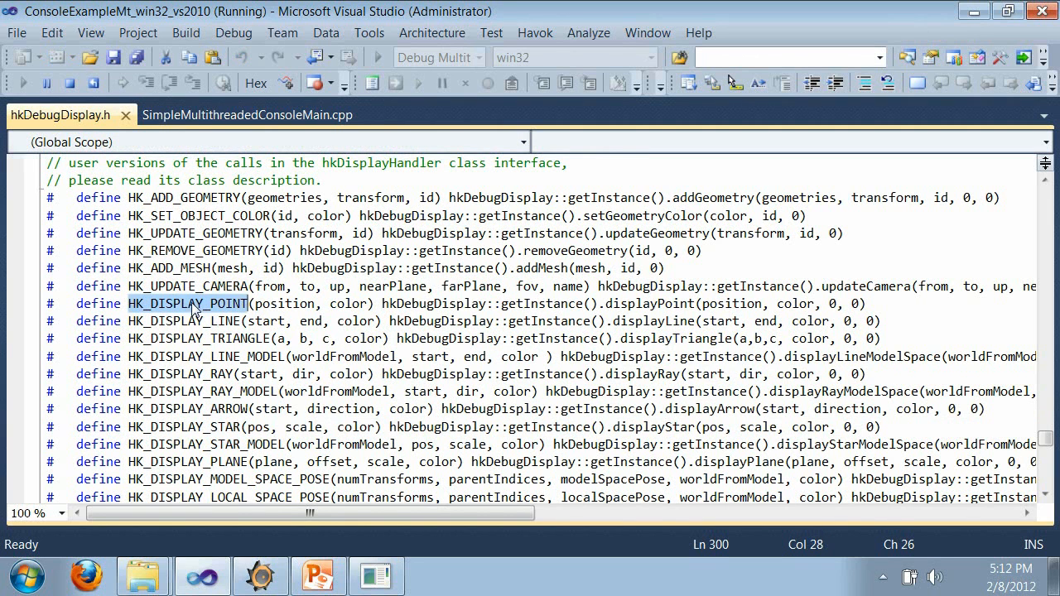
pyautogui.moveTo(415, 305)
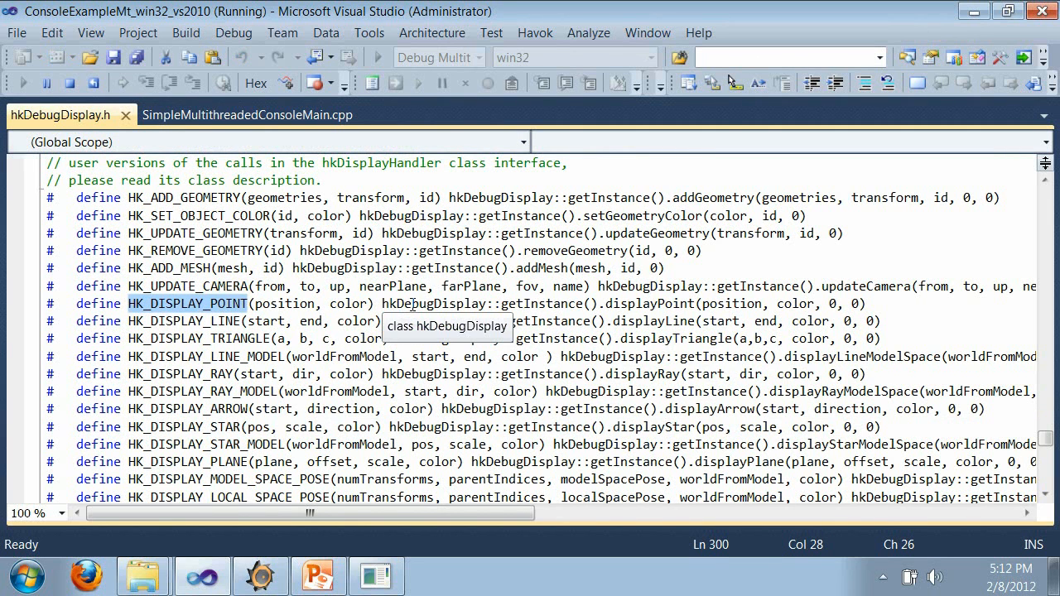
pyautogui.moveTo(588, 305)
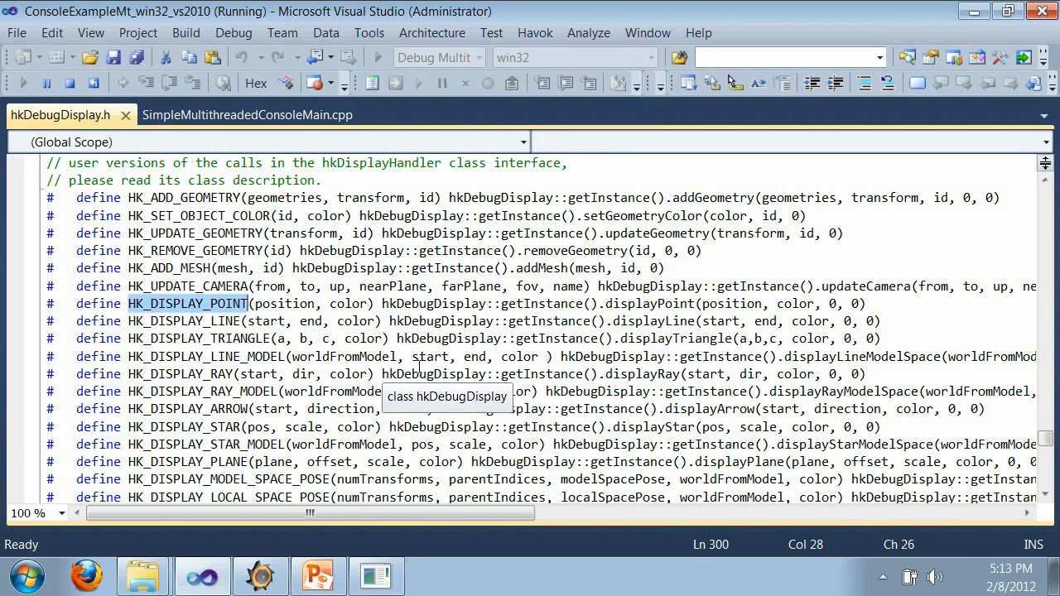
pyautogui.moveTo(381, 391)
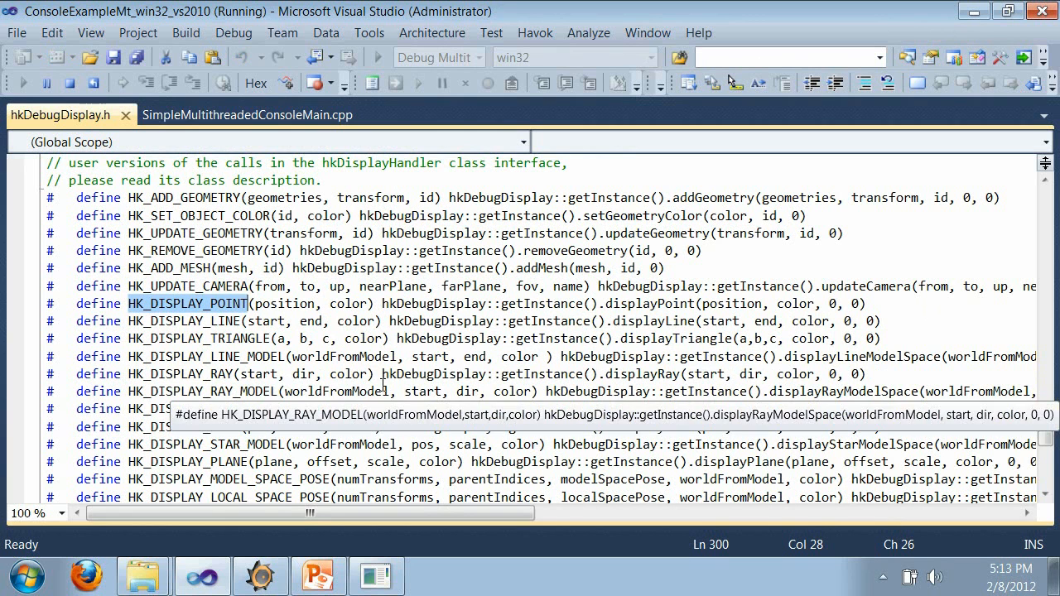